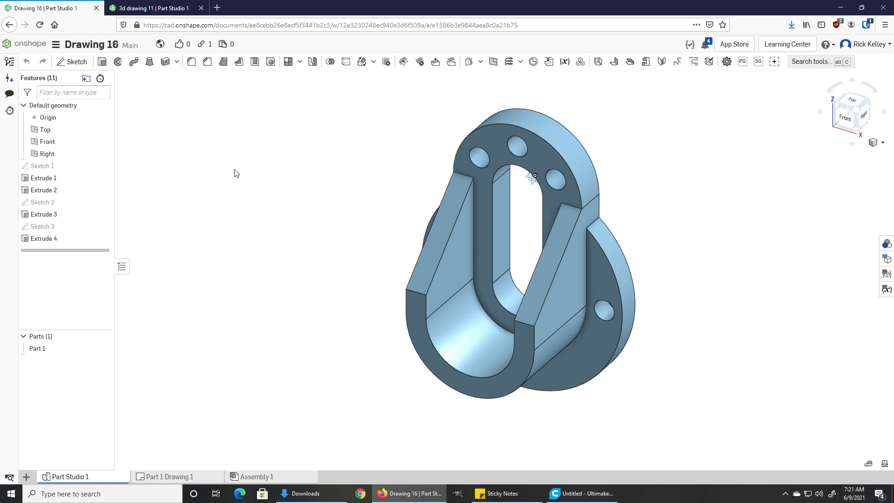
{"action": "mouse_move", "coordinate": [207, 153]}
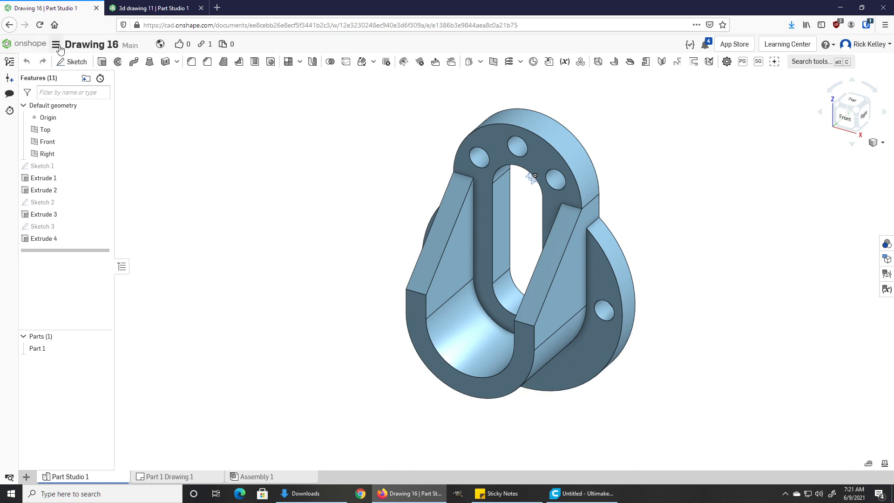
Step: Review the document's default length unit options and close them unchanged
{"action": "left_click", "coordinate": [55, 45]}
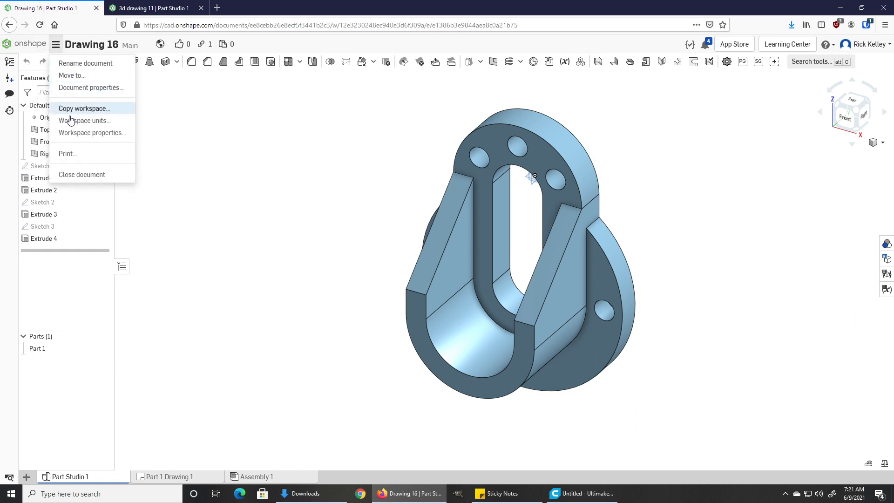
{"action": "mouse_move", "coordinate": [92, 120]}
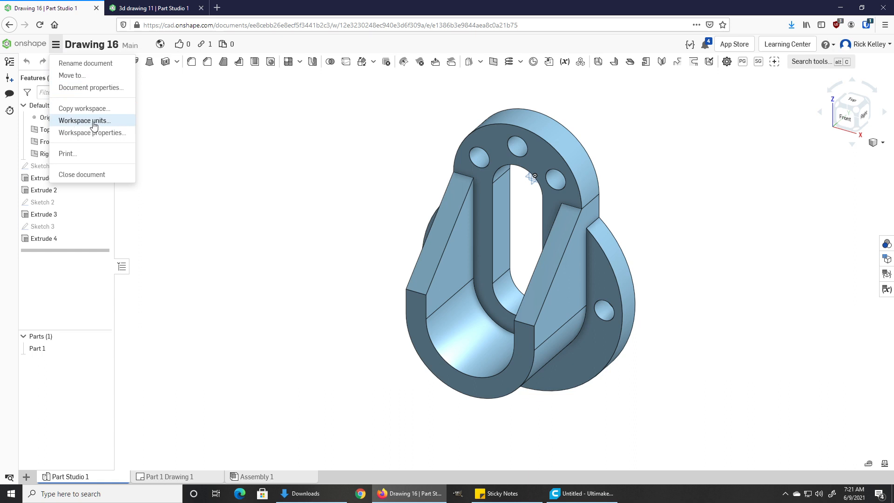
{"action": "left_click", "coordinate": [84, 120]}
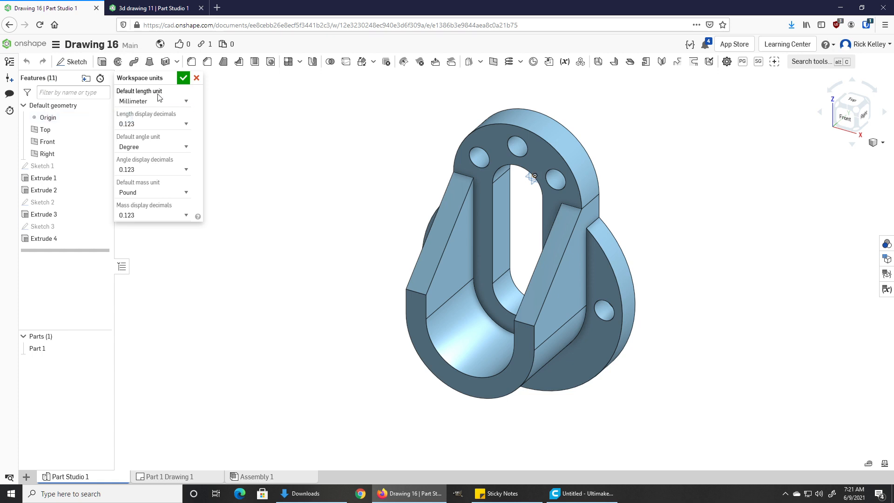
{"action": "left_click", "coordinate": [152, 101]}
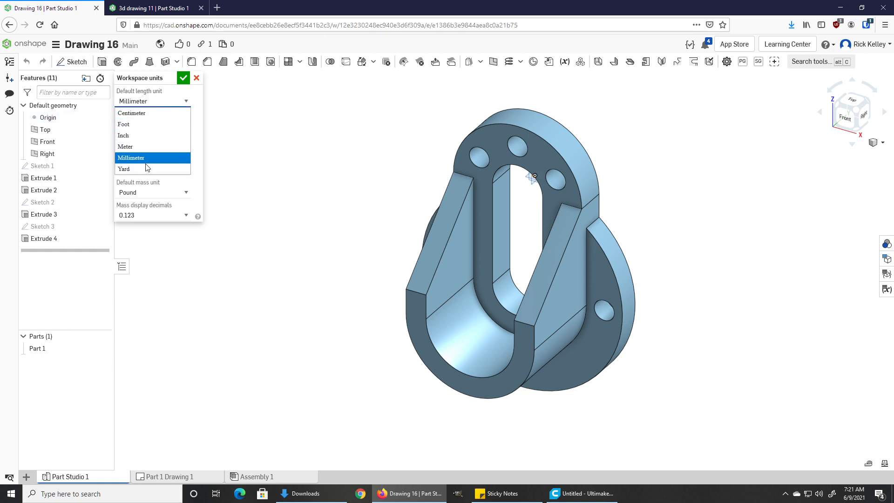
{"action": "mouse_move", "coordinate": [124, 135]}
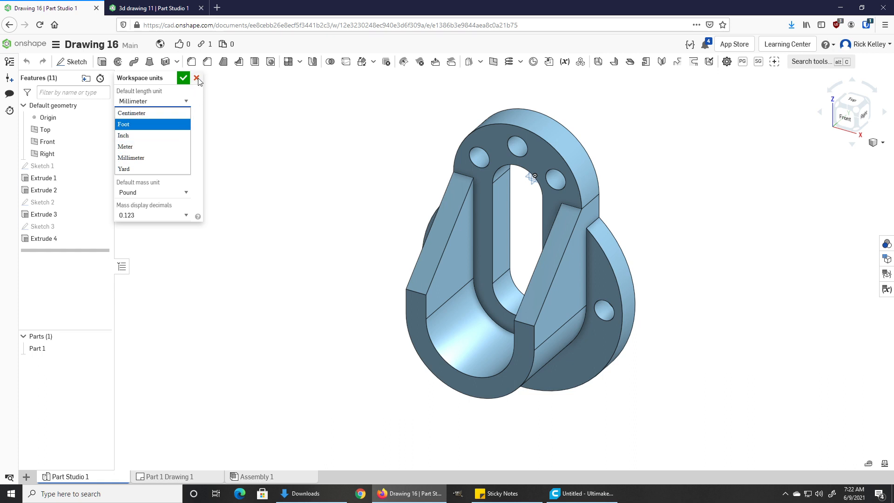
{"action": "left_click", "coordinate": [197, 78]}
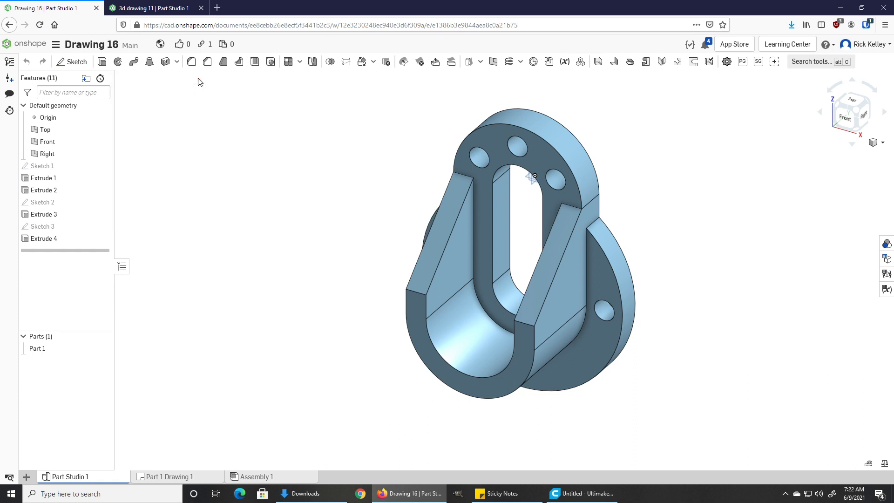
{"action": "mouse_move", "coordinate": [215, 237]}
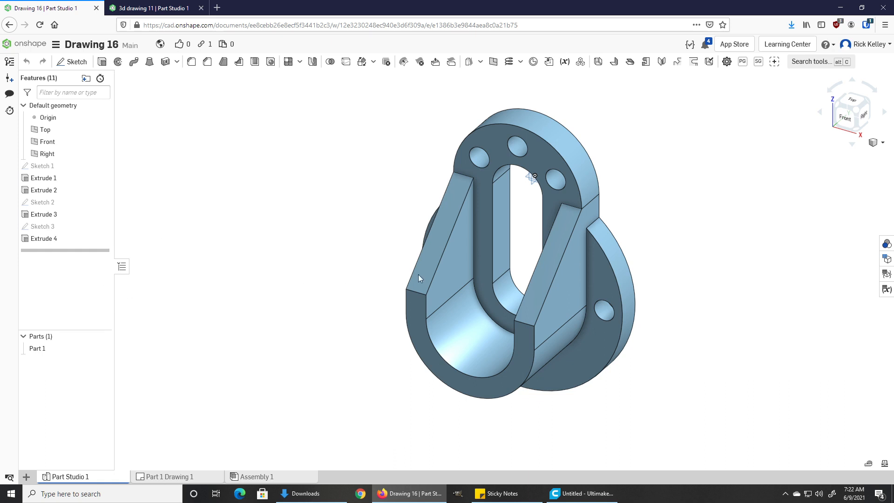
Step: Select the bracket part and start a new Boolean feature
{"action": "left_click", "coordinate": [37, 348]}
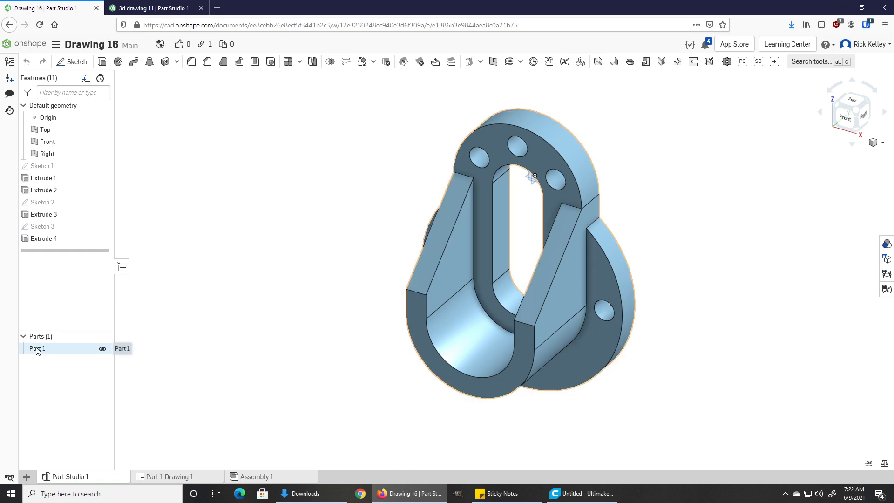
{"action": "right_click", "coordinate": [36, 348]}
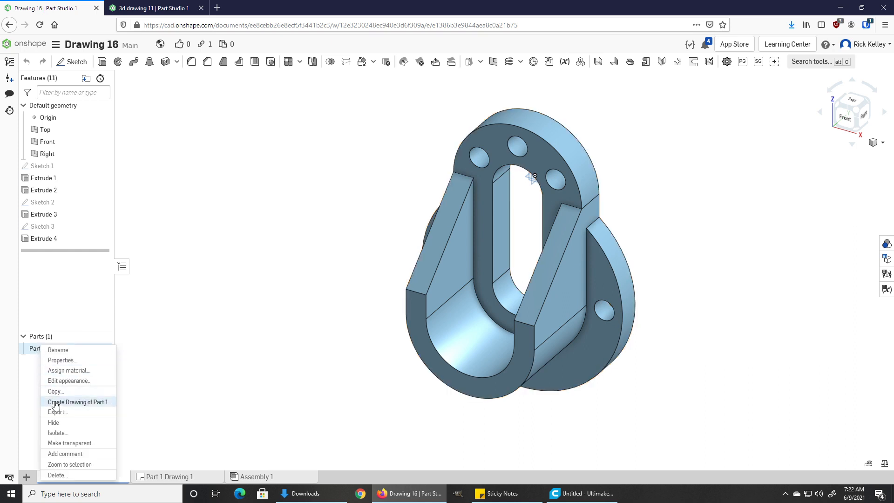
{"action": "mouse_move", "coordinate": [57, 412]}
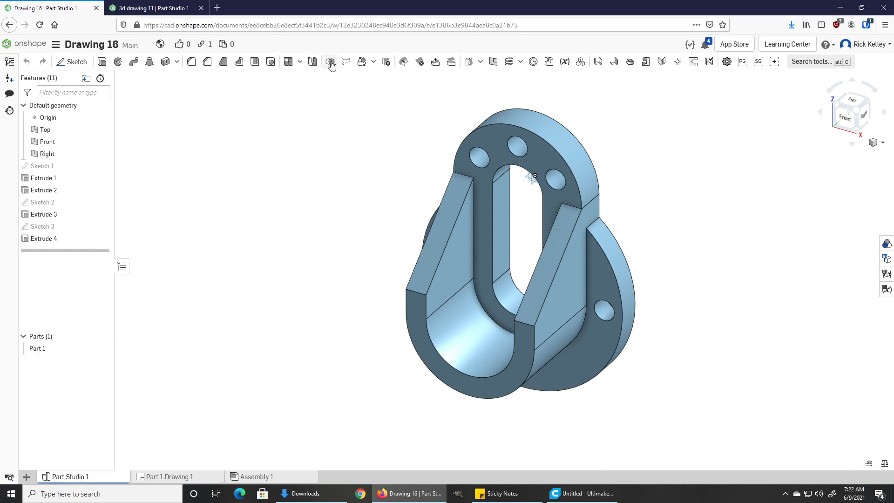
{"action": "left_click", "coordinate": [330, 61]}
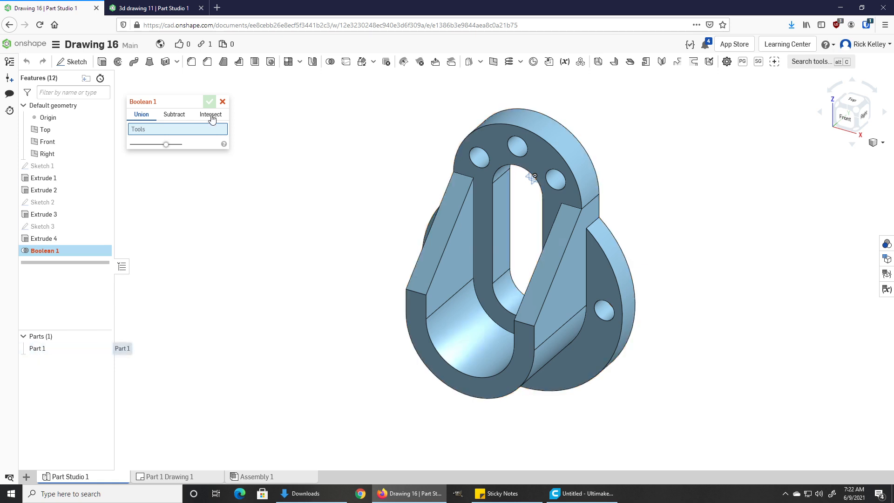
Step: Export Part 1 as a fine-resolution binary STL in millimetres for download
{"action": "right_click", "coordinate": [37, 348]}
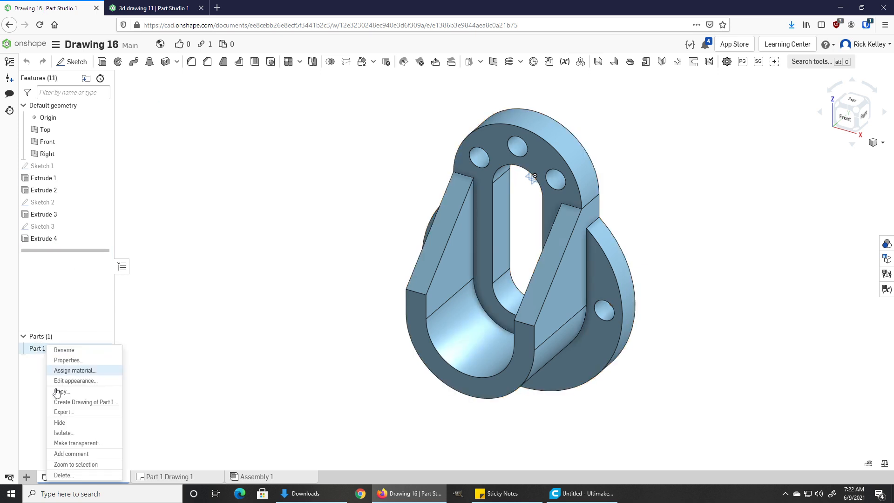
{"action": "left_click", "coordinate": [63, 411]}
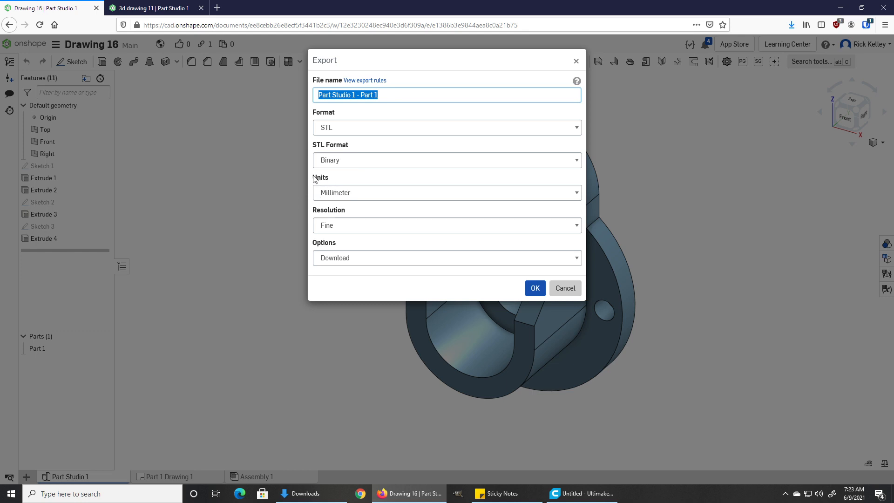
{"action": "mouse_move", "coordinate": [323, 182]}
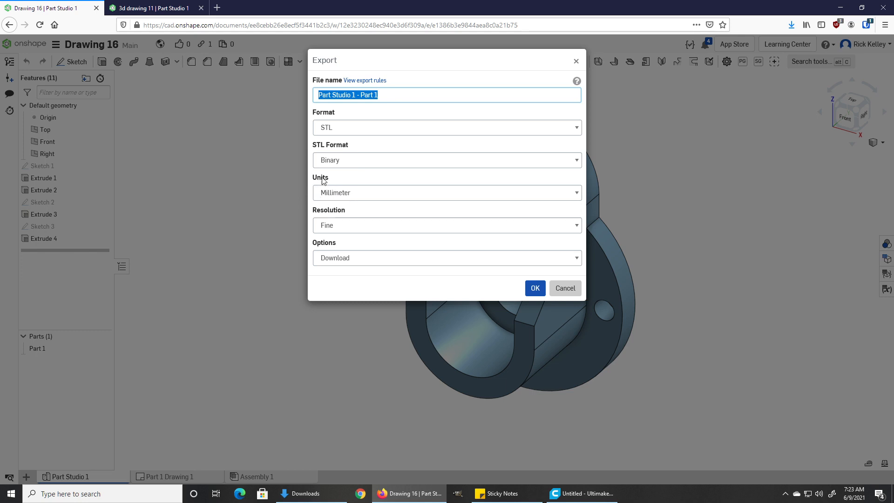
{"action": "mouse_move", "coordinate": [310, 182]}
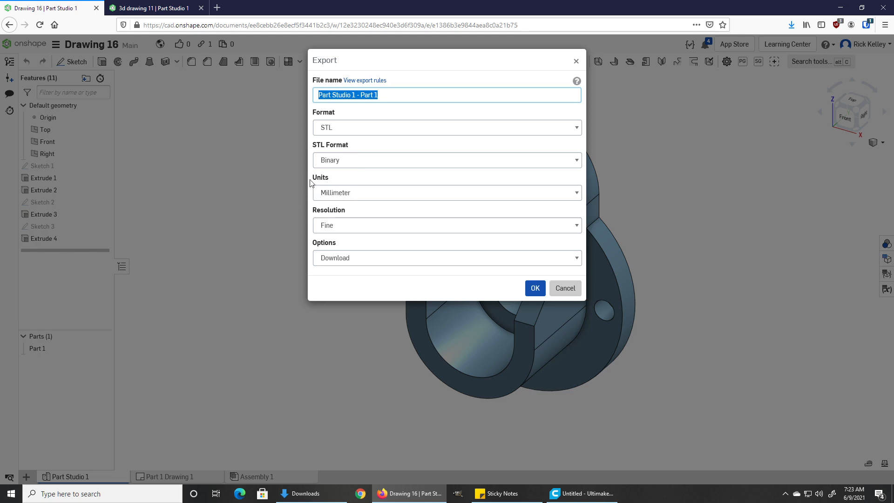
{"action": "mouse_move", "coordinate": [328, 190]}
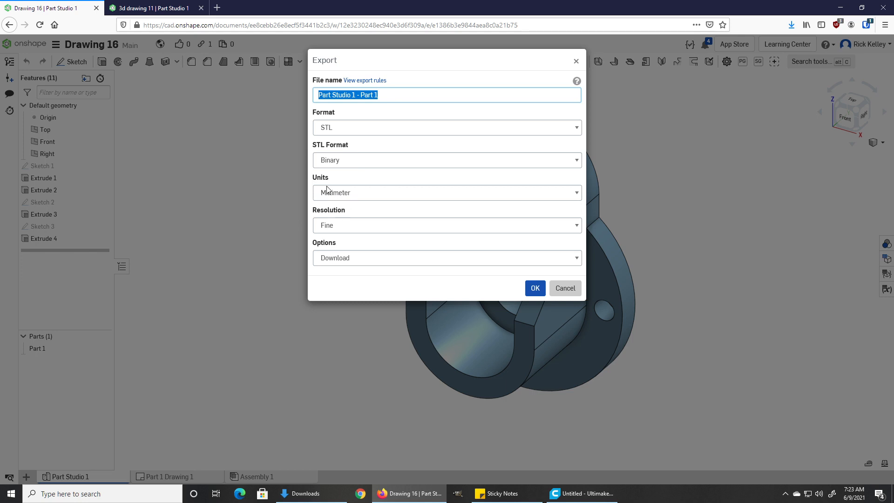
{"action": "mouse_move", "coordinate": [332, 193]}
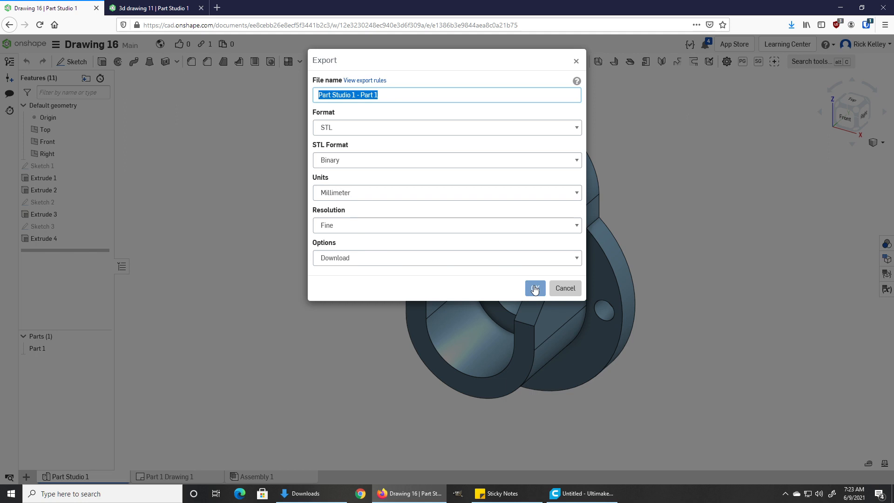
{"action": "left_click", "coordinate": [534, 288]}
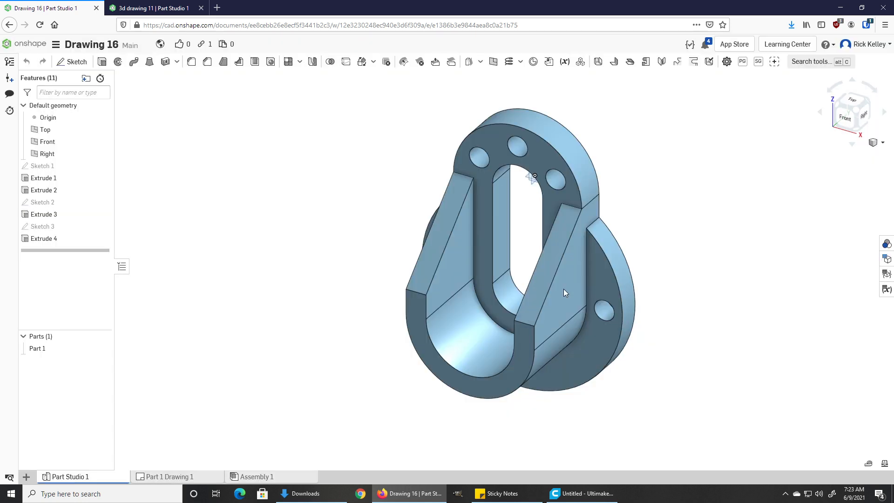
{"action": "mouse_move", "coordinate": [177, 158]}
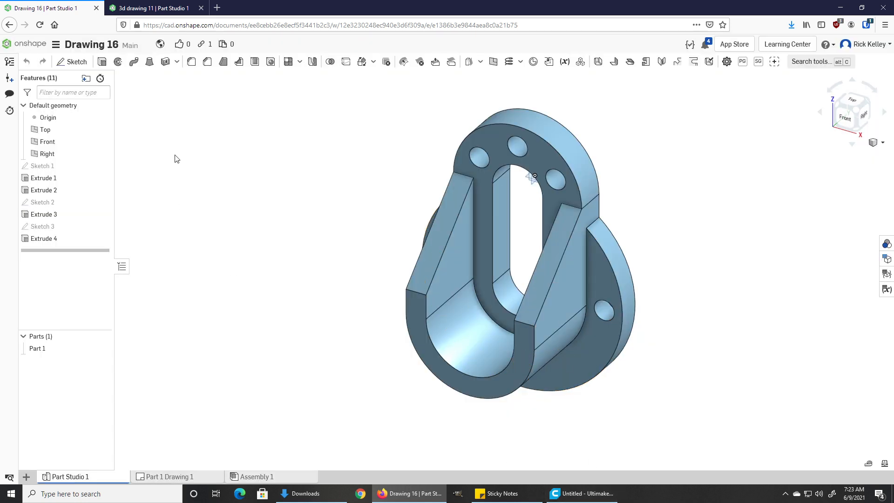
Step: Switch to the 3d drawing 11 pipe elbow, orbit it, and check Downloads for pipe.stl
{"action": "left_click", "coordinate": [151, 8]}
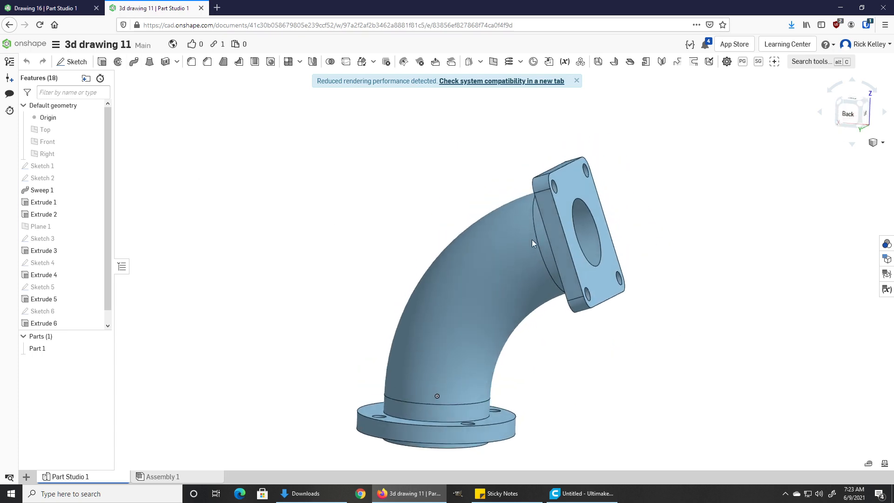
{"action": "left_click_drag", "start_coordinate": [533, 242], "coordinate": [505, 239]}
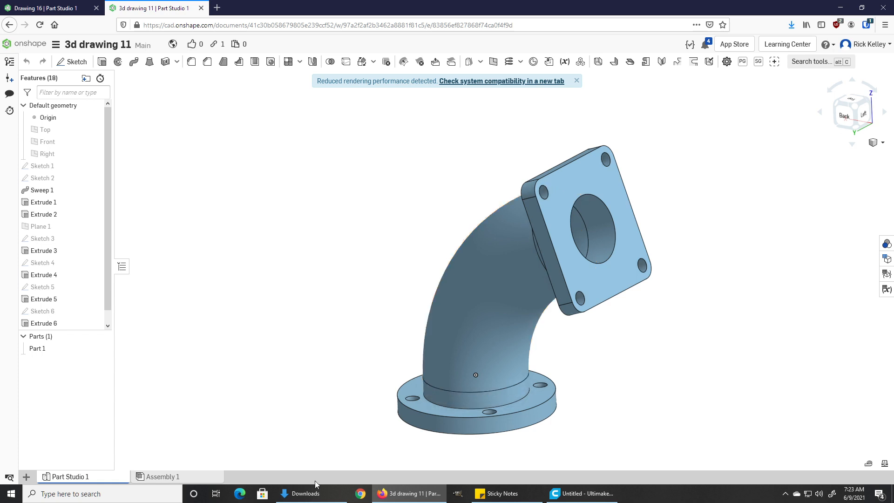
{"action": "left_click", "coordinate": [306, 493]}
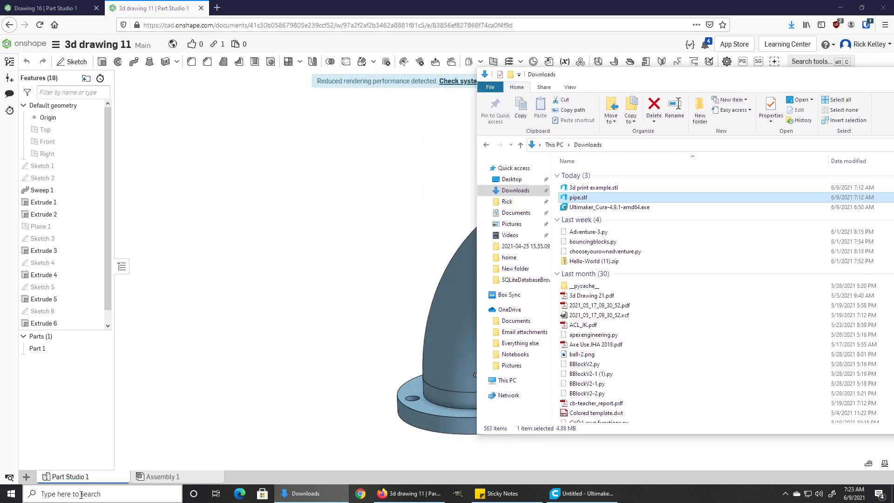
{"action": "type", "text": "cur"}
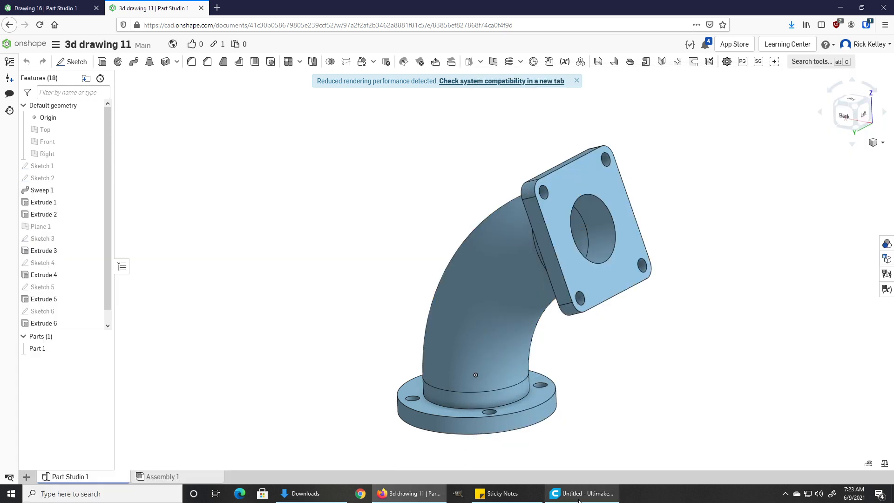
Step: Bring Ultimaker Cura, set up for Hatchbox Alpha with Generic PLA, to the front
{"action": "left_click", "coordinate": [581, 493]}
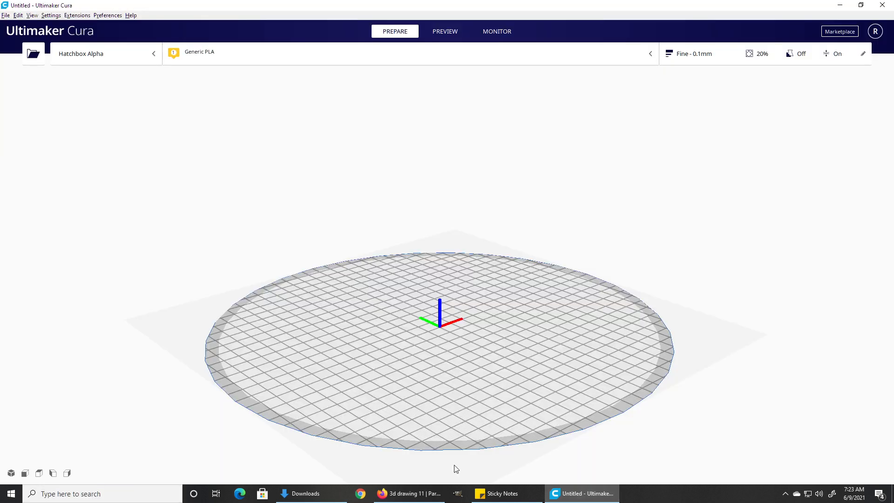
{"action": "mouse_move", "coordinate": [305, 493]}
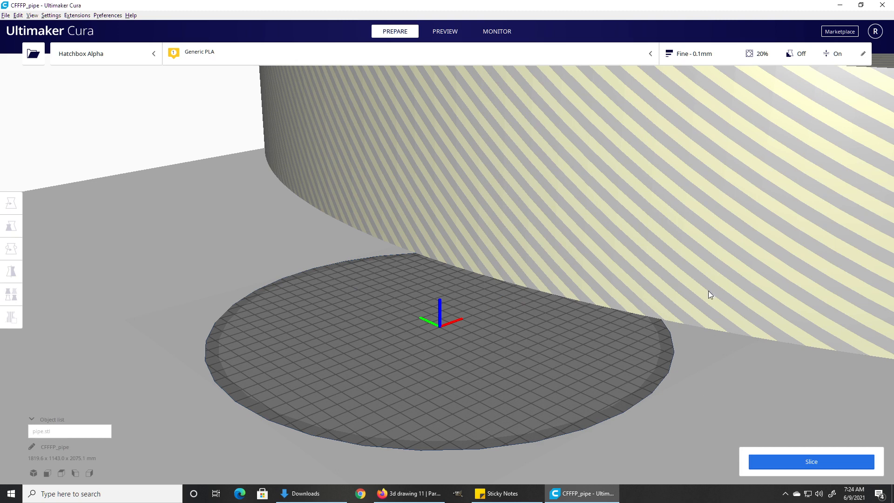
{"action": "mouse_move", "coordinate": [350, 341]}
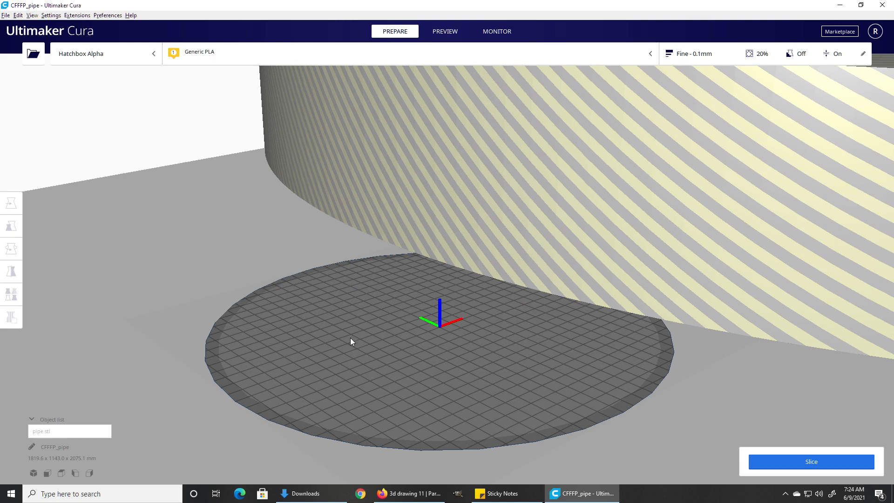
{"action": "mouse_move", "coordinate": [420, 197]}
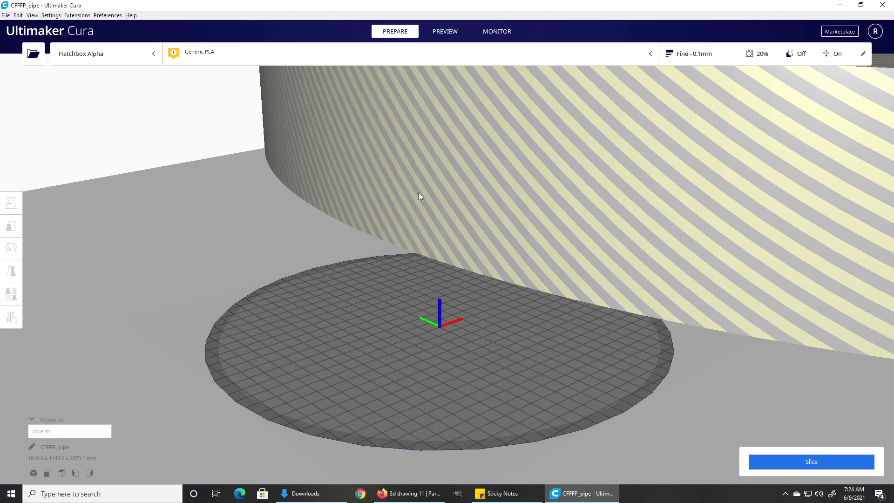
{"action": "mouse_move", "coordinate": [415, 196]}
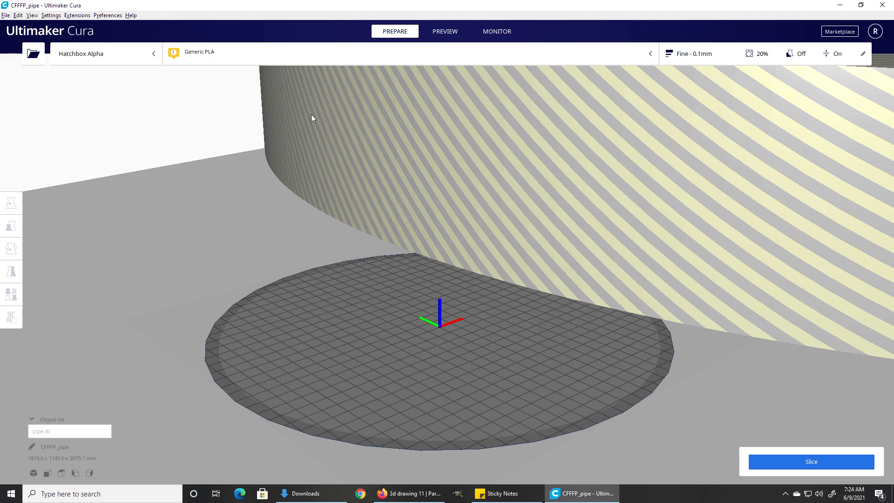
Step: Scale the pipe uniformly to 100 mm in X, about 5.5% of original
{"action": "left_click", "coordinate": [10, 226]}
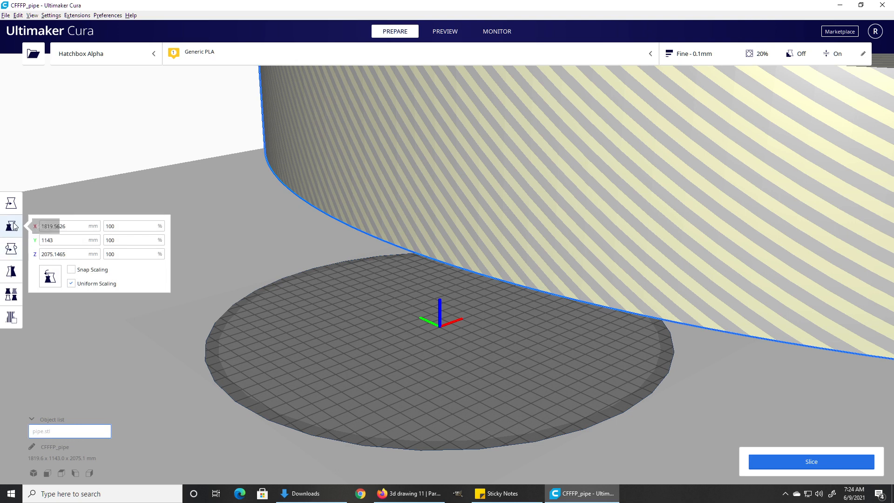
{"action": "mouse_move", "coordinate": [11, 225]}
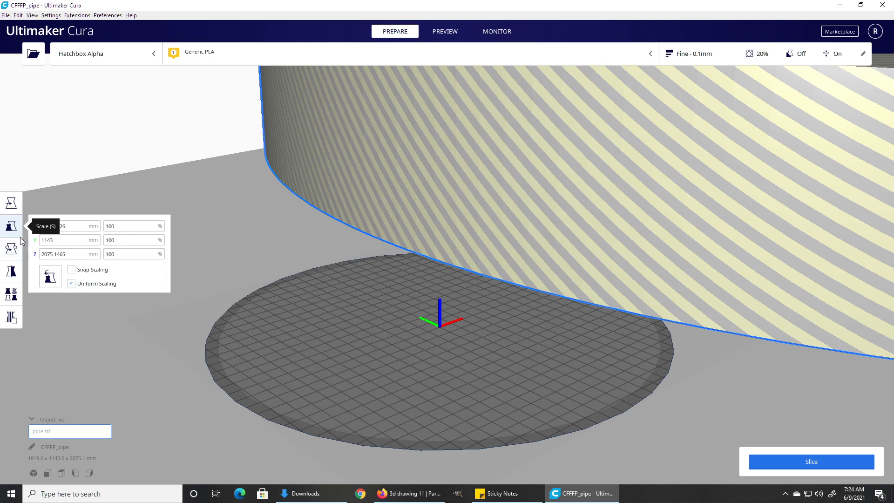
{"action": "left_click", "coordinate": [68, 239]}
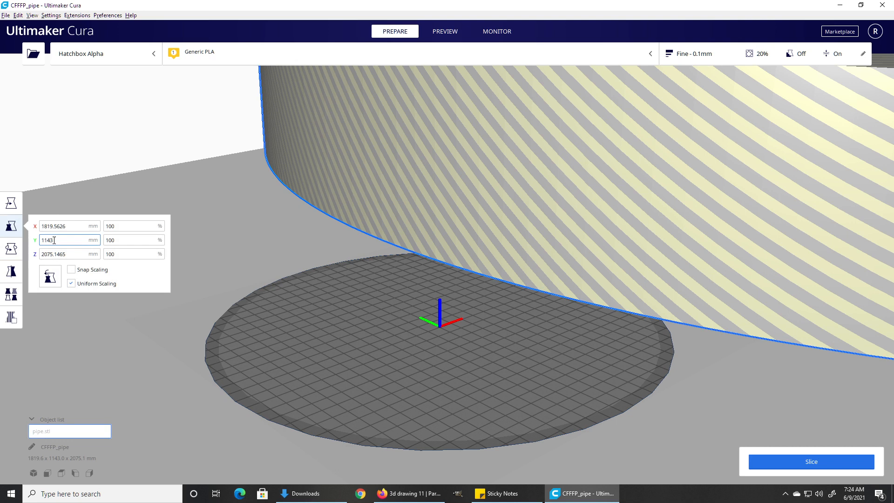
{"action": "left_click", "coordinate": [69, 226]}
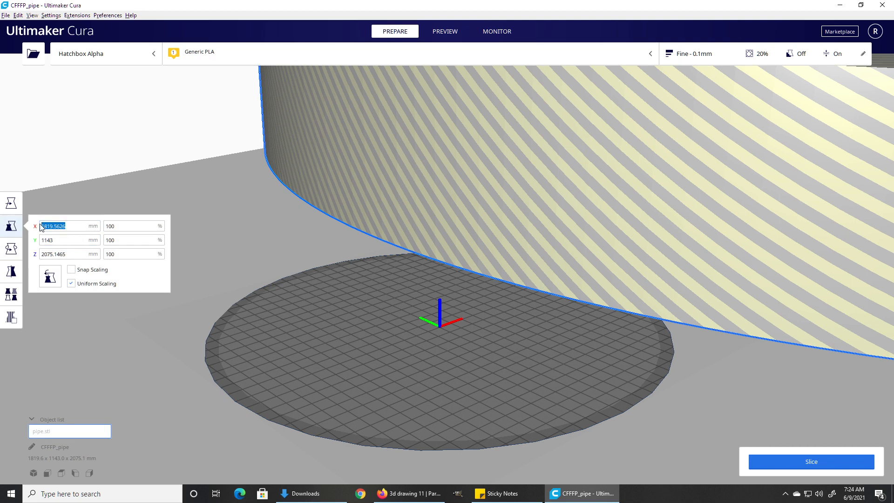
{"action": "left_click", "coordinate": [69, 240]}
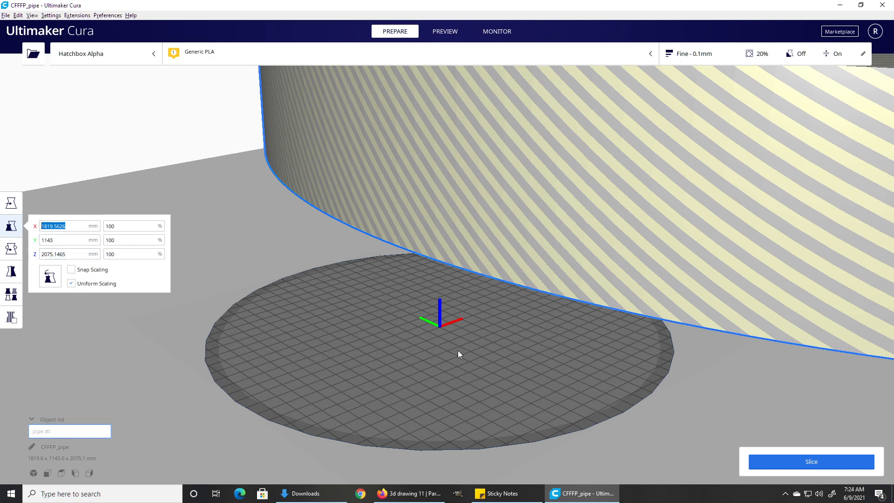
{"action": "mouse_move", "coordinate": [174, 275]}
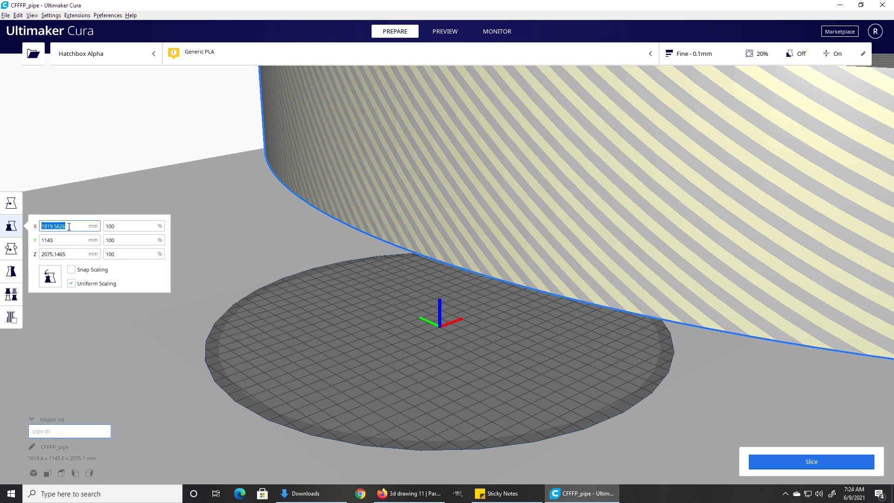
{"action": "type", "text": "100"}
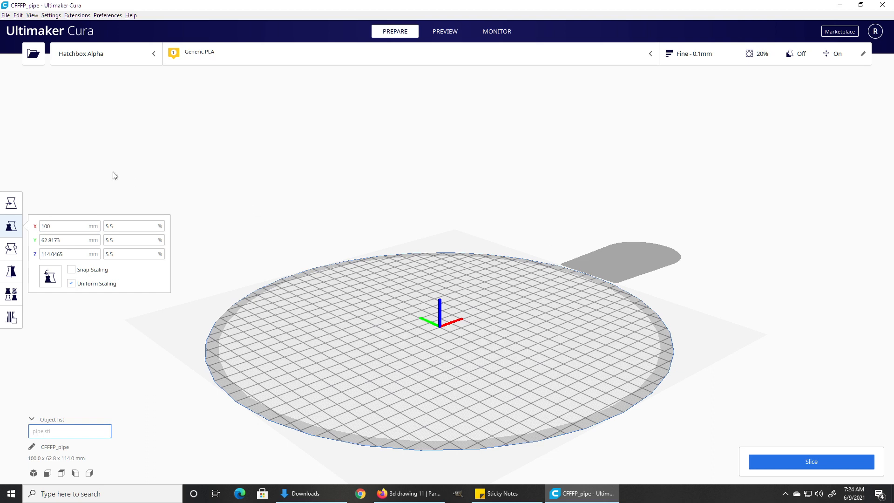
{"action": "mouse_move", "coordinate": [10, 203]}
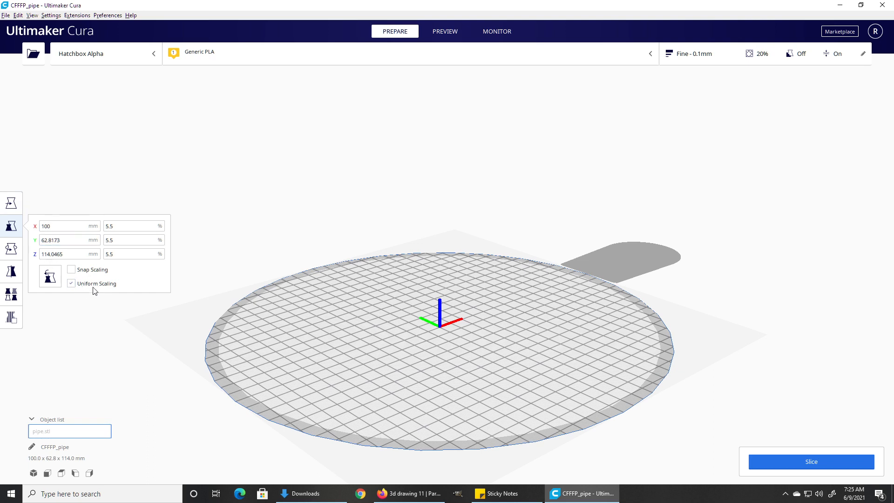
{"action": "left_click", "coordinate": [68, 226]}
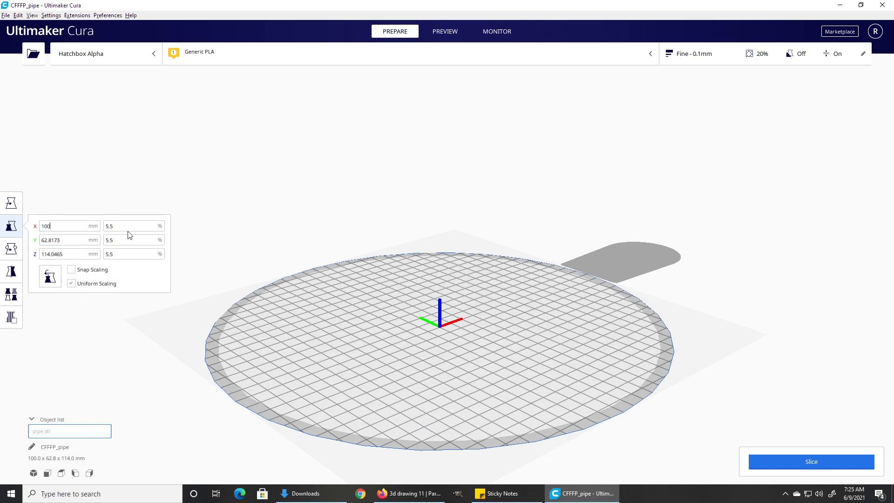
{"action": "mouse_move", "coordinate": [165, 234]}
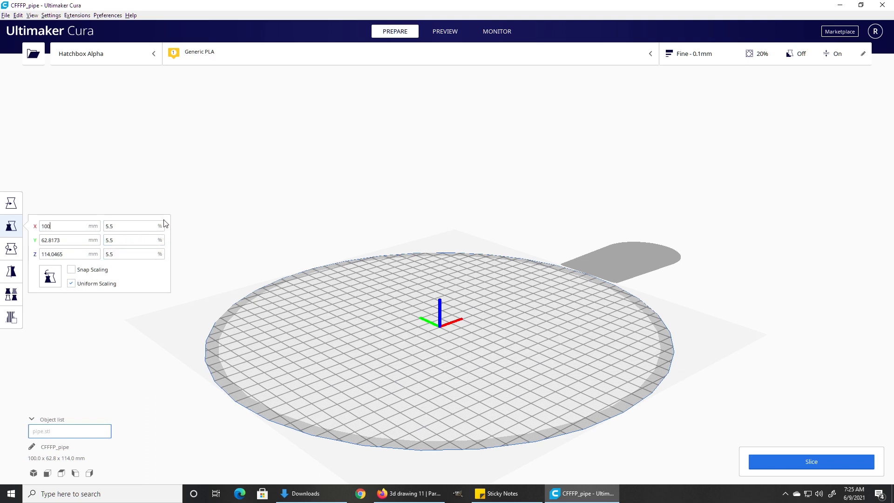
{"action": "mouse_move", "coordinate": [162, 224]}
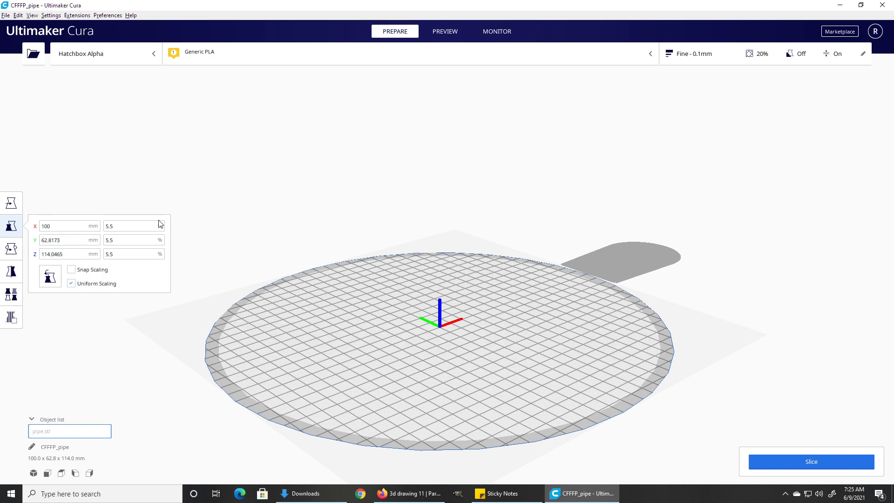
{"action": "mouse_move", "coordinate": [11, 203]}
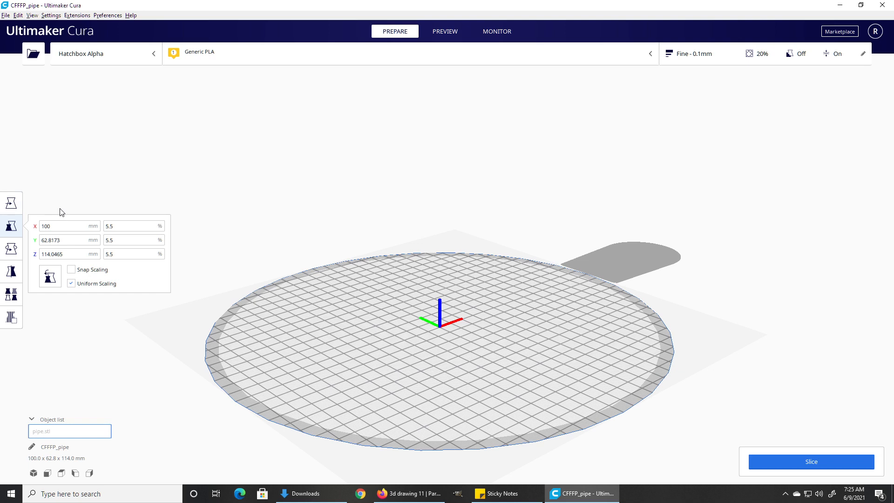
{"action": "mouse_move", "coordinate": [412, 5]}
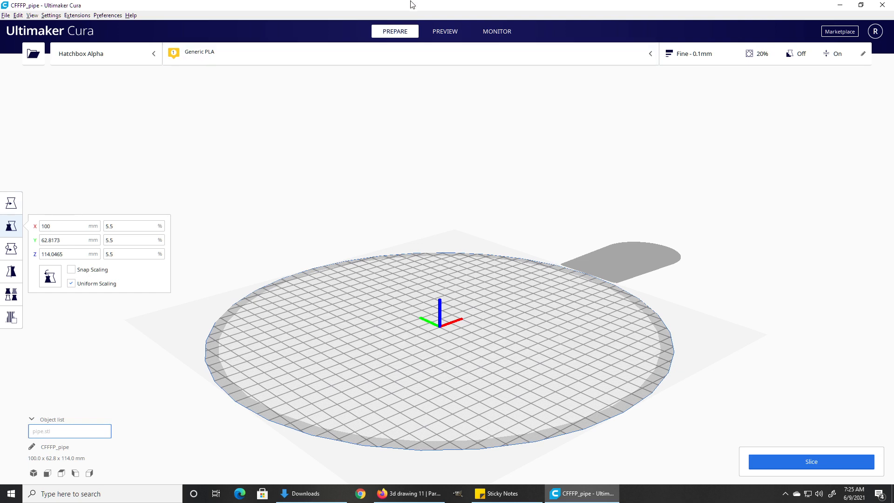
{"action": "left_click", "coordinate": [63, 226]}
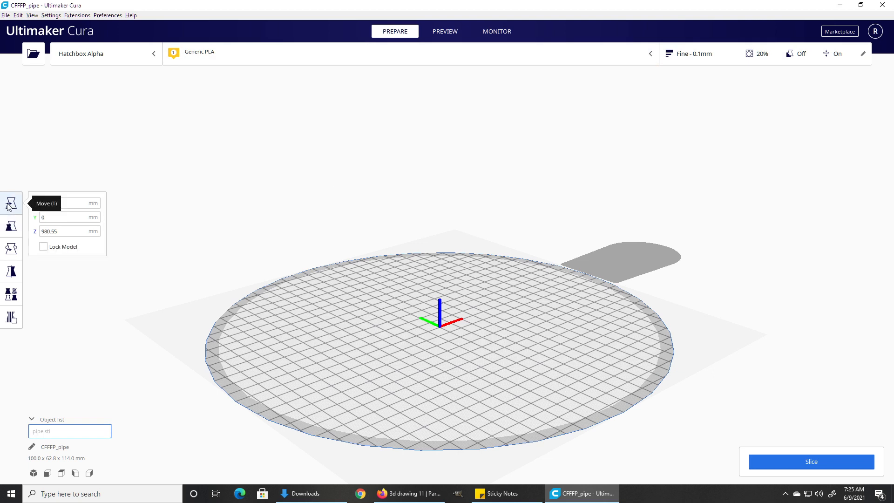
Step: Set the pipe's position to X 200 and Z 0.0001 so it drops to plate level
{"action": "type", "text": "200"}
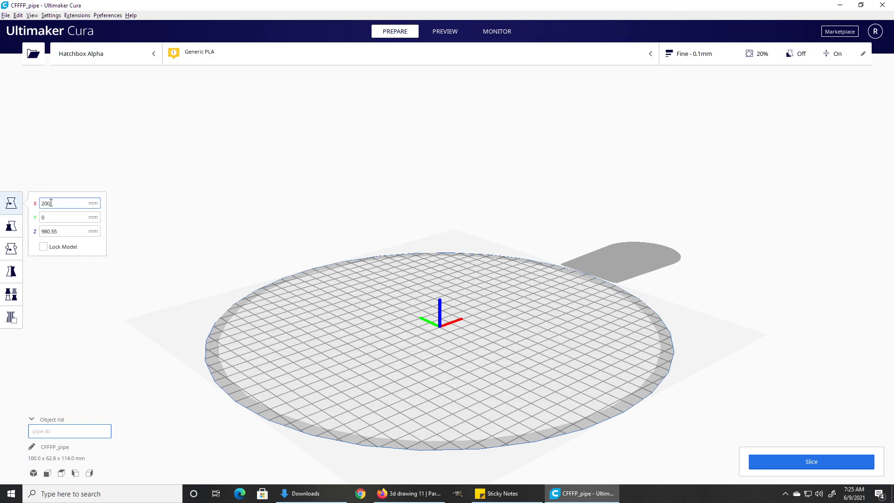
{"action": "left_click", "coordinate": [68, 203]}
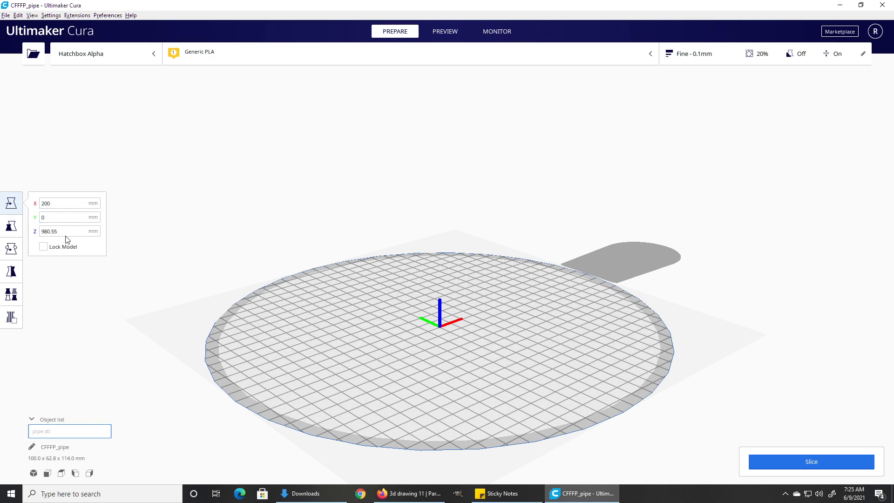
{"action": "left_click", "coordinate": [68, 231]}
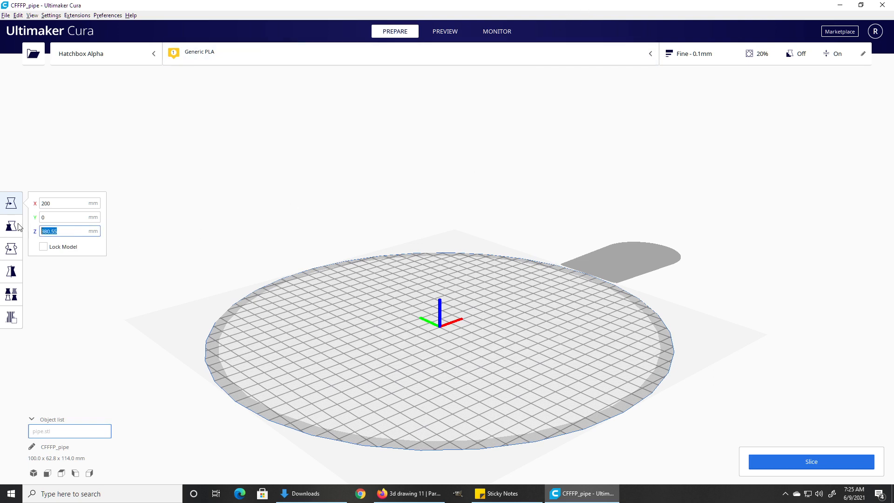
{"action": "type", "text": "0.0001"}
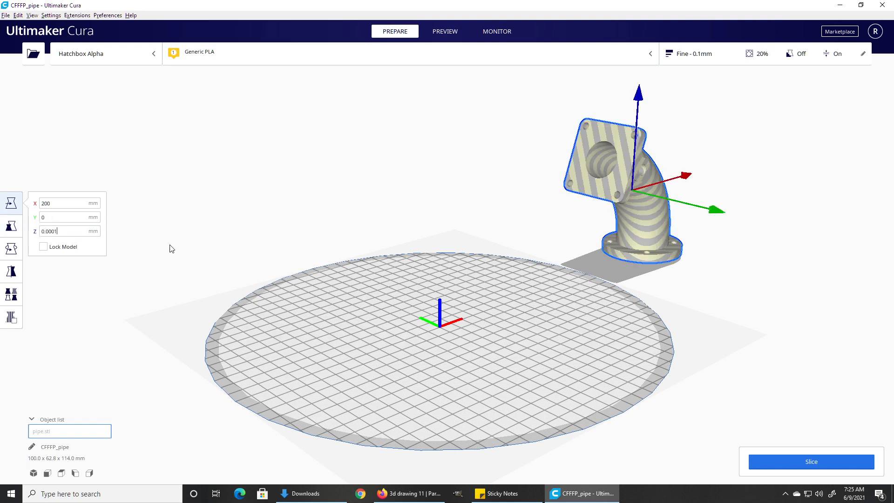
{"action": "left_click", "coordinate": [68, 203]}
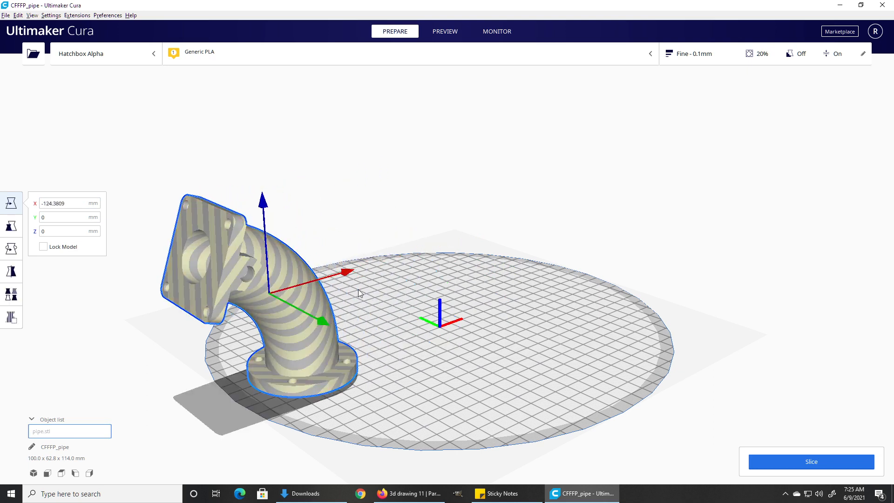
{"action": "mouse_move", "coordinate": [308, 290]}
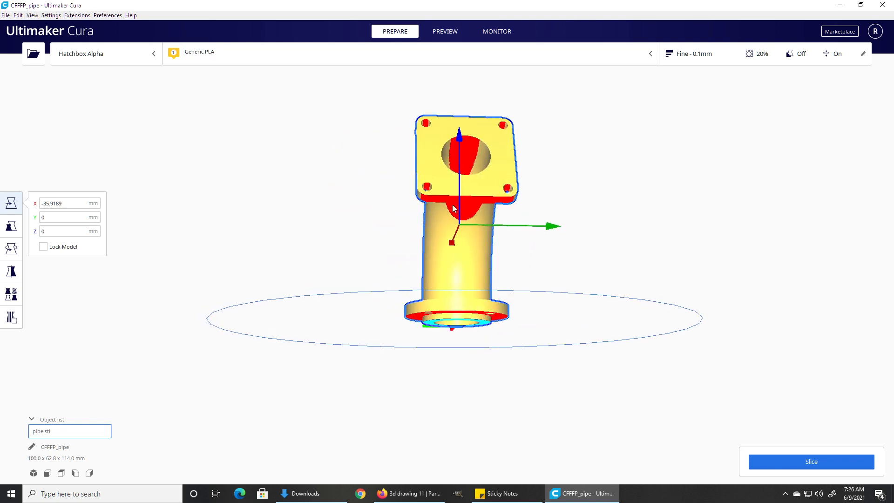
{"action": "mouse_move", "coordinate": [482, 204]}
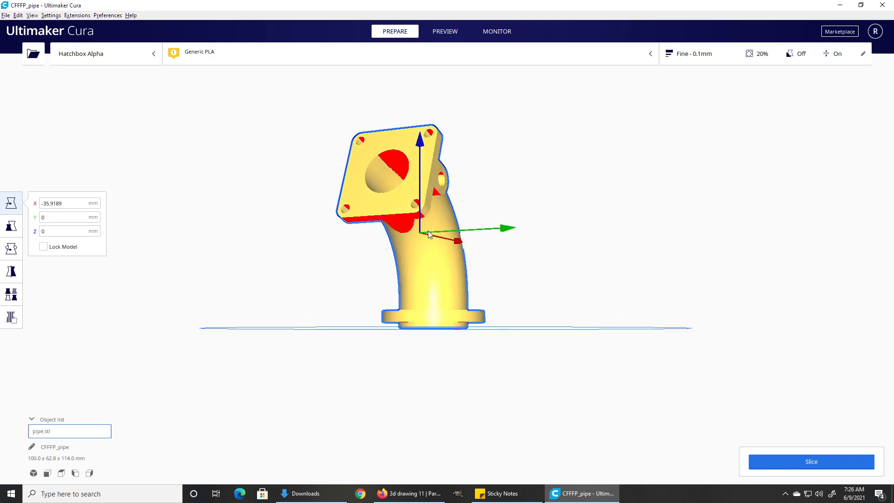
Step: Orbit the camera to view the pipe's red overhang areas from the side
{"action": "left_click_drag", "start_coordinate": [427, 233], "coordinate": [333, 243]}
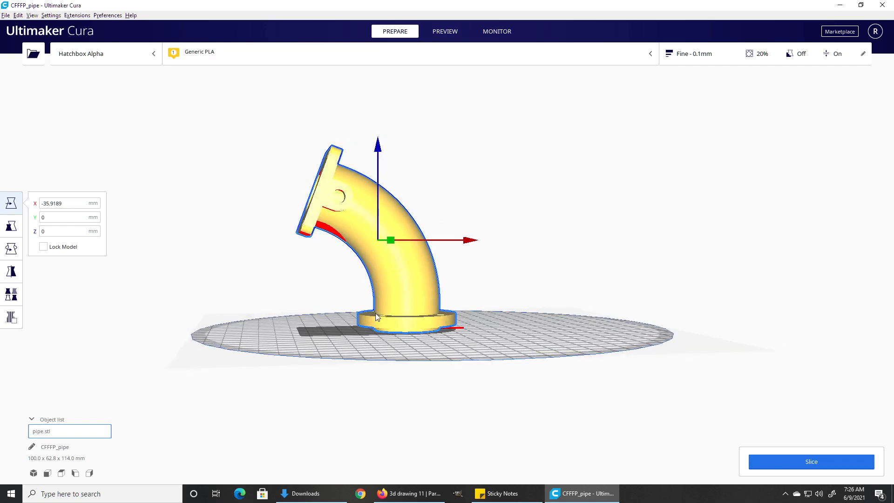
{"action": "mouse_move", "coordinate": [386, 261]}
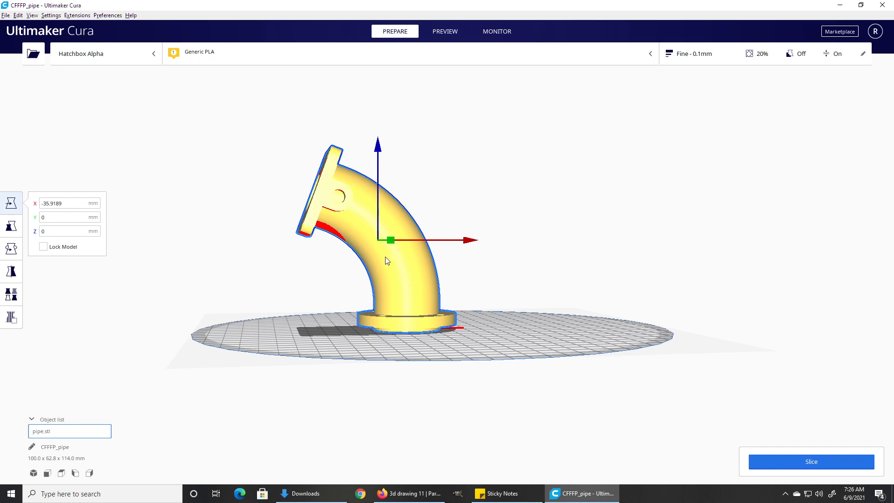
{"action": "mouse_move", "coordinate": [371, 208]}
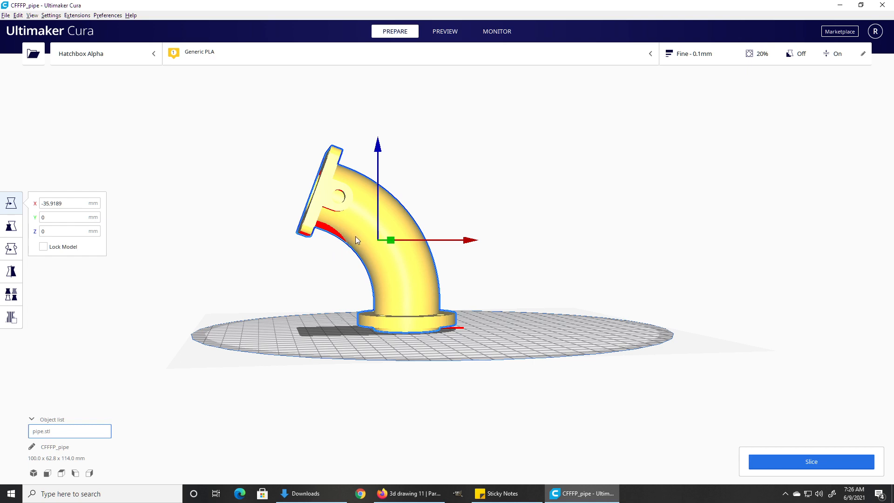
{"action": "mouse_move", "coordinate": [336, 231]}
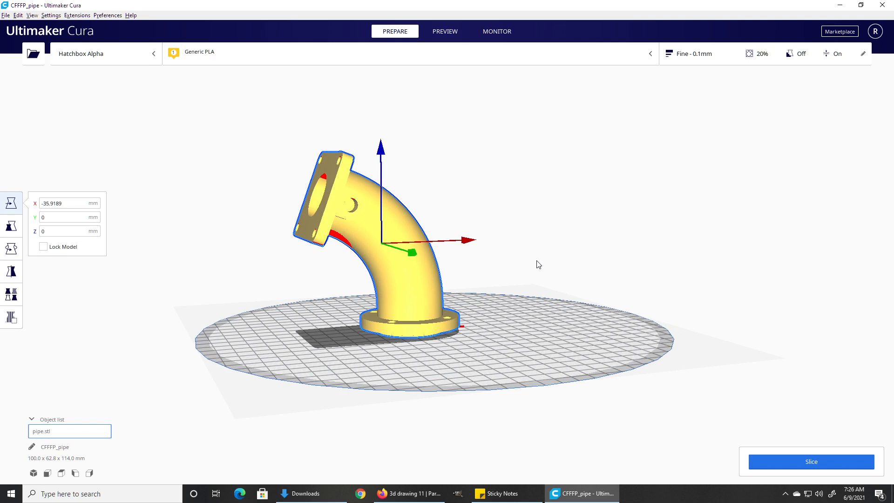
{"action": "mouse_move", "coordinate": [705, 423]}
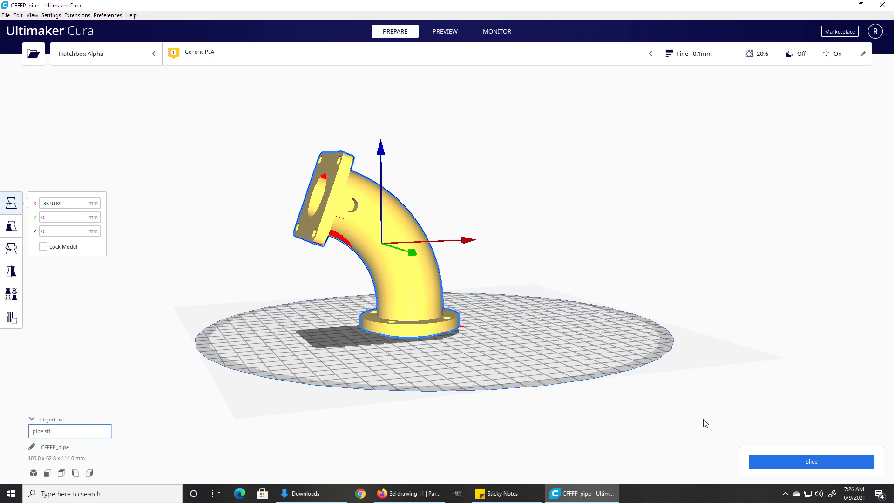
{"action": "left_click", "coordinate": [810, 461]}
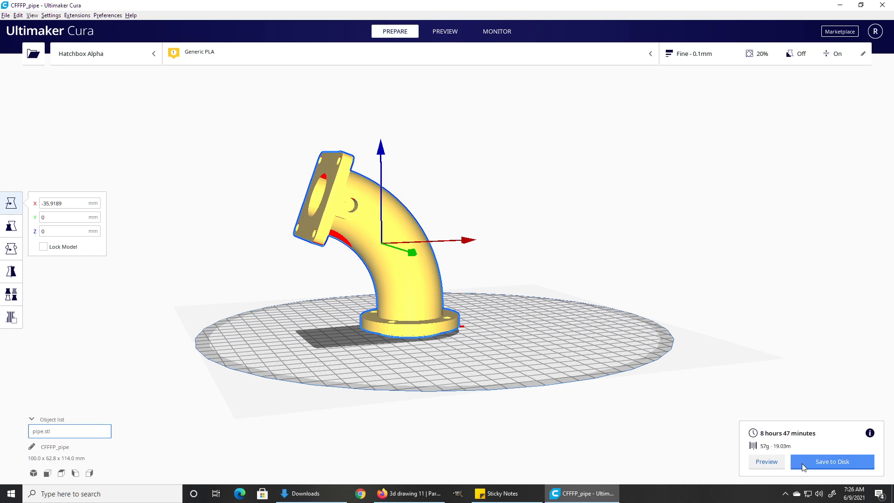
{"action": "mouse_move", "coordinate": [803, 468]}
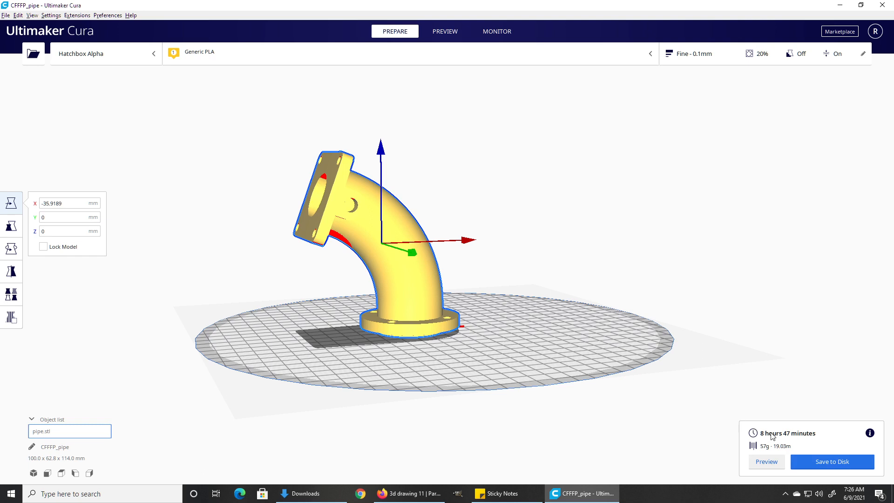
{"action": "mouse_move", "coordinate": [798, 438]}
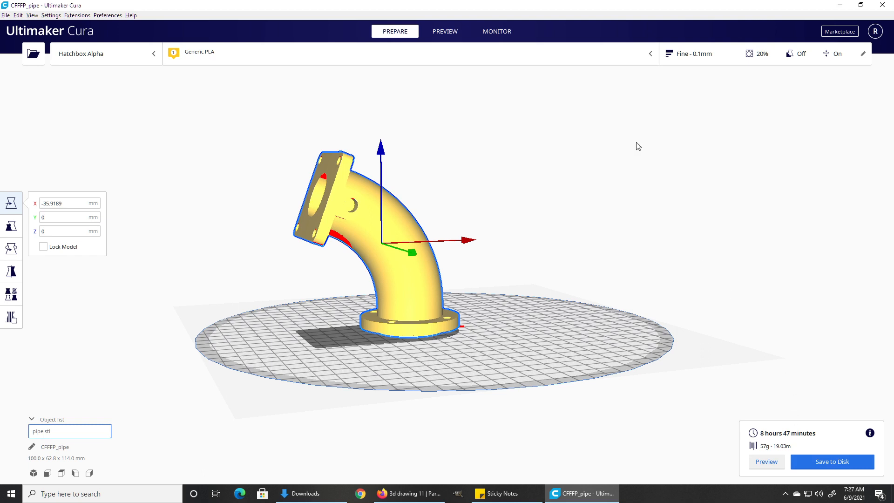
{"action": "mouse_move", "coordinate": [609, 78]}
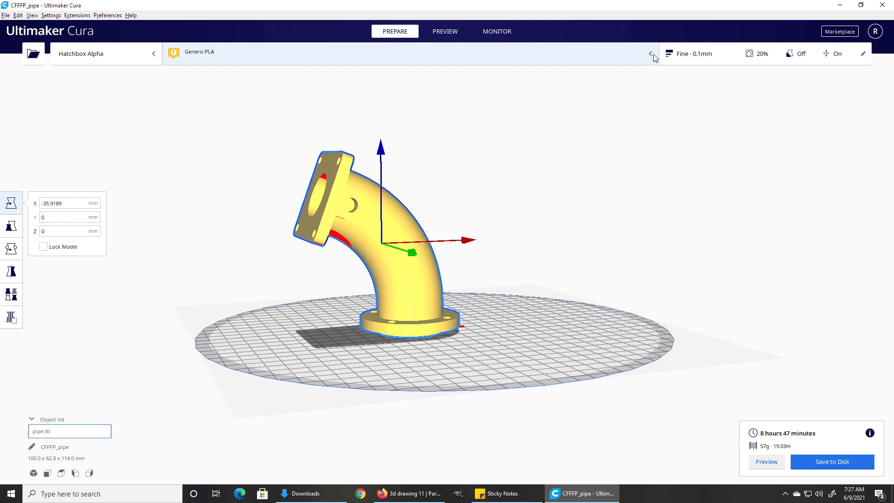
Step: Choose the 0.4 mm profile, enable support, and re-slice for a 3 h 10 min estimate
{"action": "left_click", "coordinate": [691, 53]}
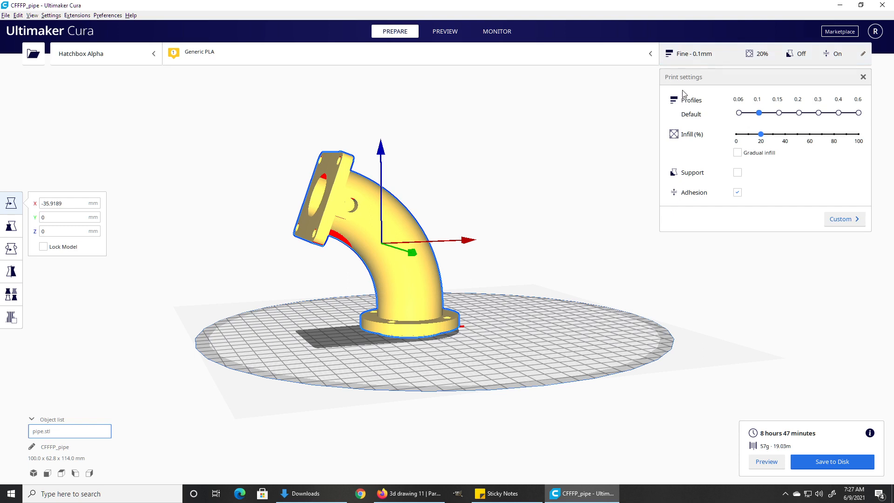
{"action": "mouse_move", "coordinate": [688, 160]}
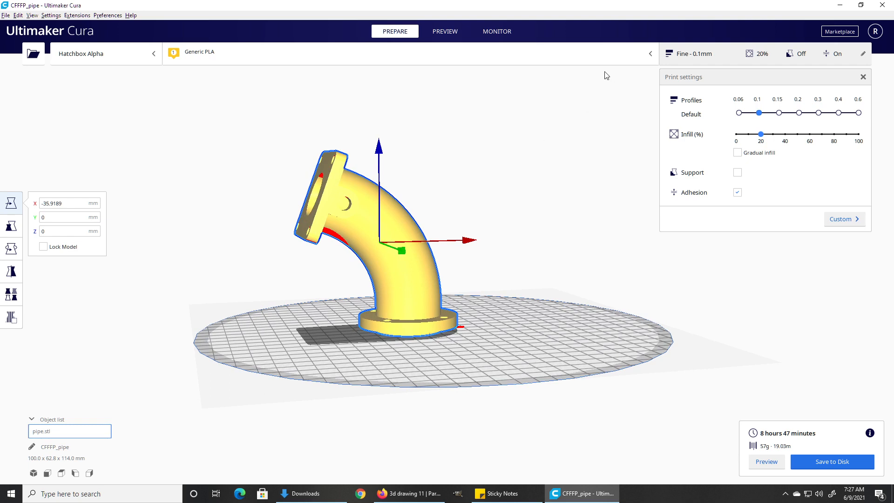
{"action": "mouse_move", "coordinate": [762, 104]}
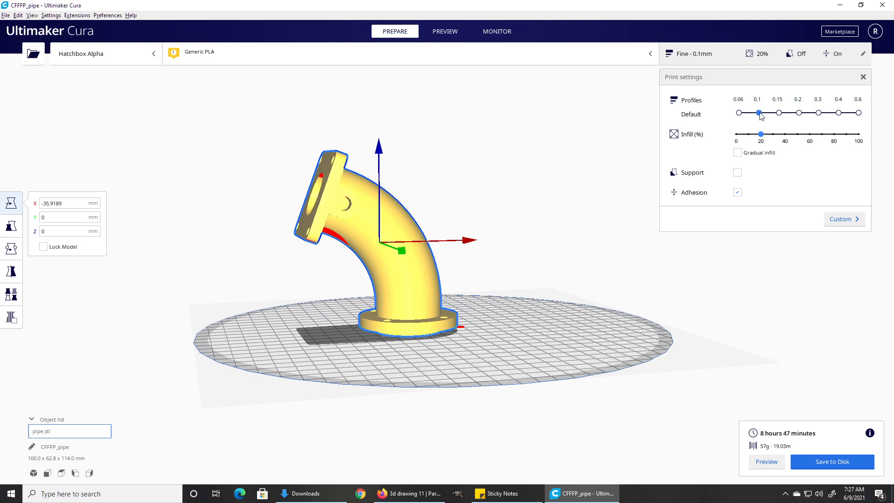
{"action": "mouse_move", "coordinate": [770, 118]}
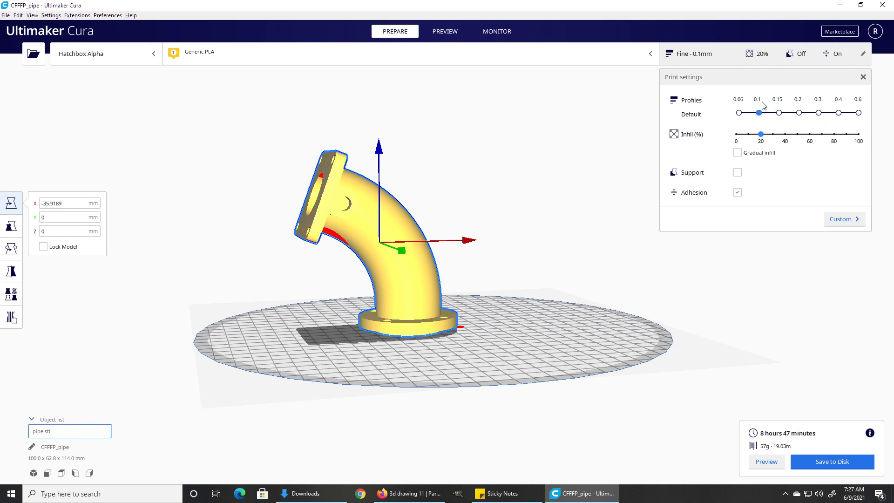
{"action": "mouse_move", "coordinate": [402, 207]}
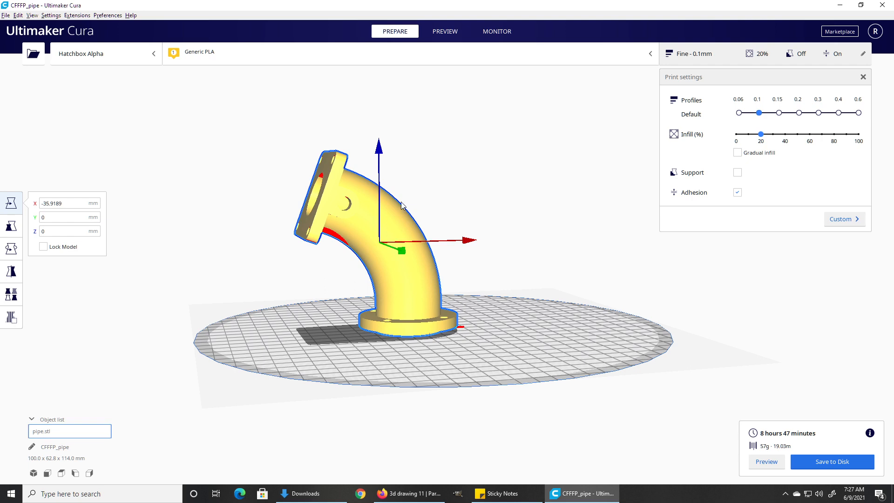
{"action": "left_click", "coordinate": [838, 113]}
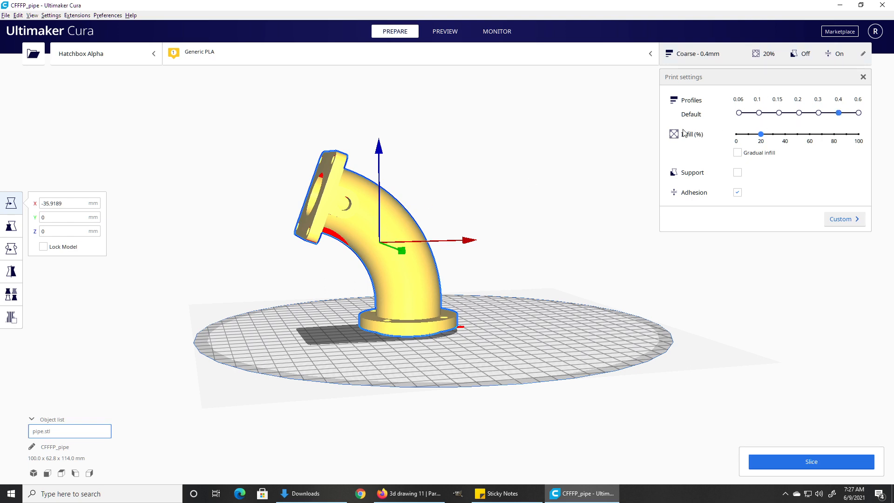
{"action": "mouse_move", "coordinate": [676, 175]}
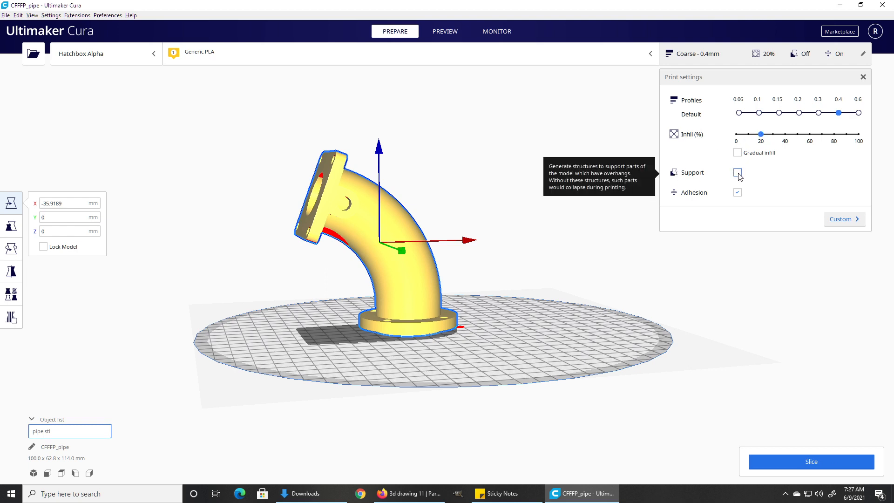
{"action": "left_click", "coordinate": [737, 173]}
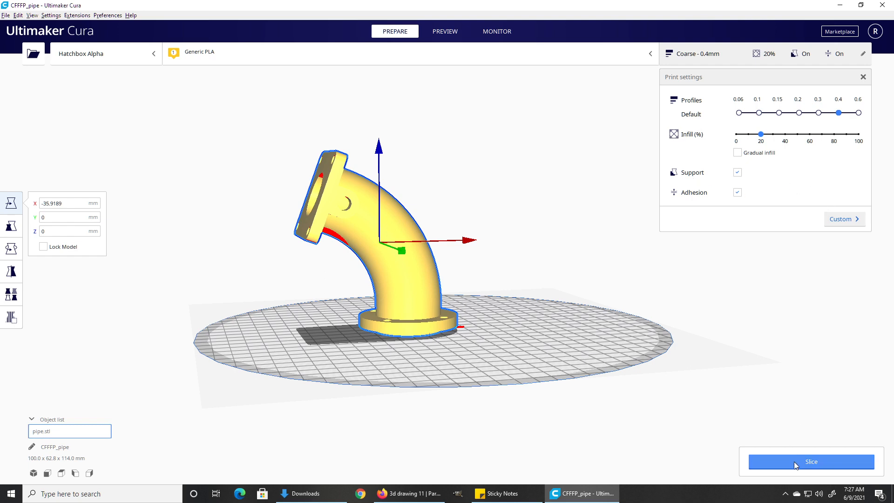
{"action": "left_click", "coordinate": [810, 462]}
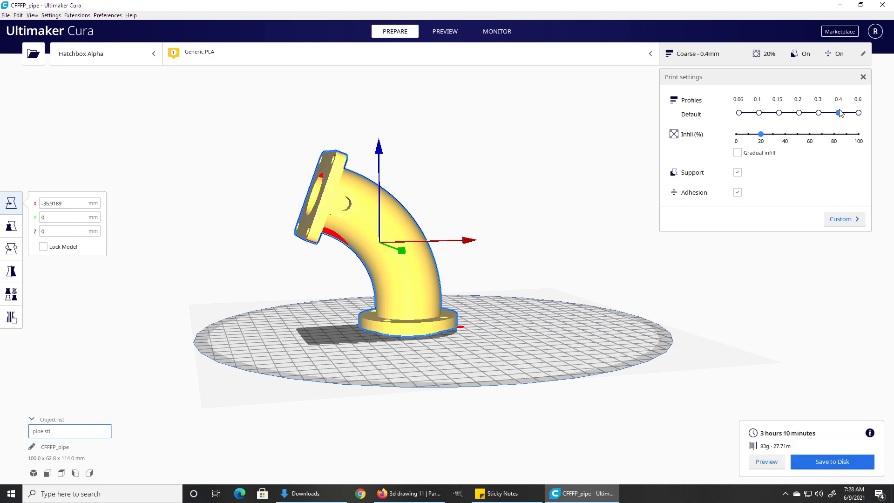
{"action": "mouse_move", "coordinate": [738, 172]}
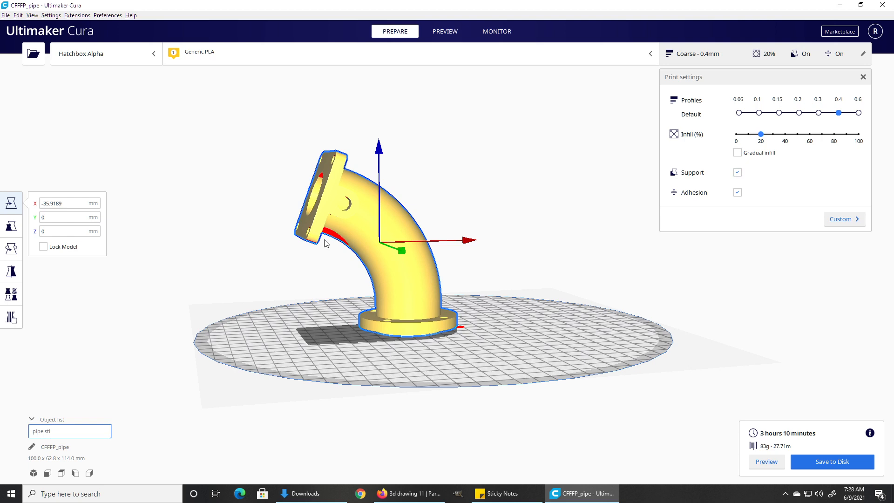
{"action": "mouse_move", "coordinate": [327, 249]}
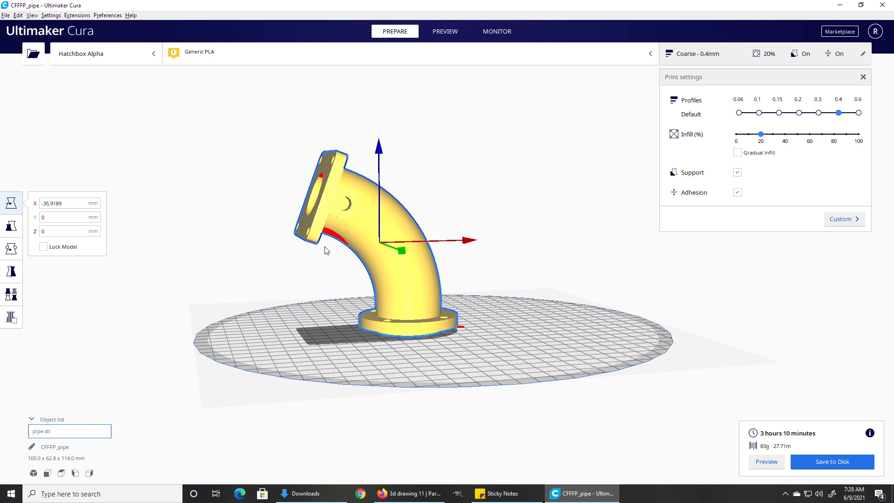
{"action": "mouse_move", "coordinate": [732, 411]}
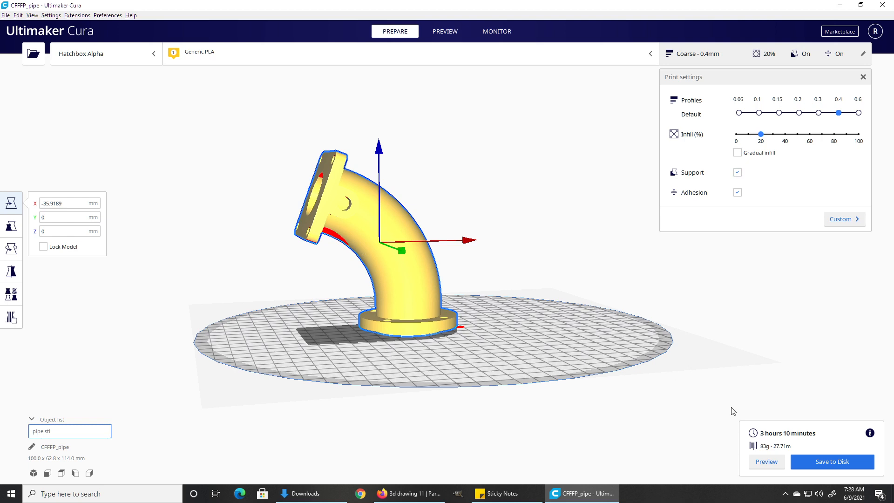
{"action": "mouse_move", "coordinate": [780, 438]}
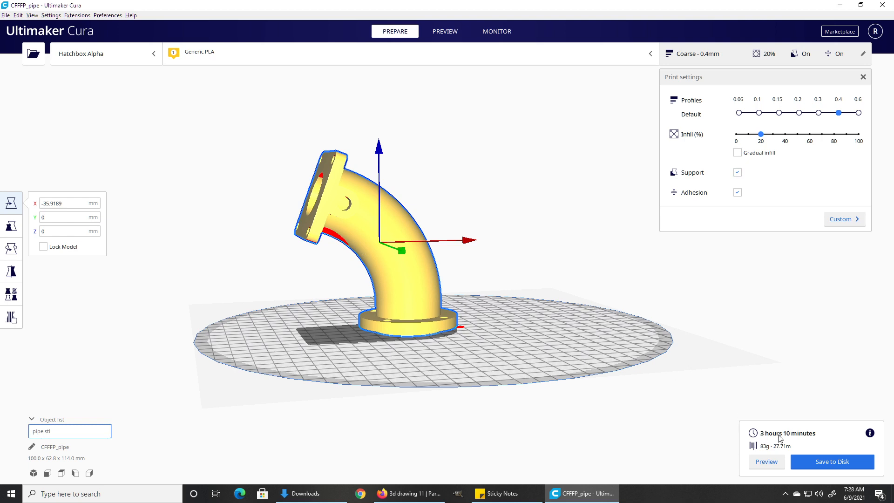
{"action": "mouse_move", "coordinate": [822, 440]}
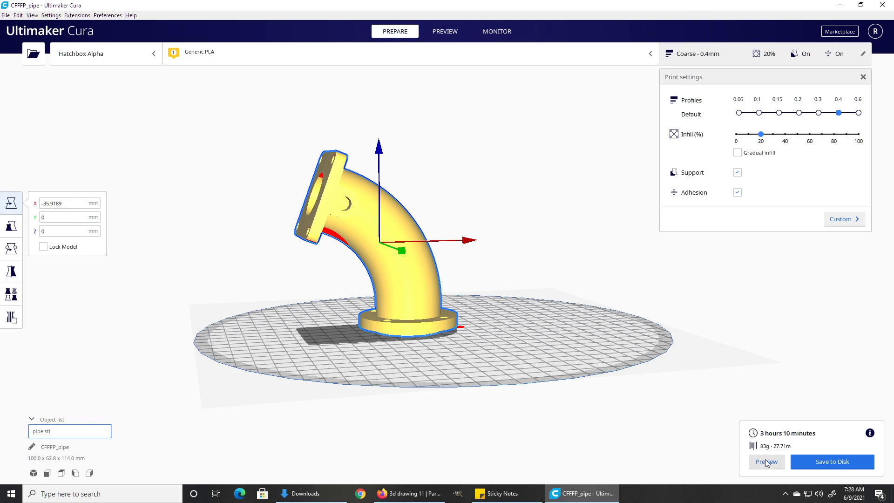
{"action": "mouse_move", "coordinate": [768, 464]}
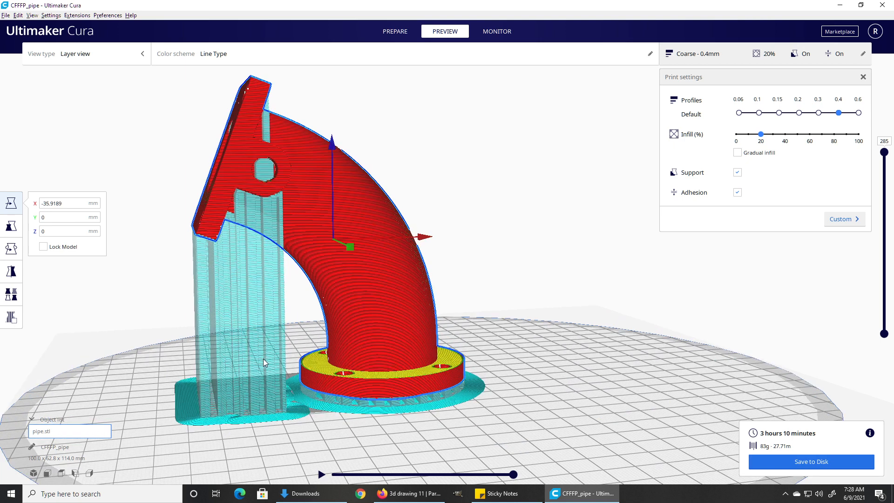
{"action": "mouse_move", "coordinate": [224, 388]}
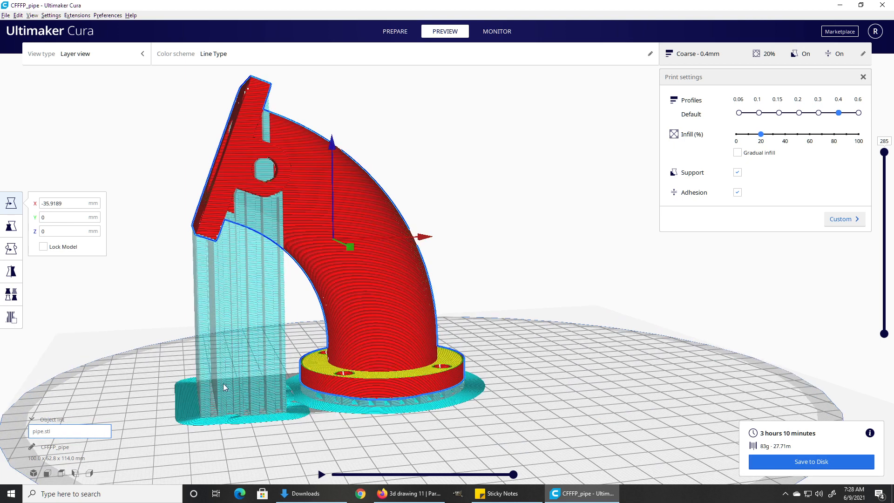
{"action": "mouse_move", "coordinate": [261, 286]}
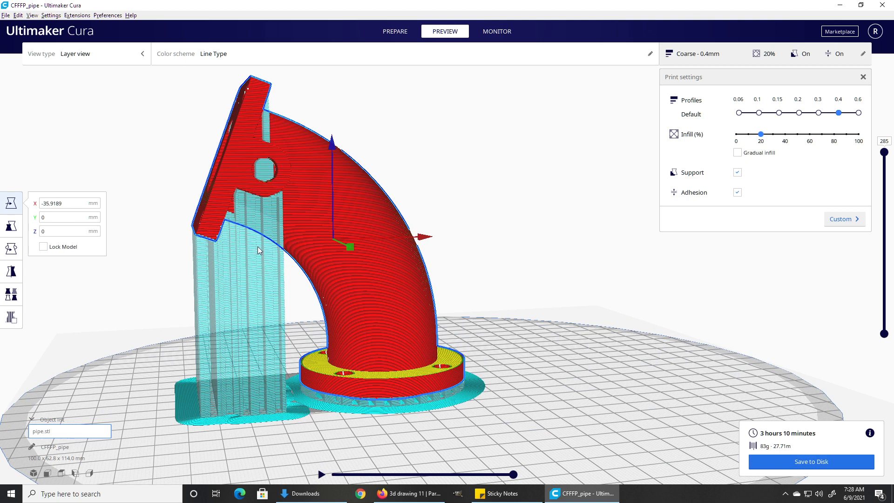
{"action": "mouse_move", "coordinate": [312, 274]}
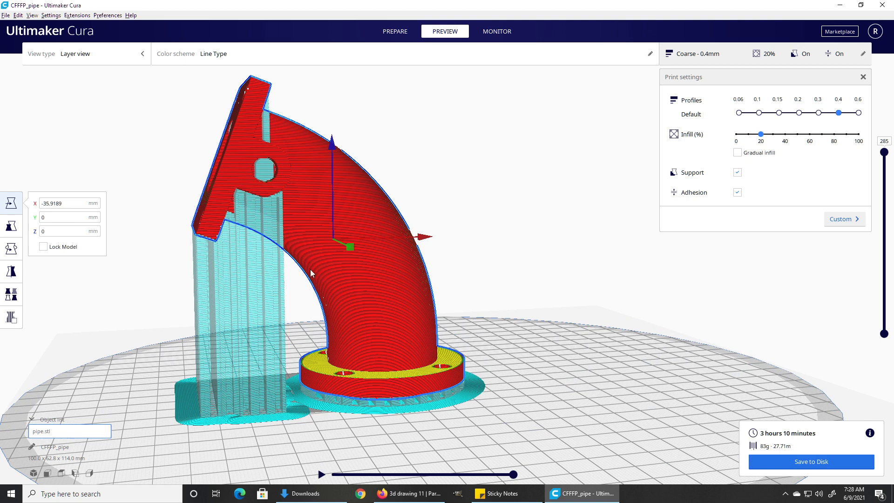
{"action": "left_click_drag", "start_coordinate": [312, 272], "coordinate": [395, 263]}
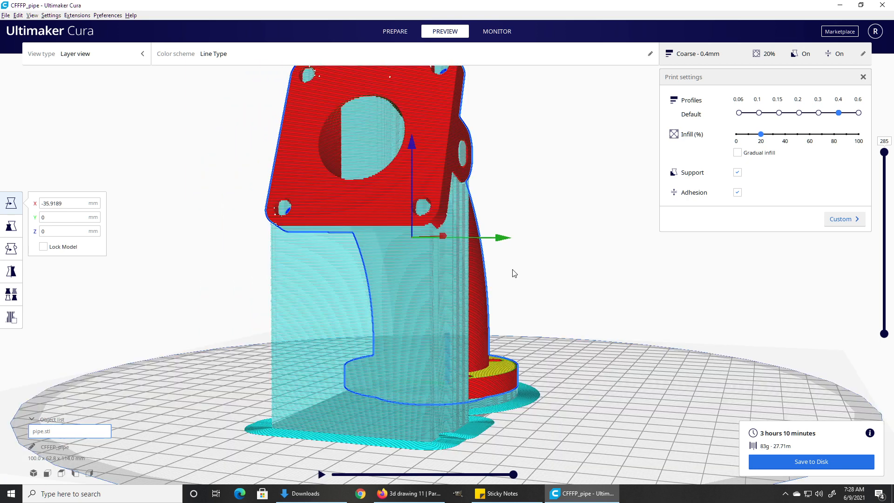
{"action": "left_click_drag", "start_coordinate": [513, 273], "coordinate": [588, 273]}
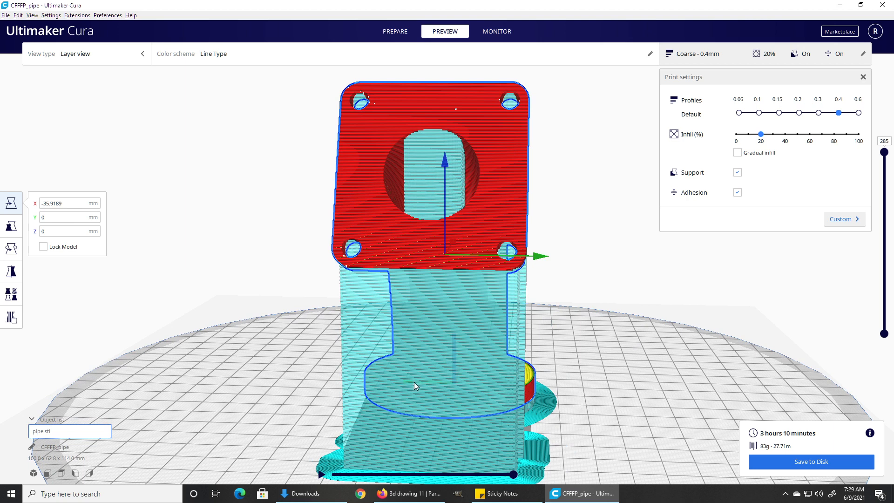
{"action": "mouse_move", "coordinate": [441, 257]}
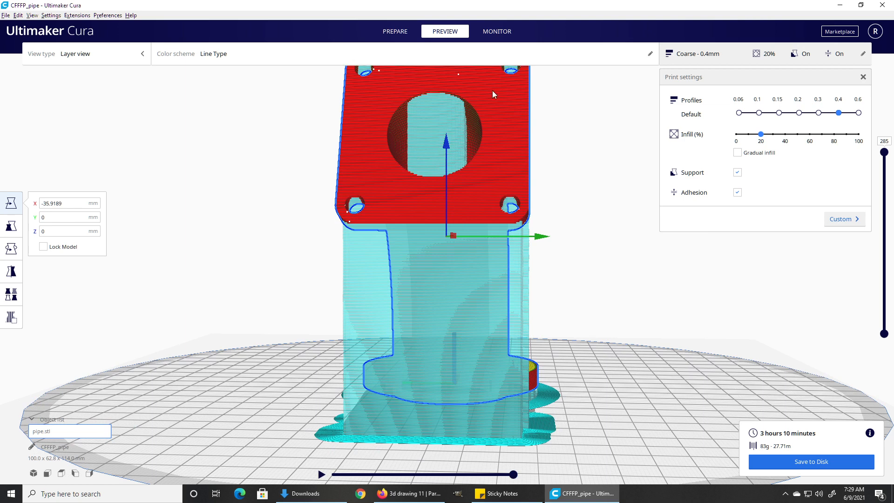
{"action": "mouse_move", "coordinate": [448, 107]}
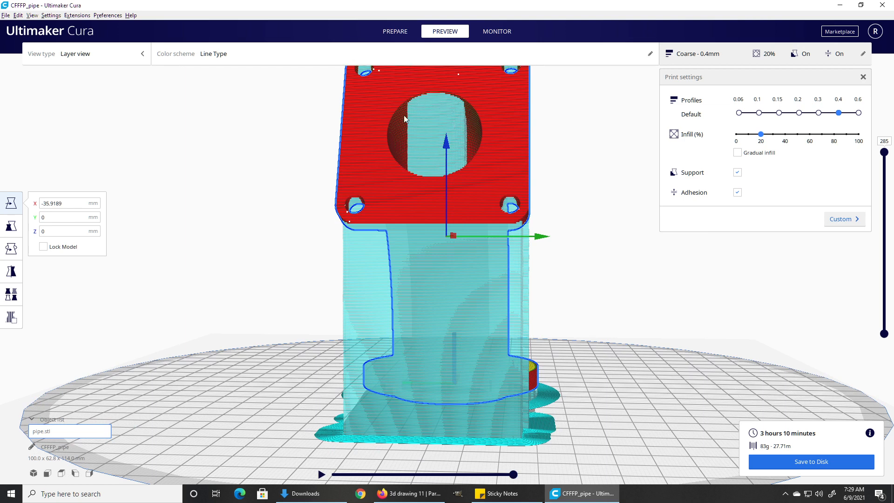
{"action": "mouse_move", "coordinate": [399, 127]}
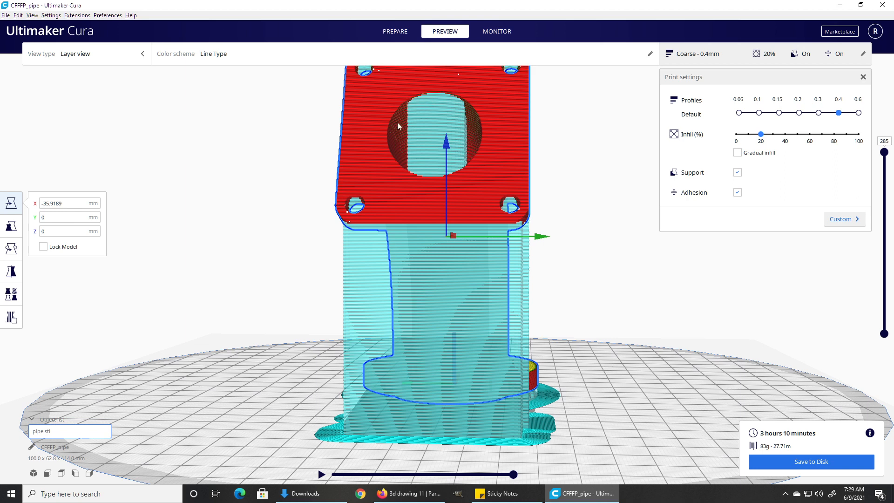
{"action": "mouse_move", "coordinate": [405, 104]}
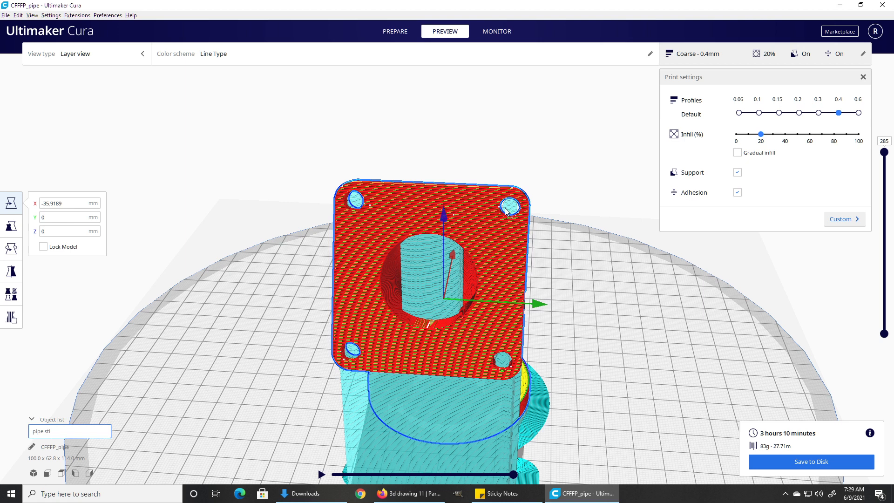
{"action": "mouse_move", "coordinate": [507, 215]}
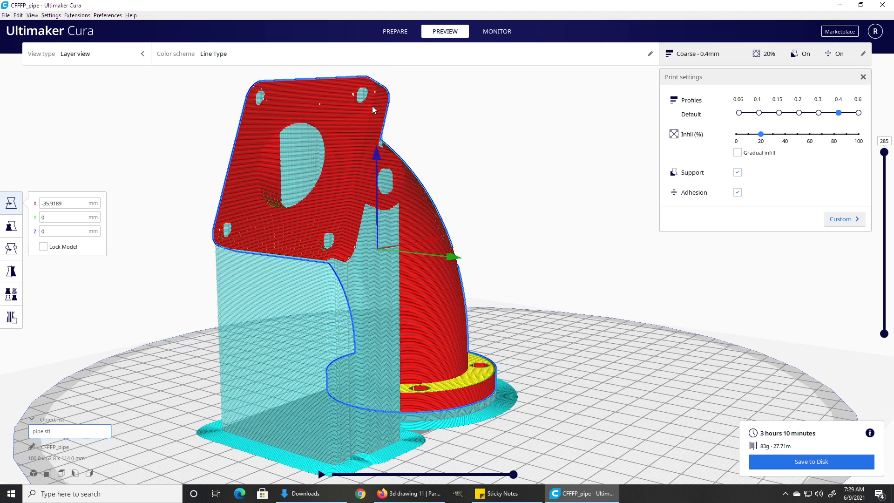
{"action": "left_click_drag", "start_coordinate": [374, 109], "coordinate": [379, 103]}
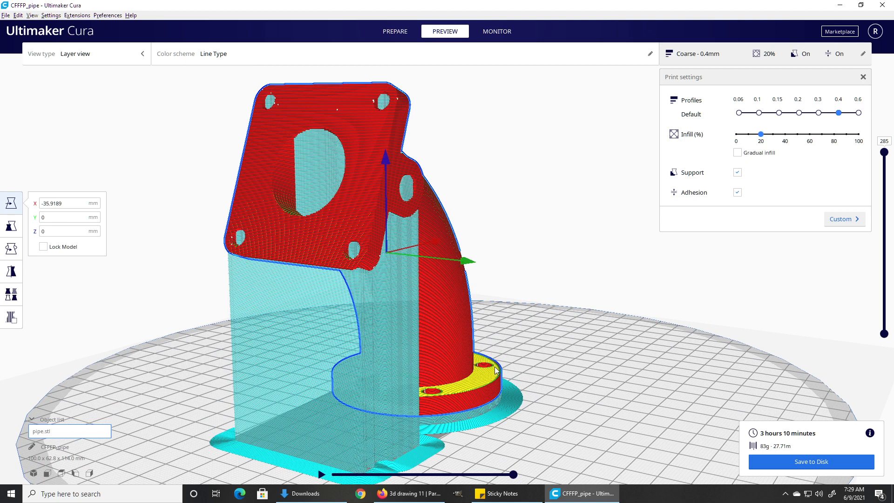
{"action": "mouse_move", "coordinate": [452, 378]}
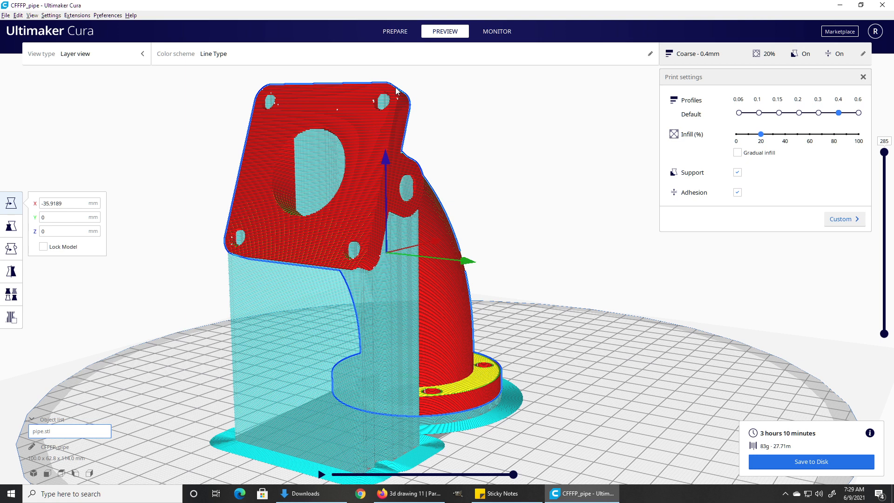
{"action": "mouse_move", "coordinate": [389, 164]}
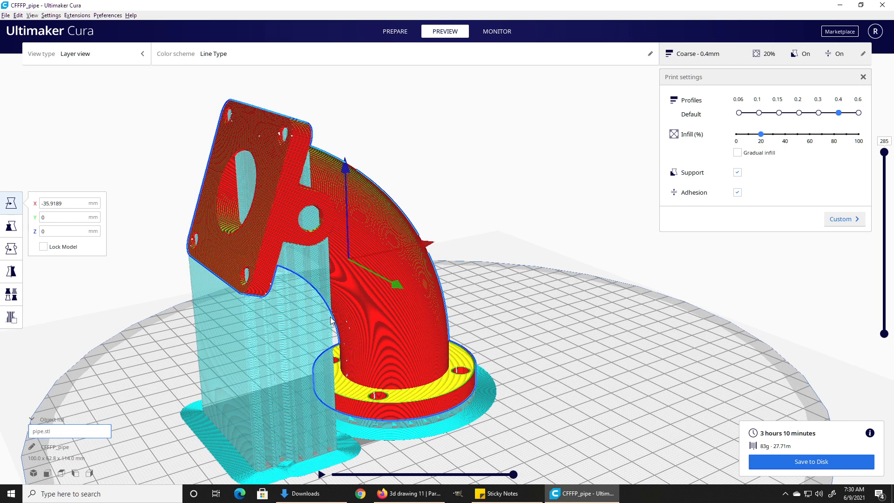
Step: Turn the view sideways, scrub the layer simulation partway, and select the pipe
{"action": "left_click_drag", "start_coordinate": [331, 319], "coordinate": [390, 307]}
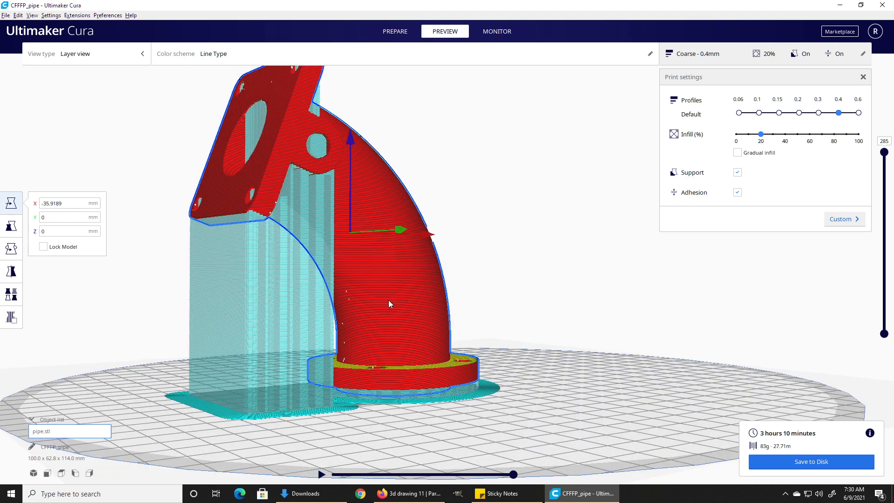
{"action": "mouse_move", "coordinate": [704, 371]}
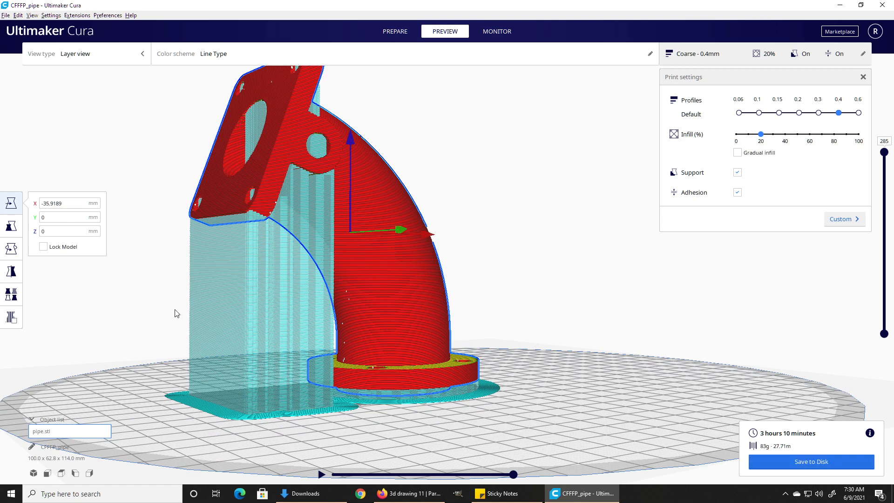
{"action": "mouse_move", "coordinate": [722, 434]}
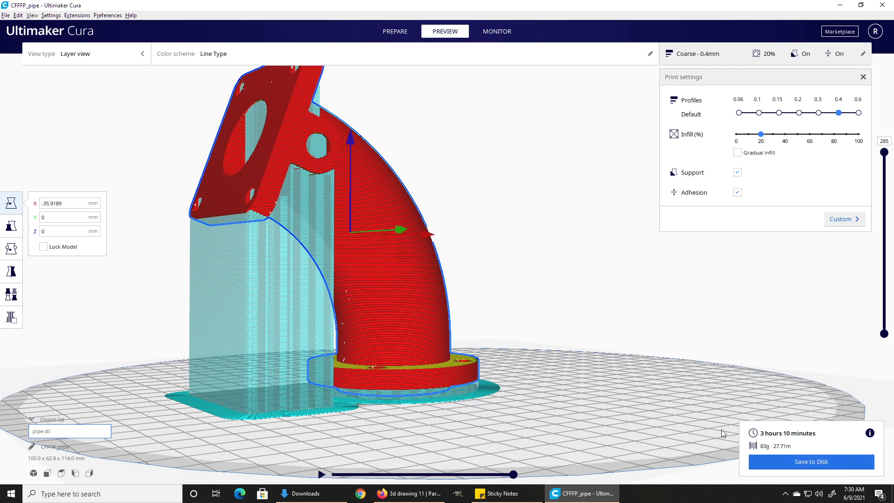
{"action": "mouse_move", "coordinate": [648, 462]}
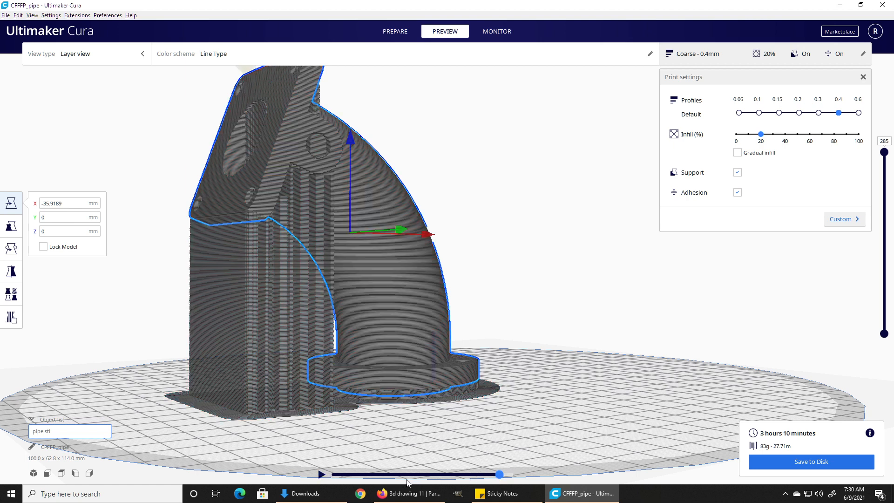
{"action": "left_click_drag", "start_coordinate": [499, 474], "coordinate": [345, 474]}
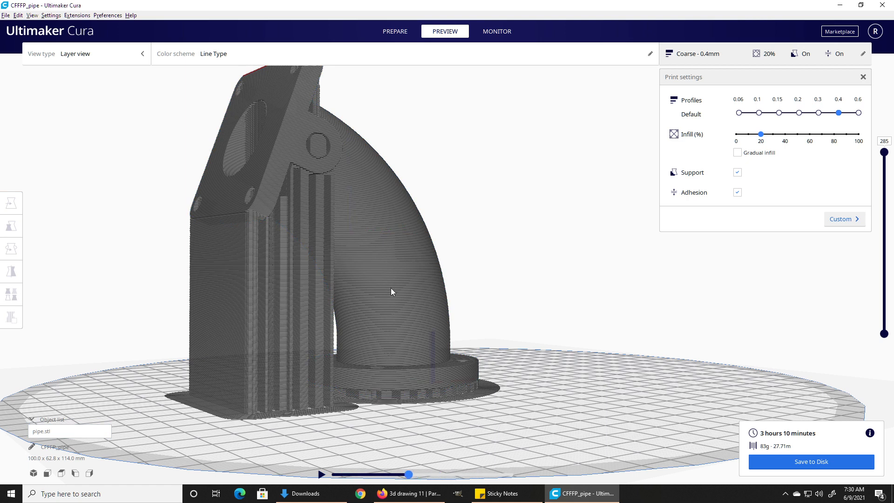
{"action": "mouse_move", "coordinate": [409, 378]}
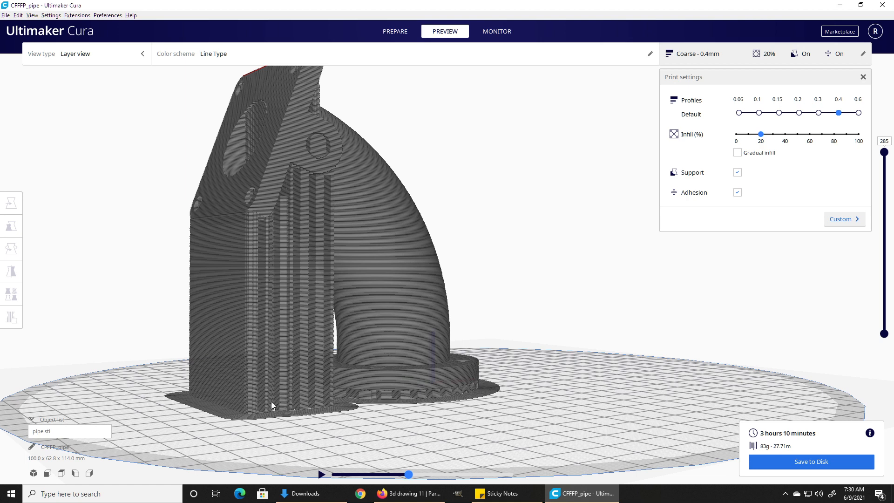
{"action": "mouse_move", "coordinate": [366, 257]}
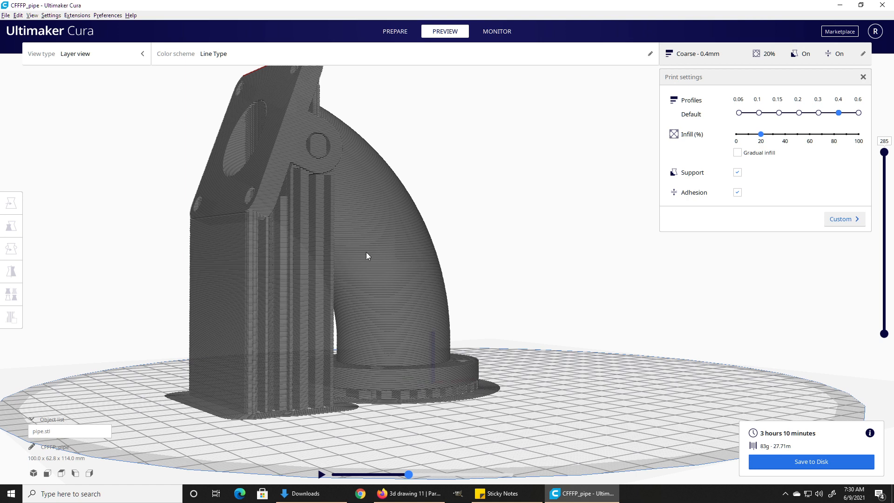
{"action": "mouse_move", "coordinate": [216, 213]}
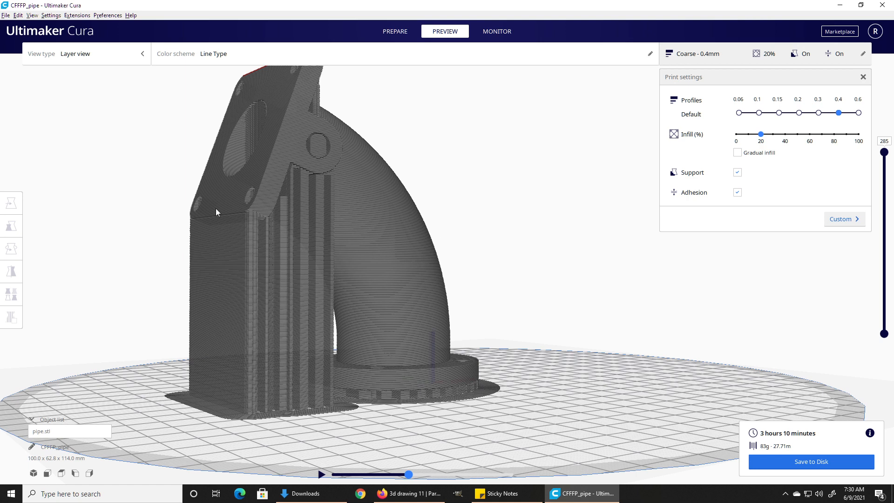
{"action": "left_click", "coordinate": [11, 203]}
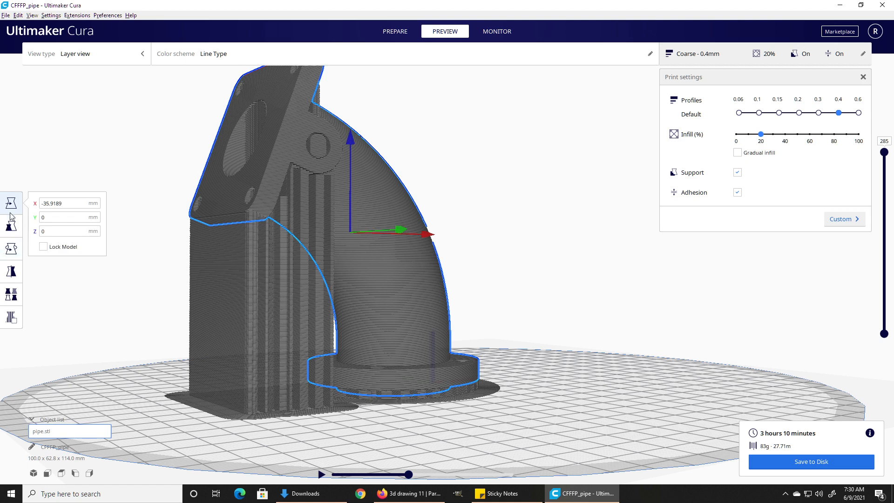
{"action": "mouse_move", "coordinate": [386, 270]}
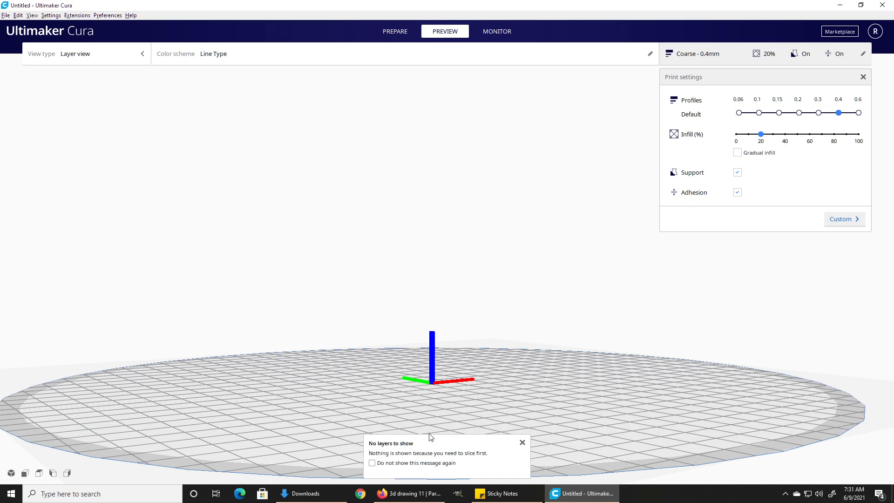
Step: Load 3d print example.stl from the Downloads folder into Cura
{"action": "left_click", "coordinate": [521, 442]}
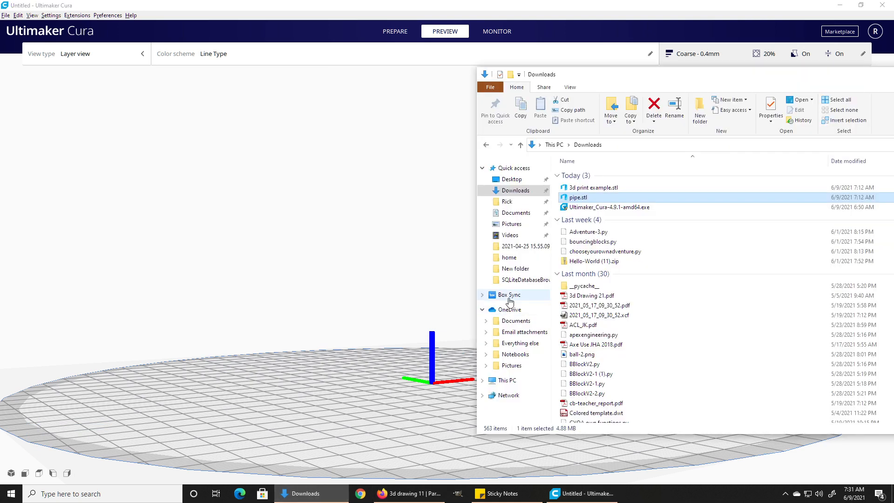
{"action": "left_click", "coordinate": [592, 188]}
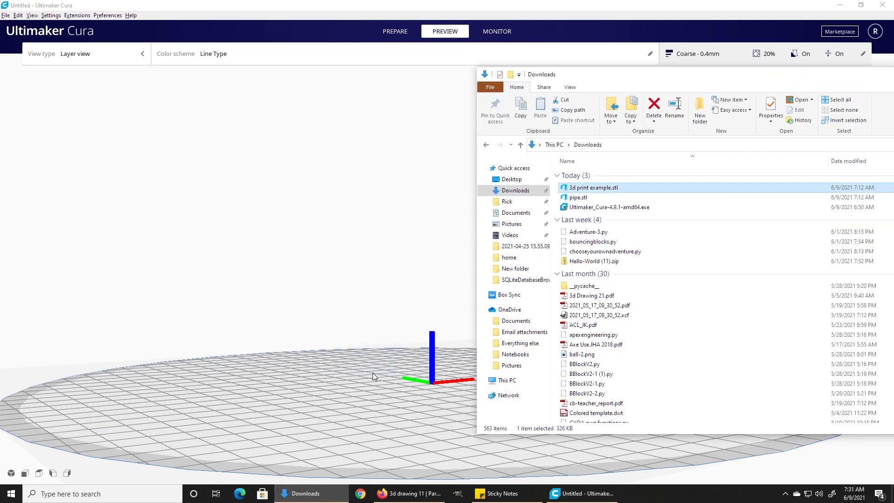
{"action": "double_click", "coordinate": [592, 187]}
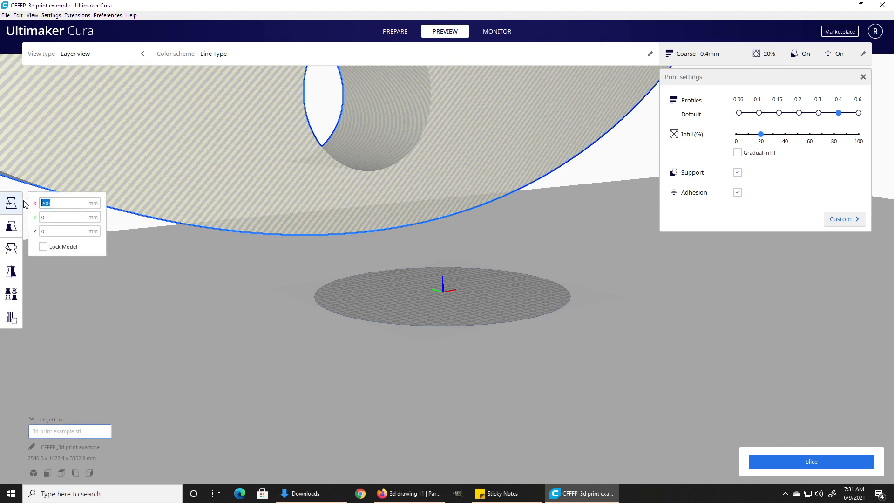
Step: Scale the example part uniformly to 75.8 x 42.4 x 100 mm and centre it at X/Z 0
{"action": "type", "text": "00"}
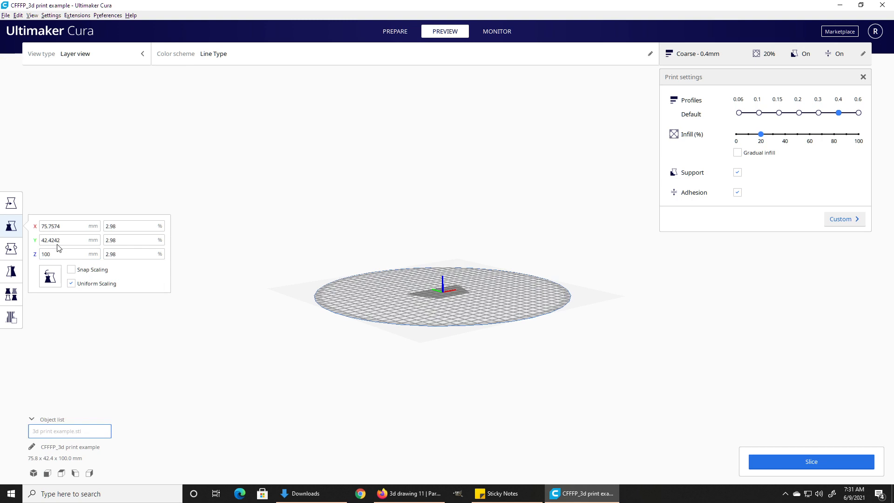
{"action": "mouse_move", "coordinate": [11, 204]}
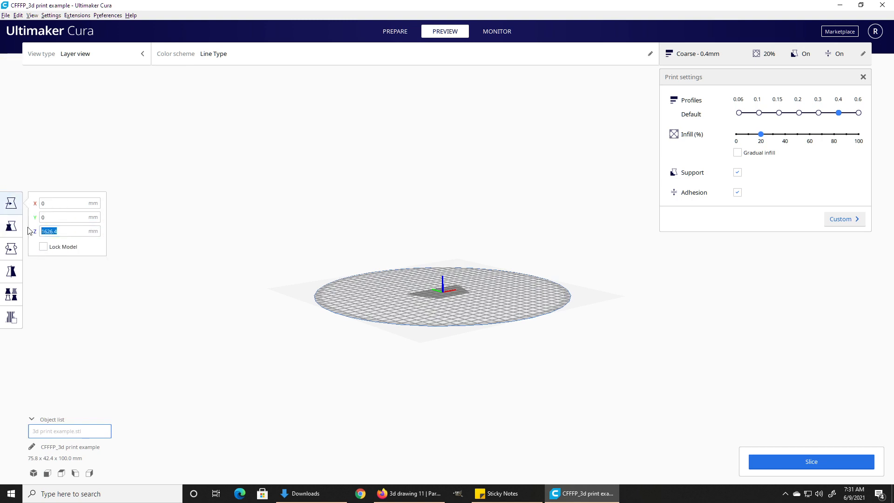
{"action": "type", "text": "0"}
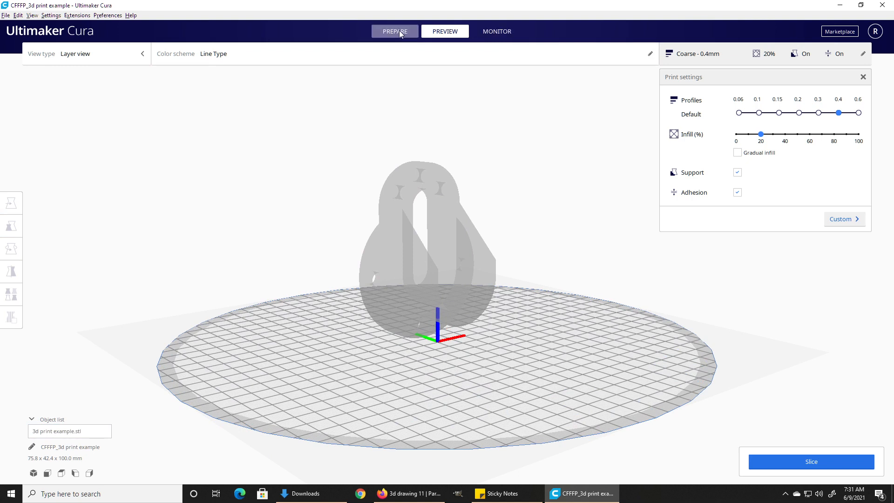
Step: Back in Prepare, select the example part and rotate it to lie flat on its base
{"action": "left_click", "coordinate": [394, 32]}
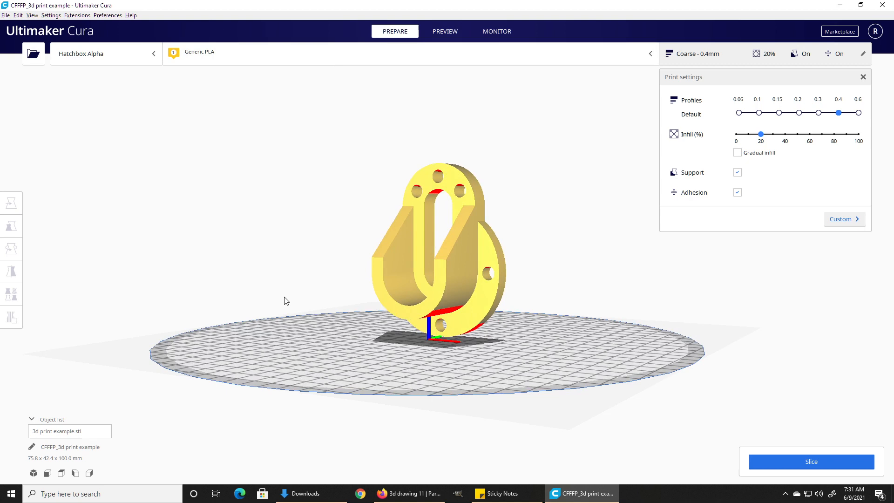
{"action": "left_click_drag", "start_coordinate": [285, 300], "coordinate": [464, 194]}
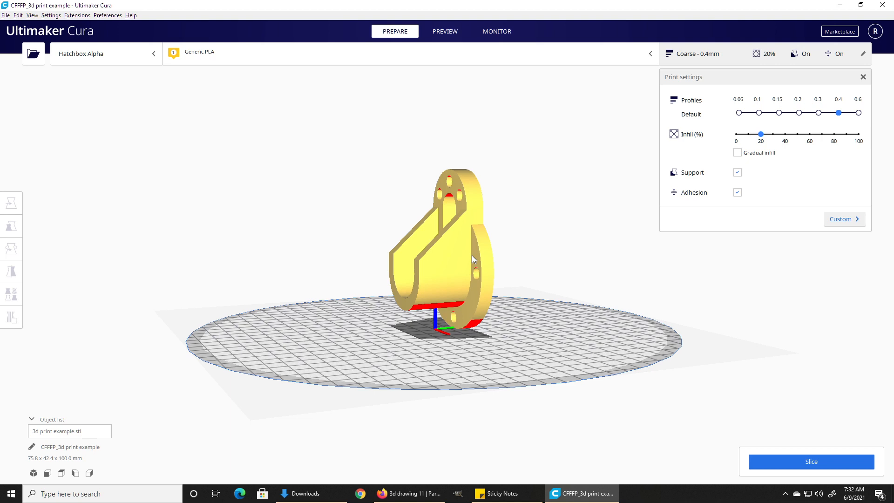
{"action": "left_click", "coordinate": [11, 248]}
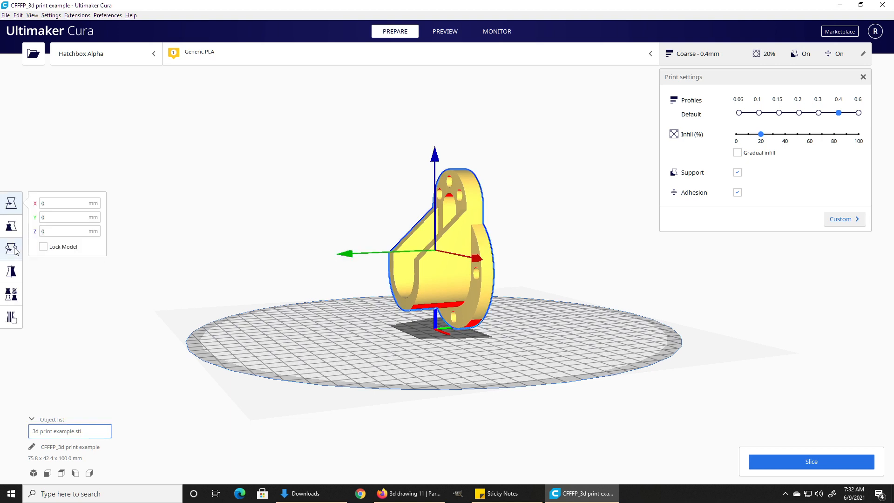
{"action": "left_click", "coordinate": [10, 249]}
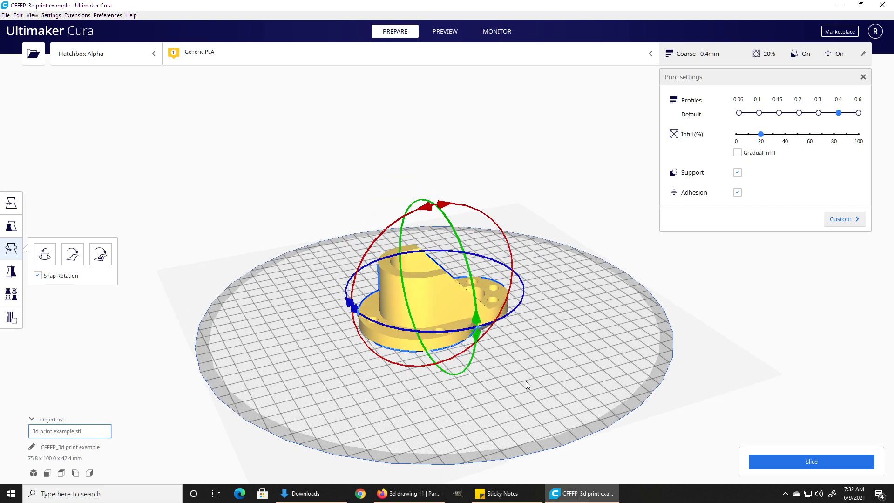
{"action": "left_click", "coordinate": [10, 203]}
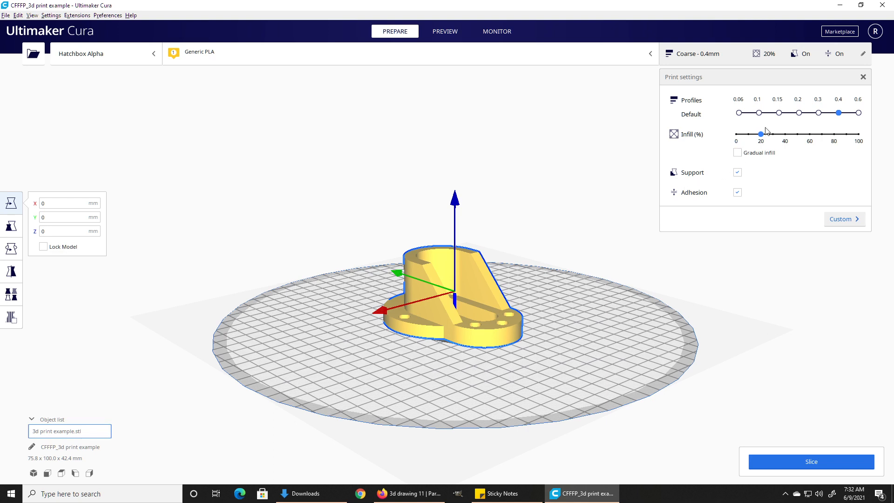
{"action": "mouse_move", "coordinate": [768, 147]}
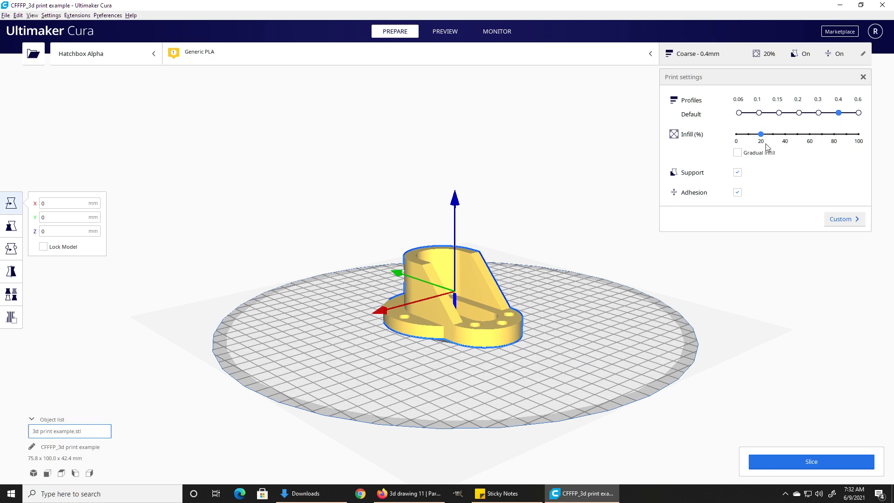
{"action": "mouse_move", "coordinate": [444, 348]}
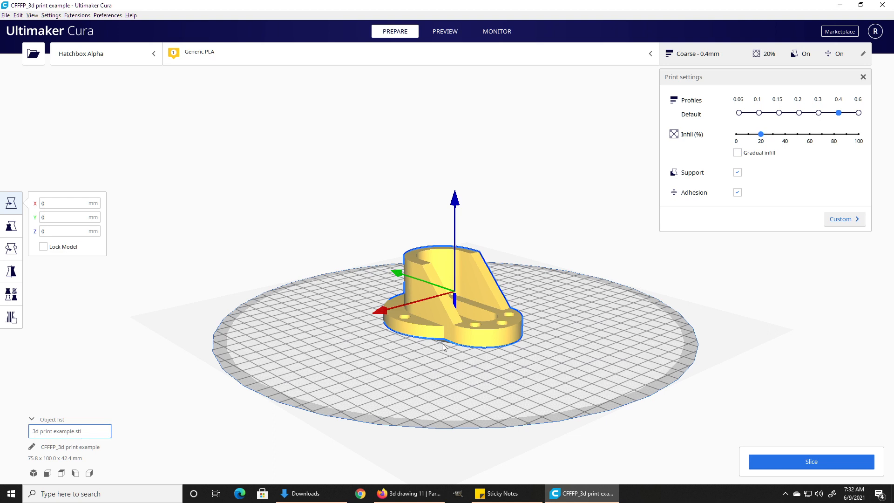
{"action": "mouse_move", "coordinate": [492, 268]}
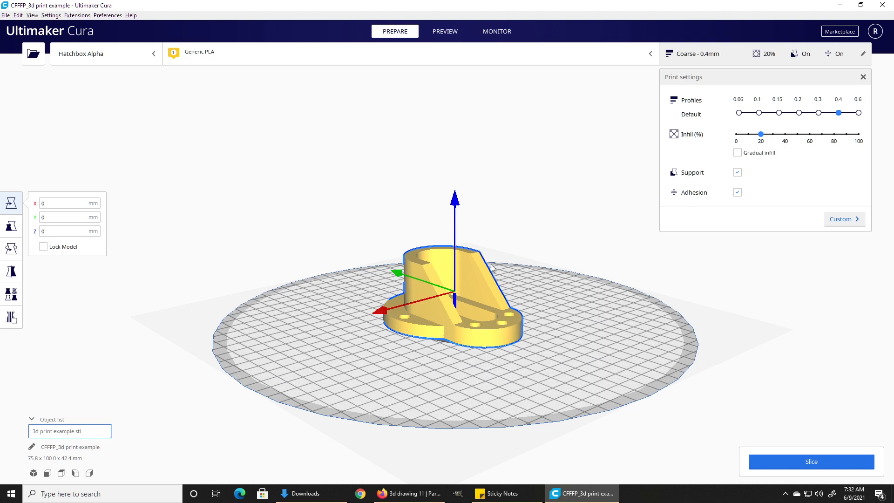
{"action": "mouse_move", "coordinate": [467, 301]}
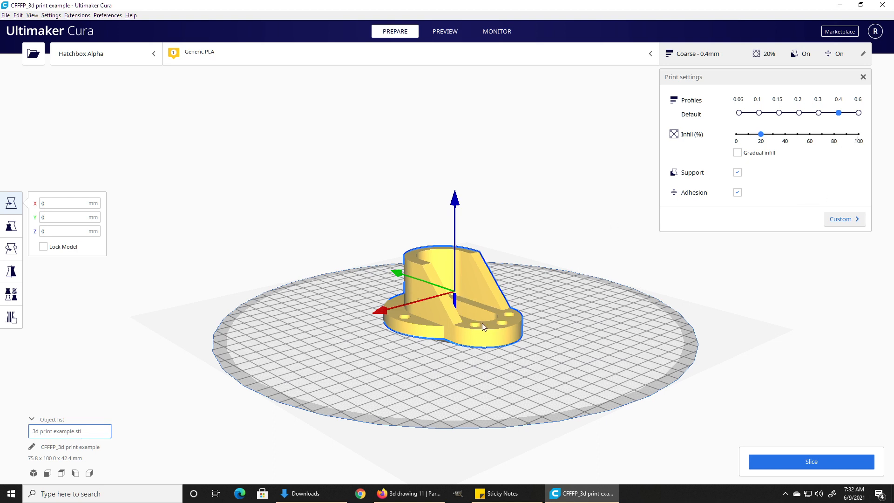
{"action": "mouse_move", "coordinate": [450, 270]}
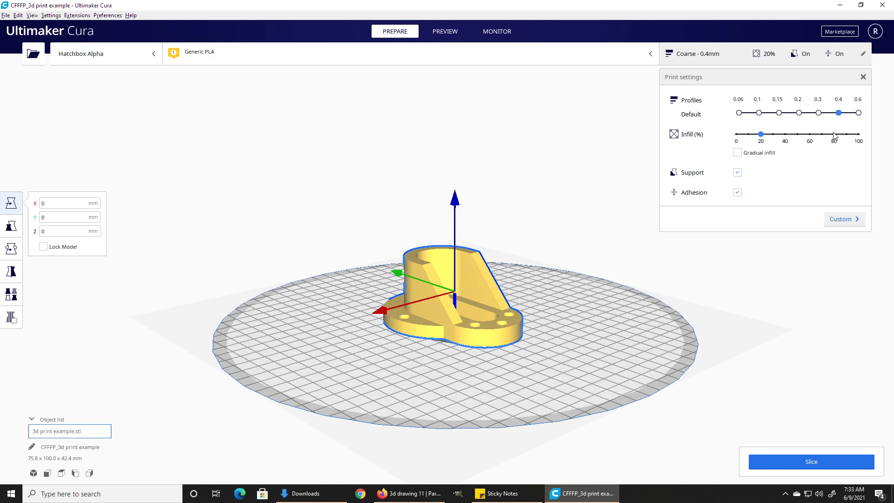
{"action": "mouse_move", "coordinate": [845, 136]}
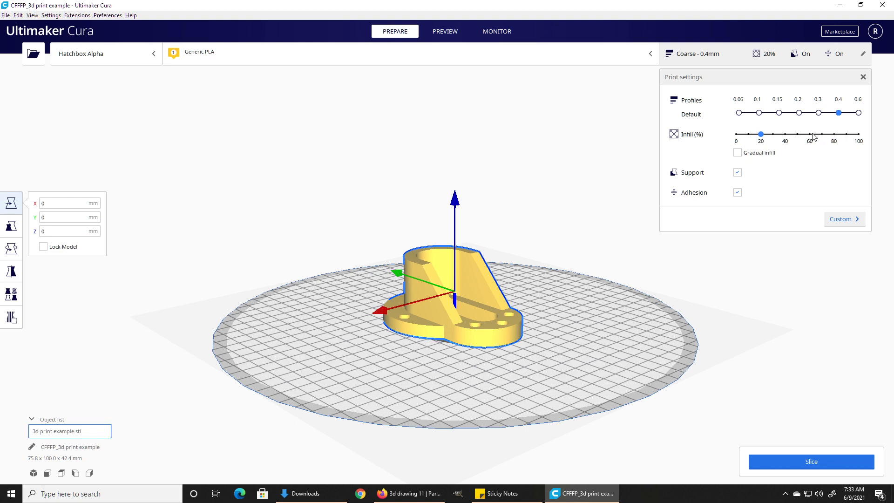
{"action": "mouse_move", "coordinate": [772, 123]}
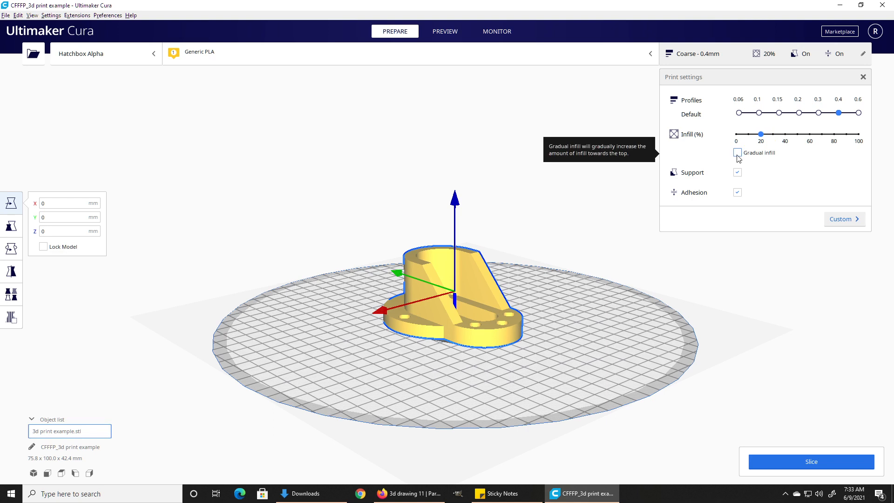
Step: Enable gradual infill on the bracket, raising infill density to 90%
{"action": "left_click_drag", "start_coordinate": [761, 134], "coordinate": [846, 134]}
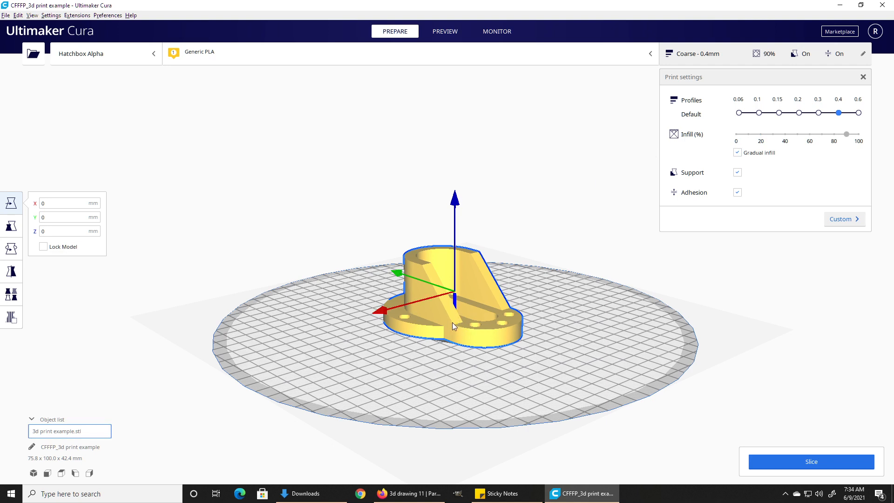
{"action": "mouse_move", "coordinate": [412, 255]}
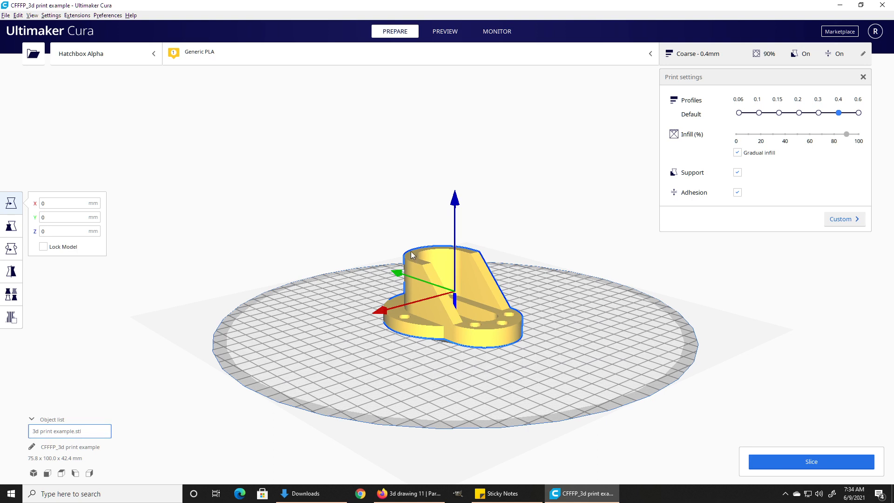
{"action": "mouse_move", "coordinate": [439, 280]}
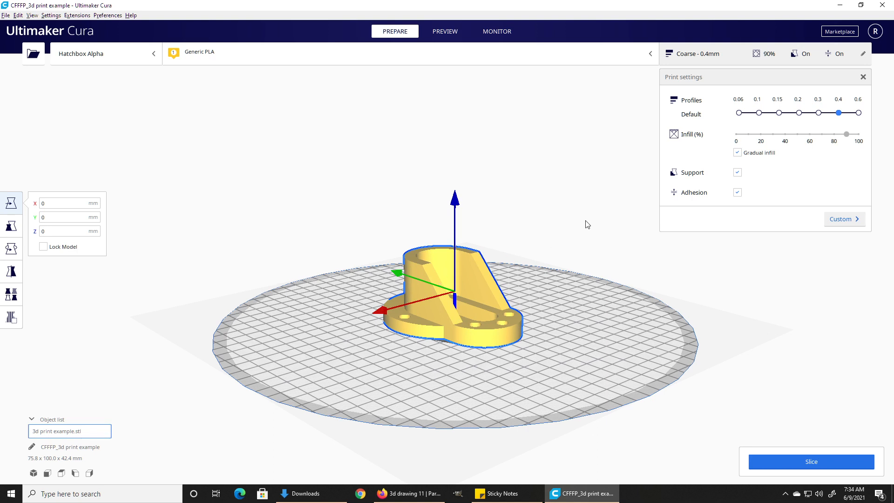
{"action": "mouse_move", "coordinate": [473, 260]}
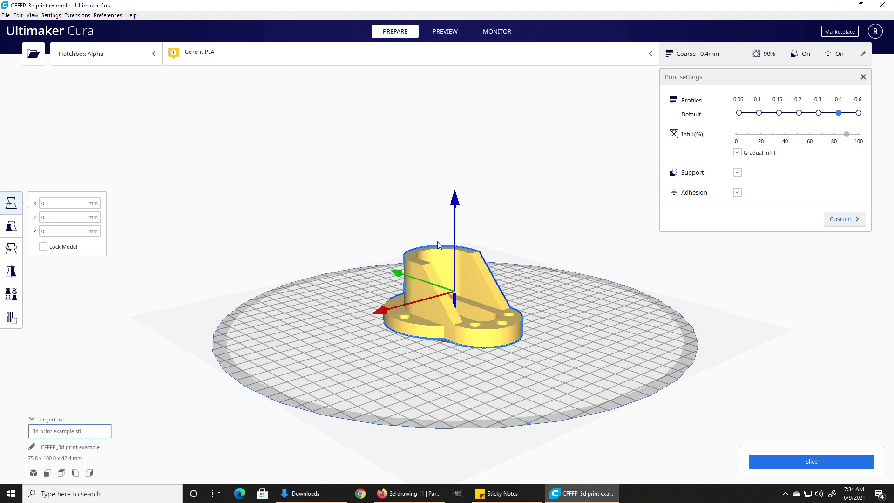
{"action": "mouse_move", "coordinate": [474, 251]}
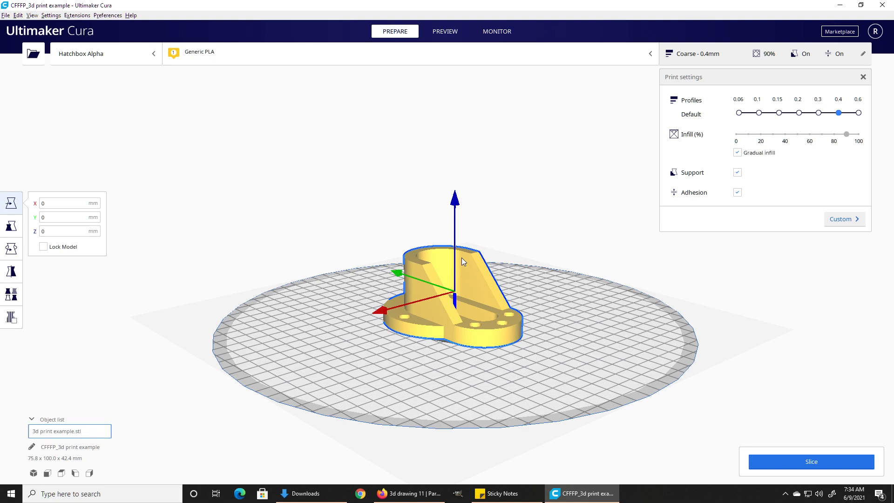
Step: Disable gradual infill and drag the infill slider through 80%, 60%, 50%, settling at 20%
{"action": "left_click", "coordinate": [737, 152]}
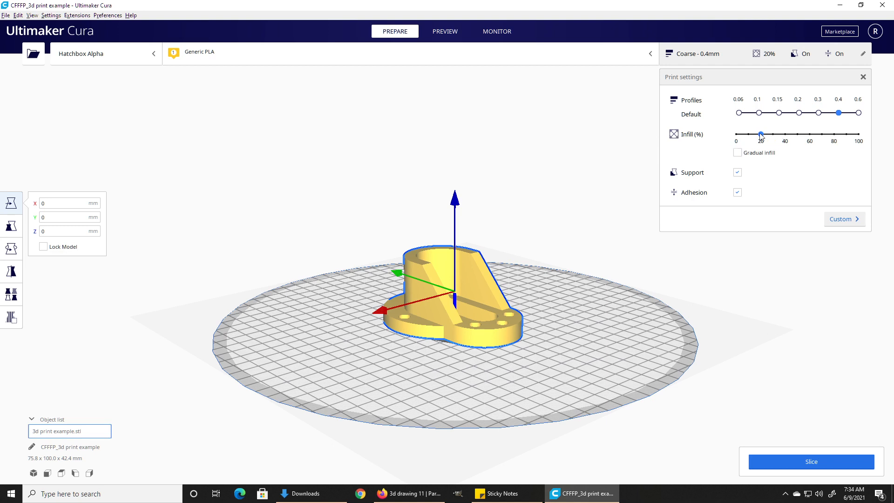
{"action": "left_click_drag", "start_coordinate": [760, 134], "coordinate": [835, 134]}
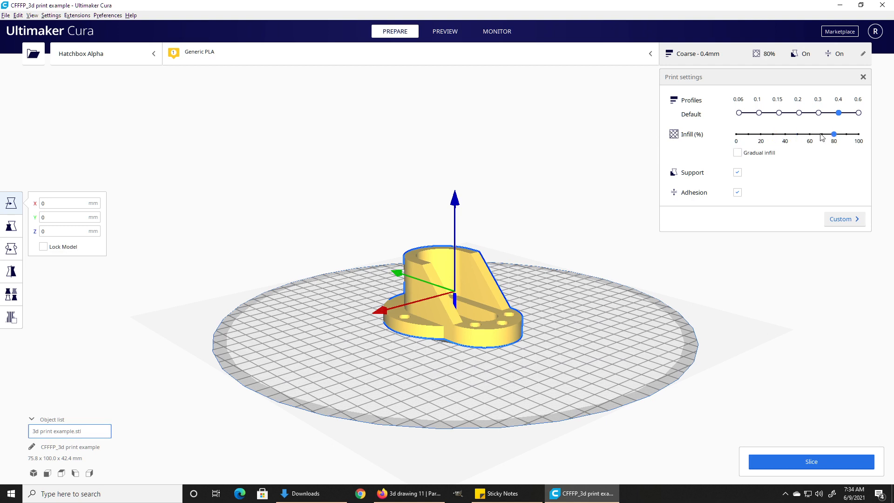
{"action": "left_click_drag", "start_coordinate": [839, 134], "coordinate": [809, 134]}
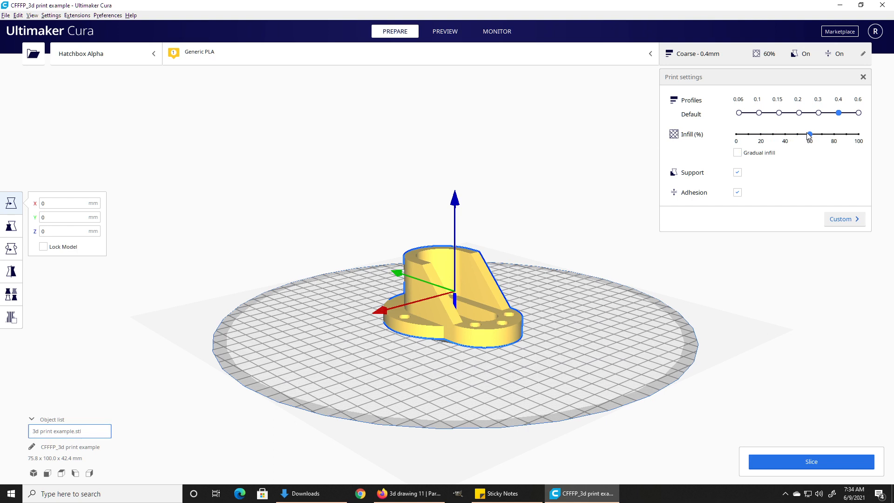
{"action": "left_click_drag", "start_coordinate": [808, 134], "coordinate": [797, 134]}
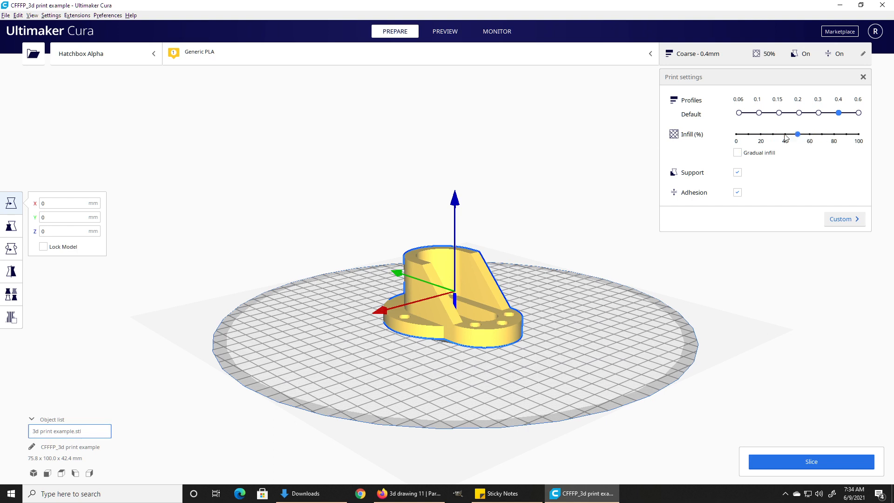
{"action": "left_click_drag", "start_coordinate": [798, 135], "coordinate": [762, 134]}
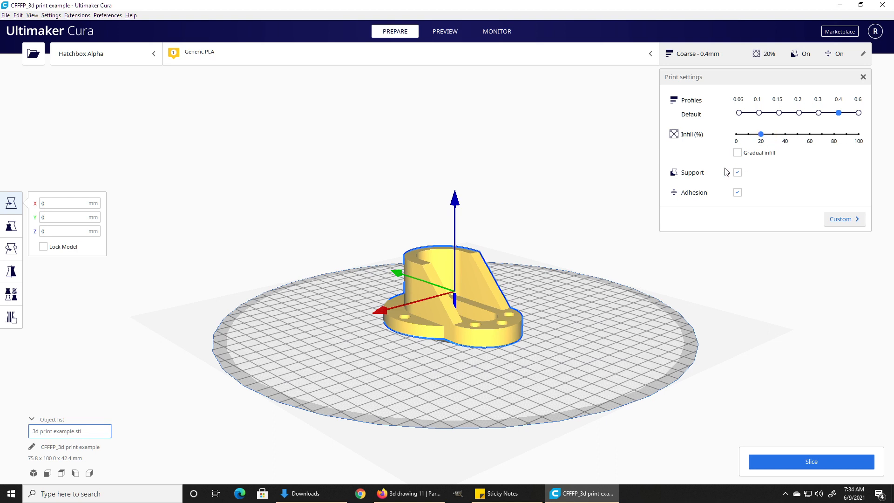
{"action": "mouse_move", "coordinate": [736, 183]}
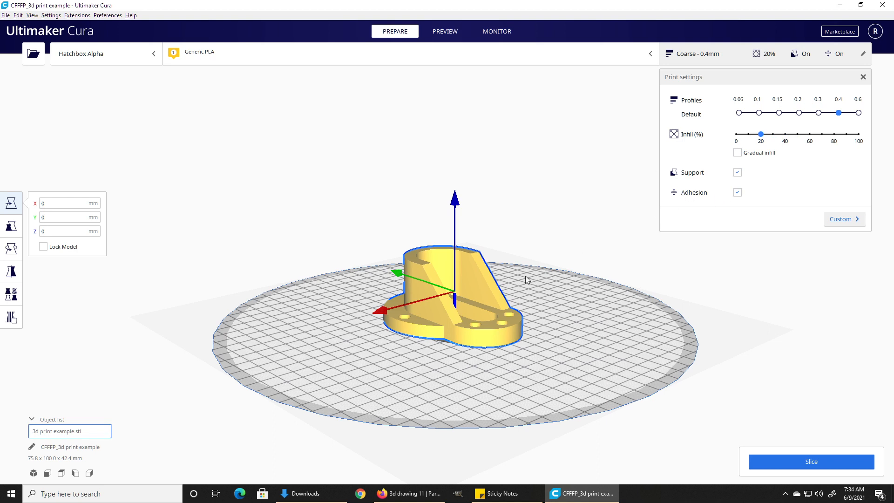
{"action": "mouse_move", "coordinate": [509, 358]}
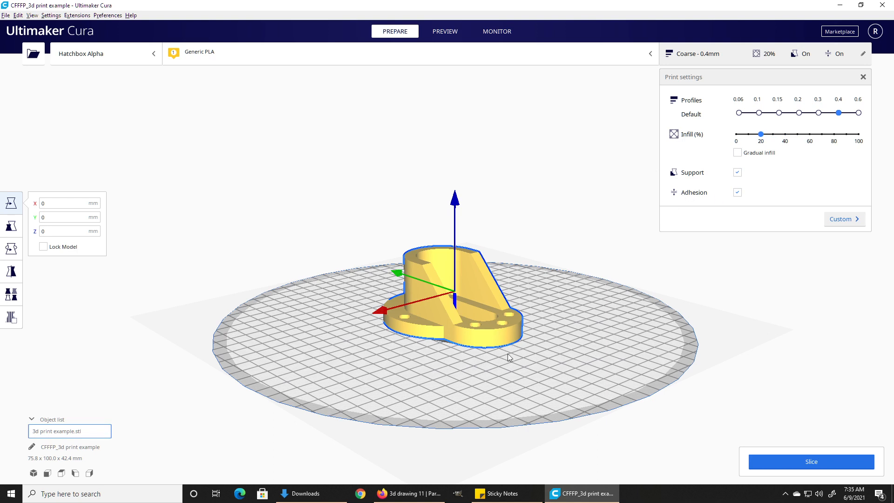
{"action": "mouse_move", "coordinate": [421, 350]}
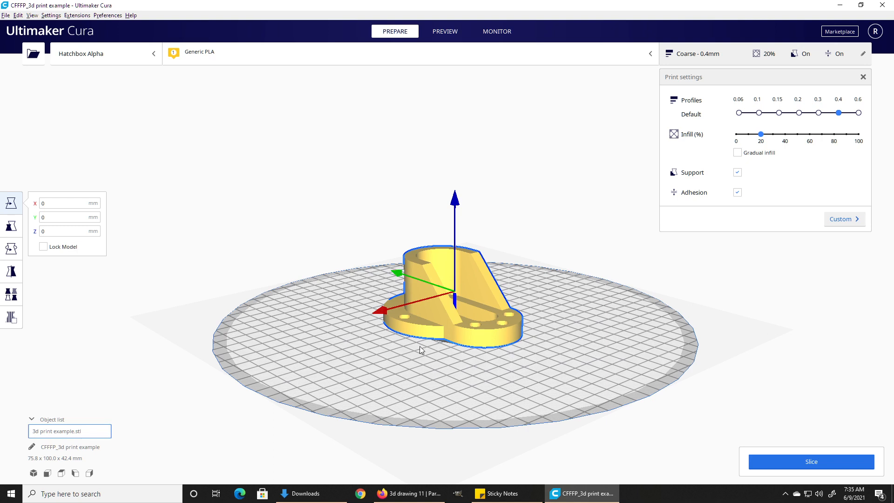
{"action": "mouse_move", "coordinate": [502, 345]}
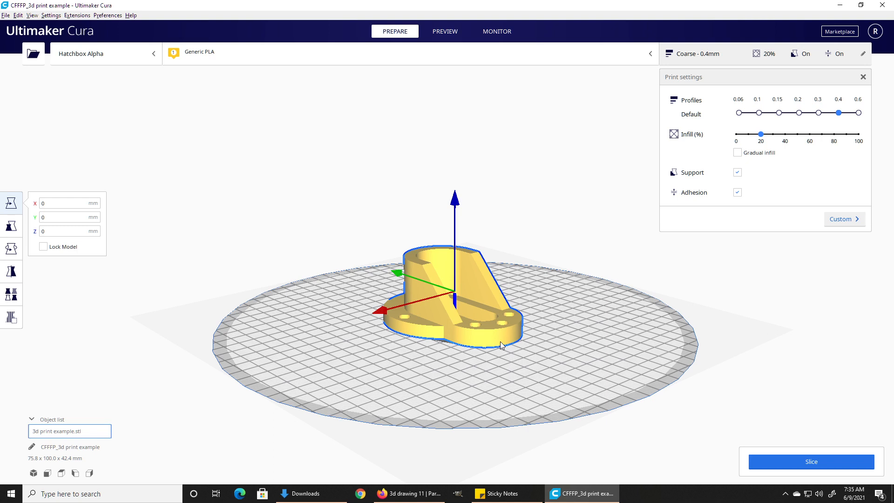
{"action": "mouse_move", "coordinate": [524, 319]}
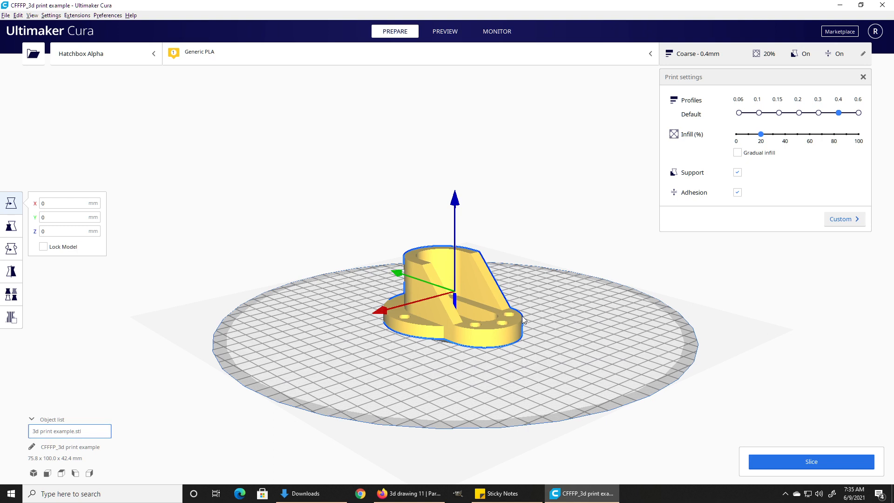
{"action": "mouse_move", "coordinate": [534, 349]}
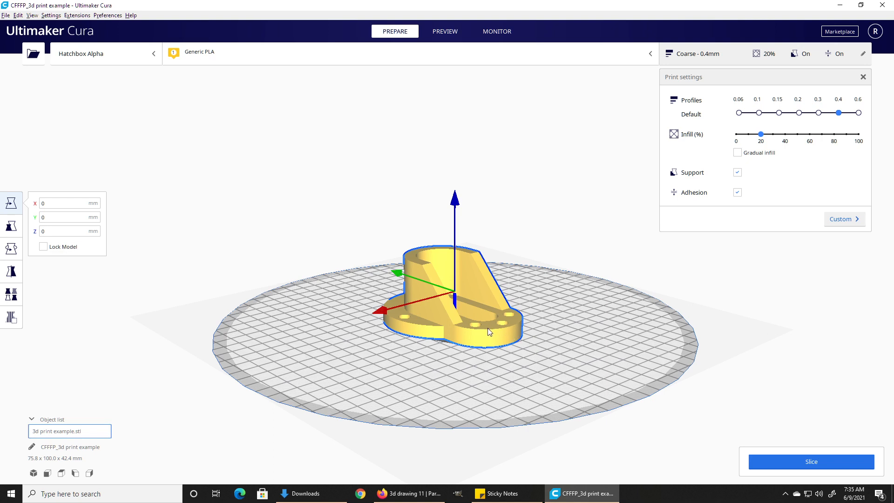
{"action": "mouse_move", "coordinate": [492, 343]}
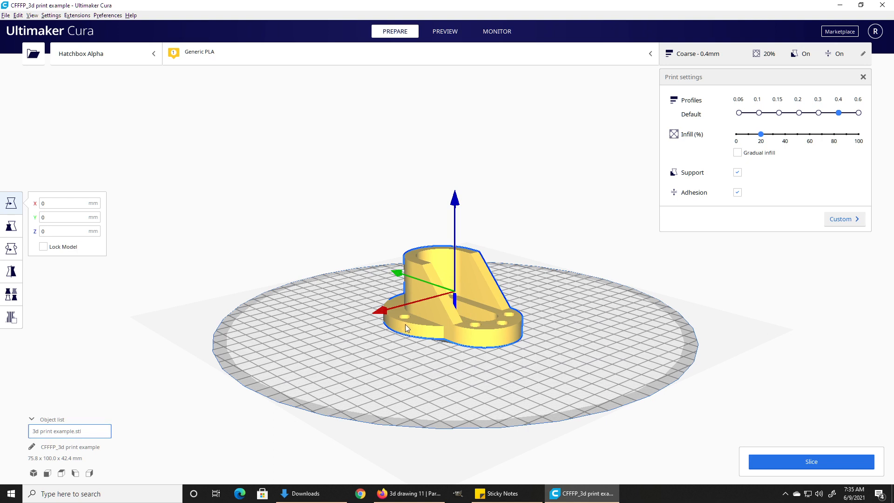
{"action": "mouse_move", "coordinate": [442, 326]}
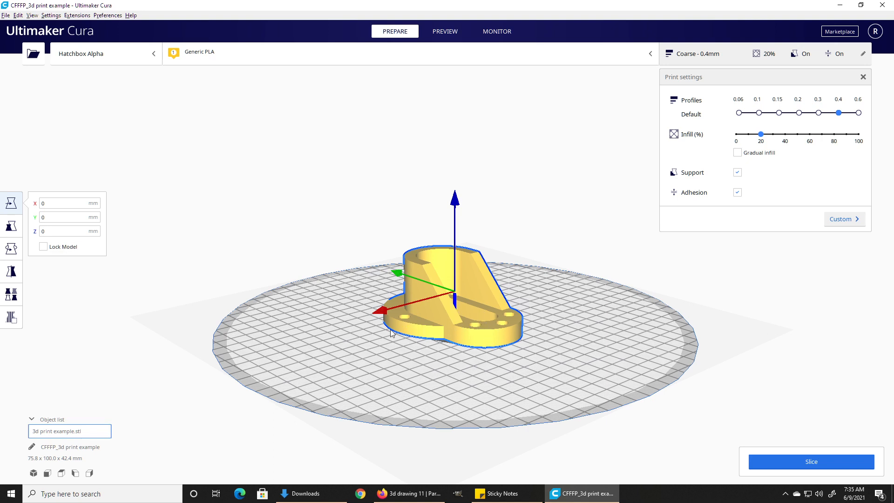
{"action": "mouse_move", "coordinate": [395, 331]}
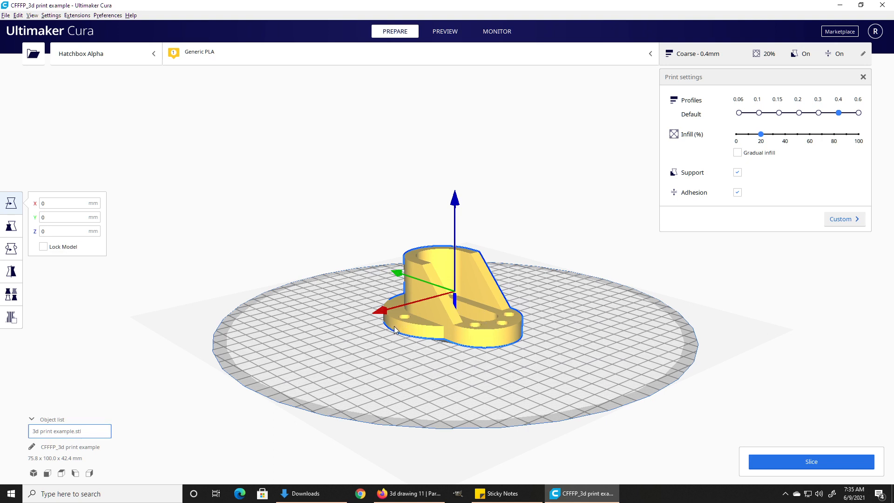
{"action": "mouse_move", "coordinate": [369, 329]}
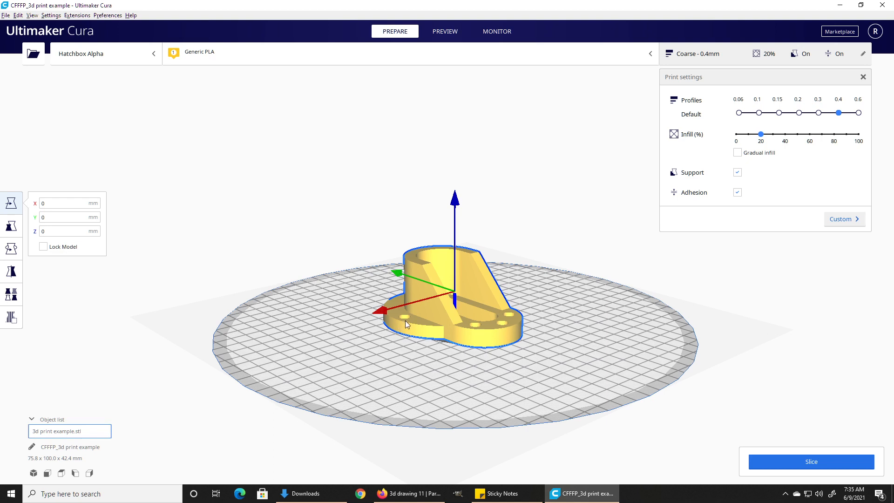
{"action": "mouse_move", "coordinate": [411, 281]}
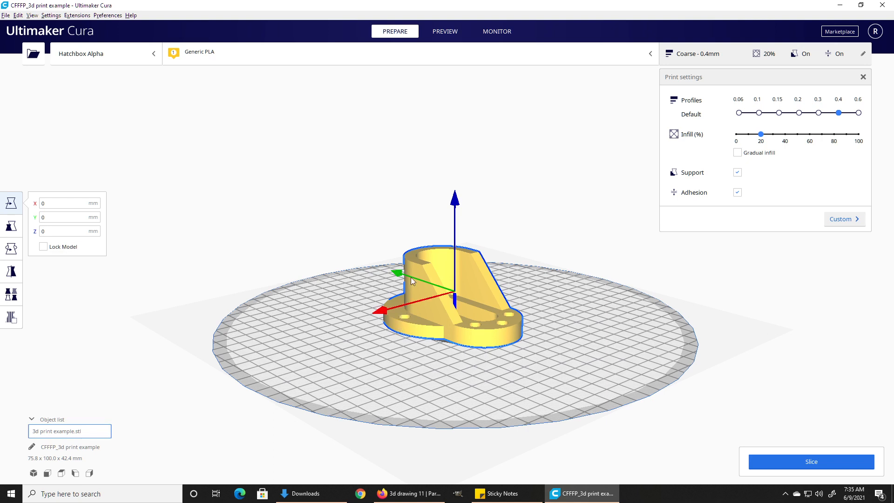
{"action": "mouse_move", "coordinate": [516, 294]}
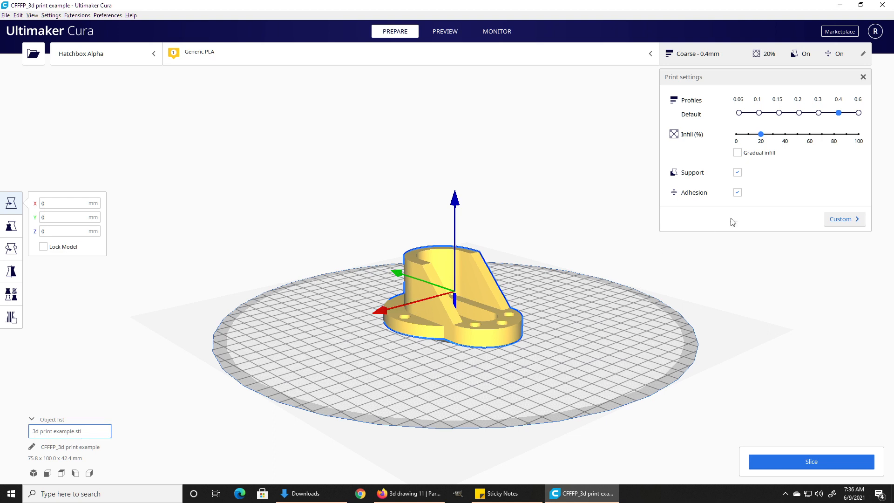
{"action": "mouse_move", "coordinate": [737, 192]}
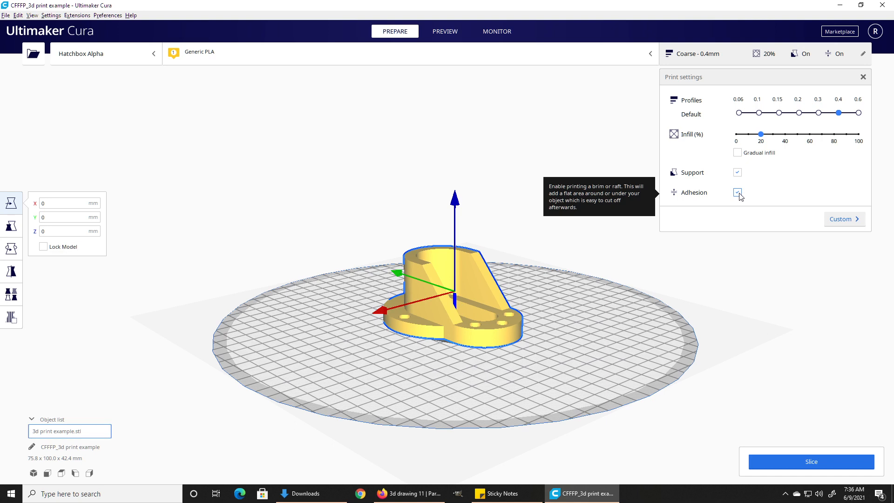
{"action": "mouse_move", "coordinate": [740, 197]}
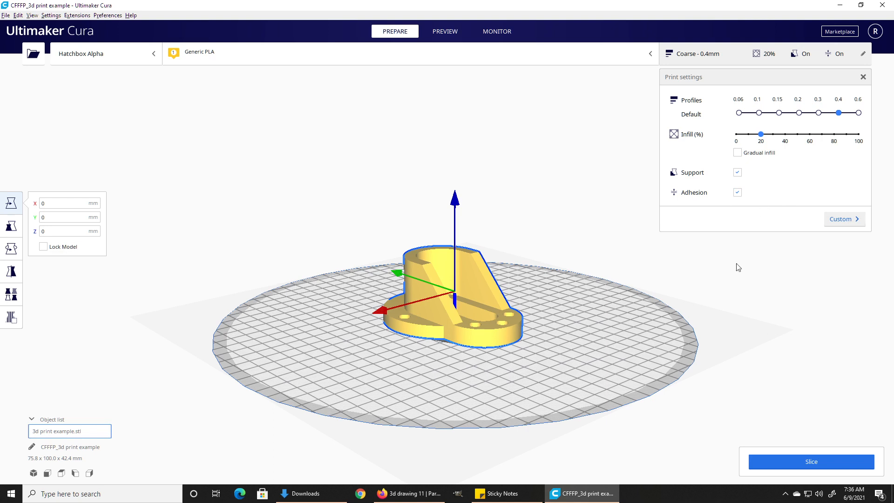
{"action": "left_click", "coordinate": [810, 461]}
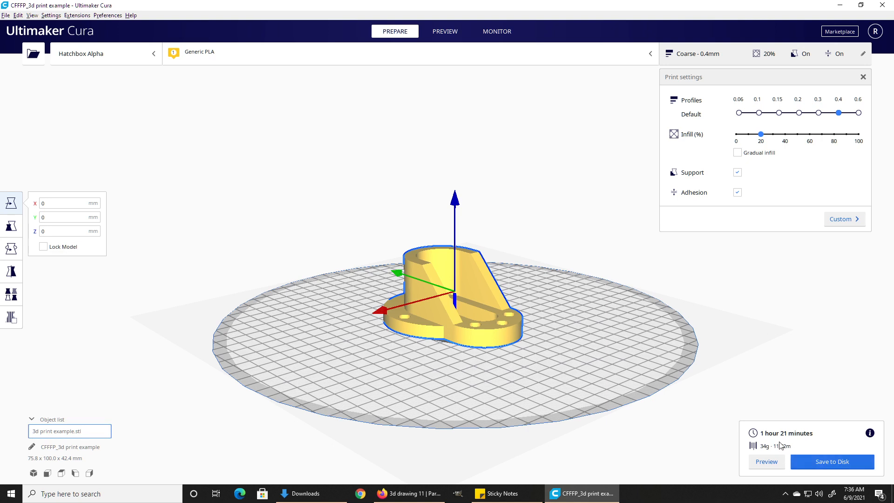
{"action": "mouse_move", "coordinate": [794, 433]}
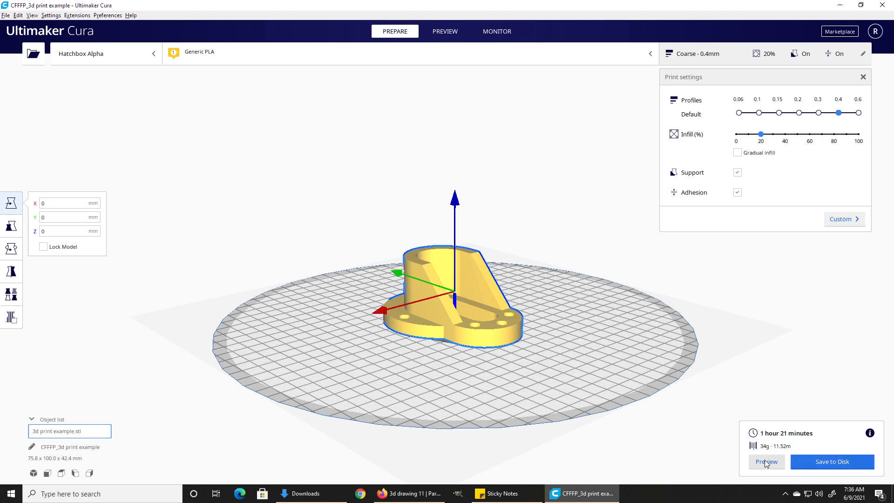
Step: Open the layer Preview, zoom out on the bracket and skirt, and scrub the top-layer simulation
{"action": "left_click", "coordinate": [445, 32]}
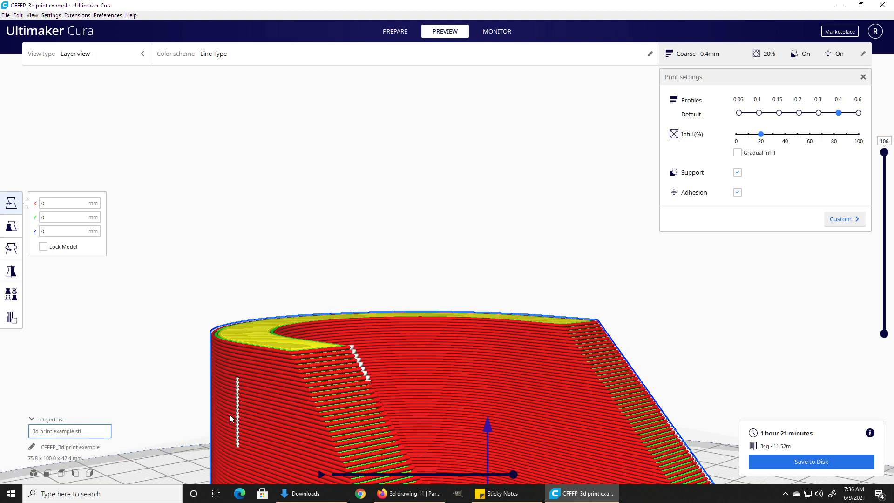
{"action": "left_click_drag", "start_coordinate": [231, 419], "coordinate": [336, 408]}
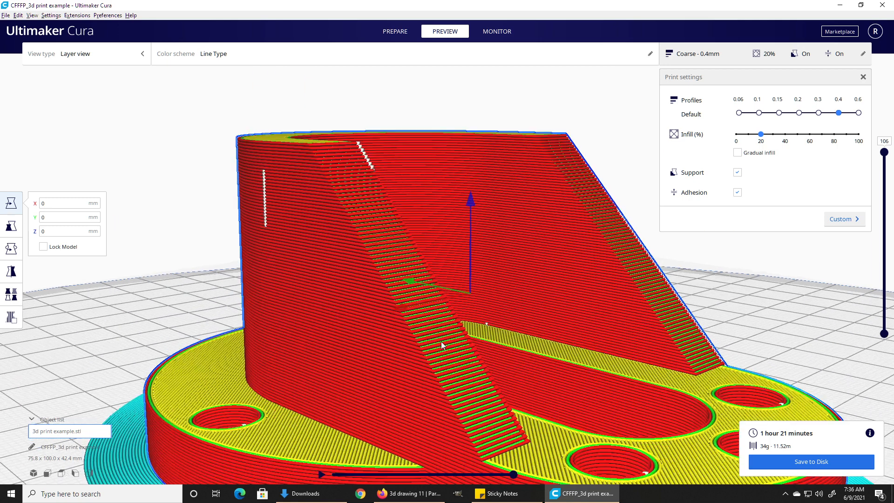
{"action": "left_click_drag", "start_coordinate": [442, 345], "coordinate": [487, 469]}
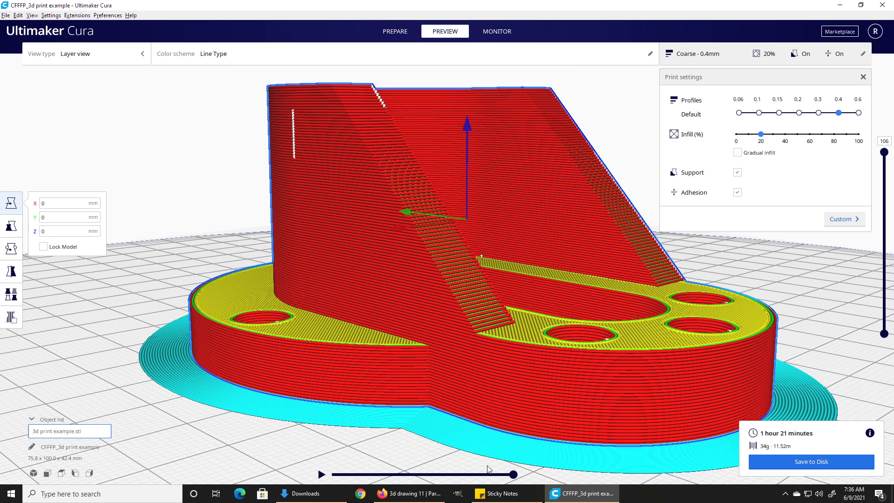
{"action": "left_click_drag", "start_coordinate": [513, 475], "coordinate": [502, 474]}
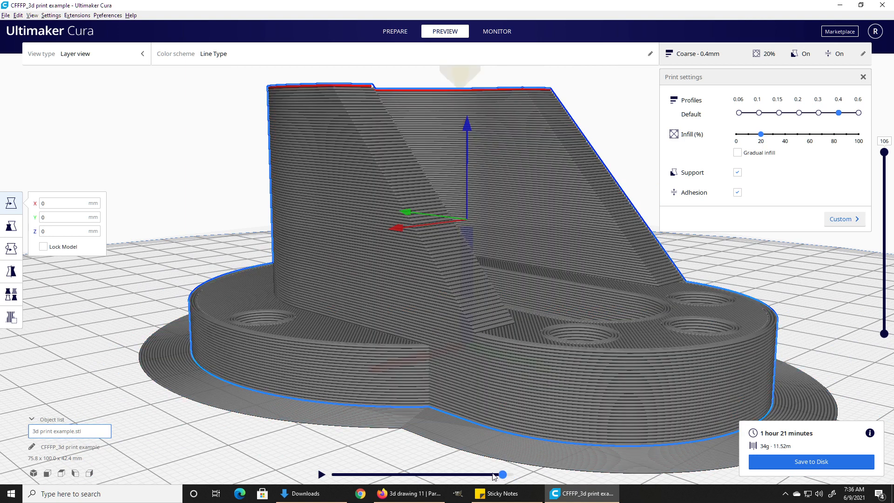
{"action": "left_click_drag", "start_coordinate": [502, 474], "coordinate": [388, 474]}
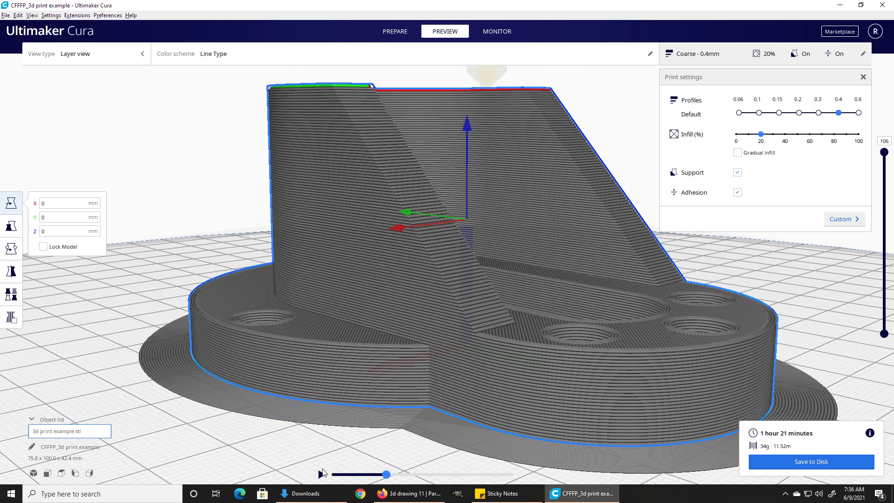
Step: Advance the top-layer toolpath playback and orbit to a side view of the bracket
{"action": "left_click_drag", "start_coordinate": [382, 474], "coordinate": [330, 474]}
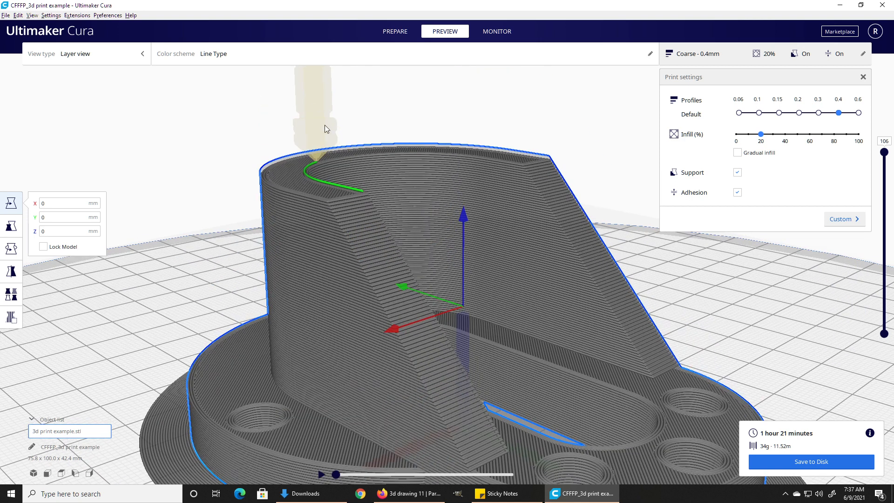
{"action": "mouse_move", "coordinate": [360, 477]}
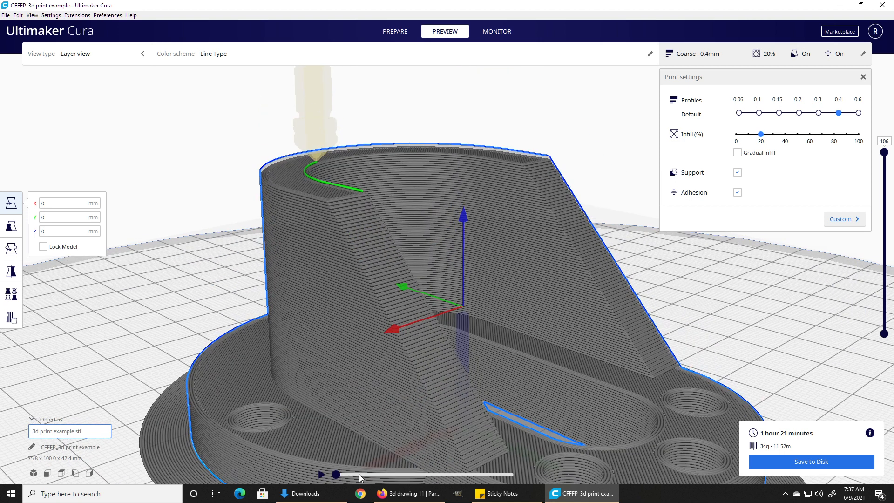
{"action": "left_click_drag", "start_coordinate": [335, 474], "coordinate": [346, 474]}
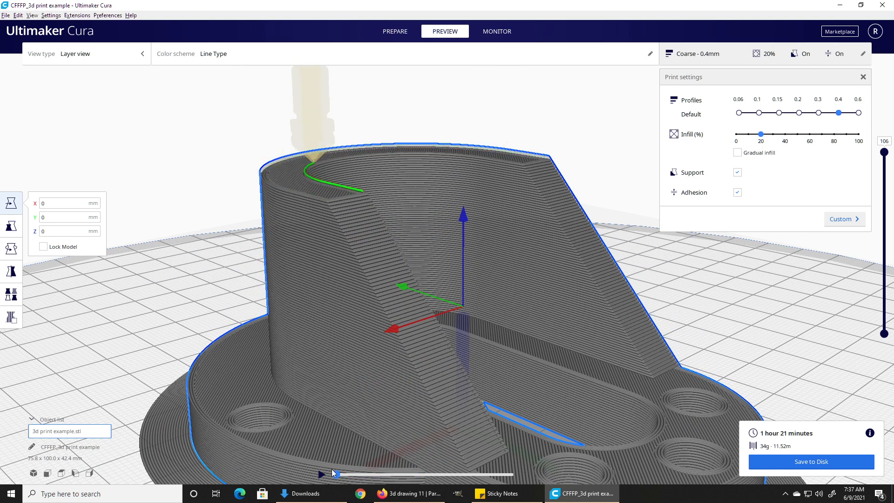
{"action": "left_click_drag", "start_coordinate": [334, 474], "coordinate": [350, 474]}
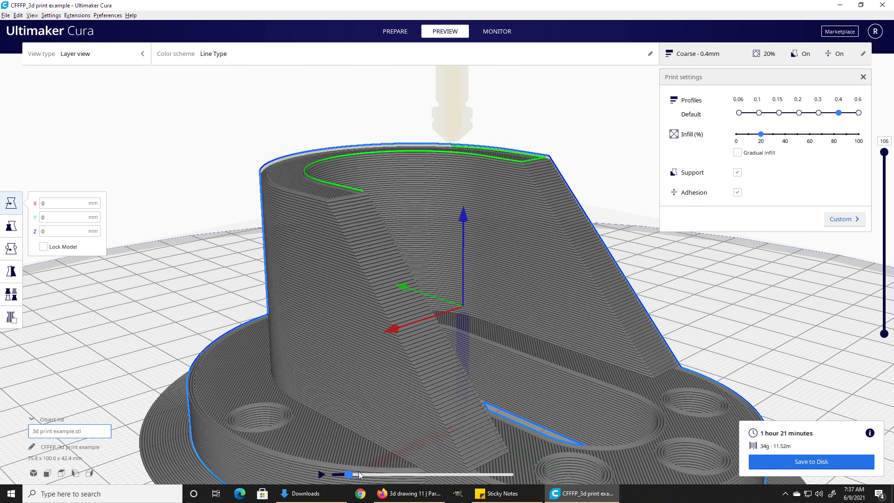
{"action": "left_click_drag", "start_coordinate": [359, 475], "coordinate": [333, 475]}
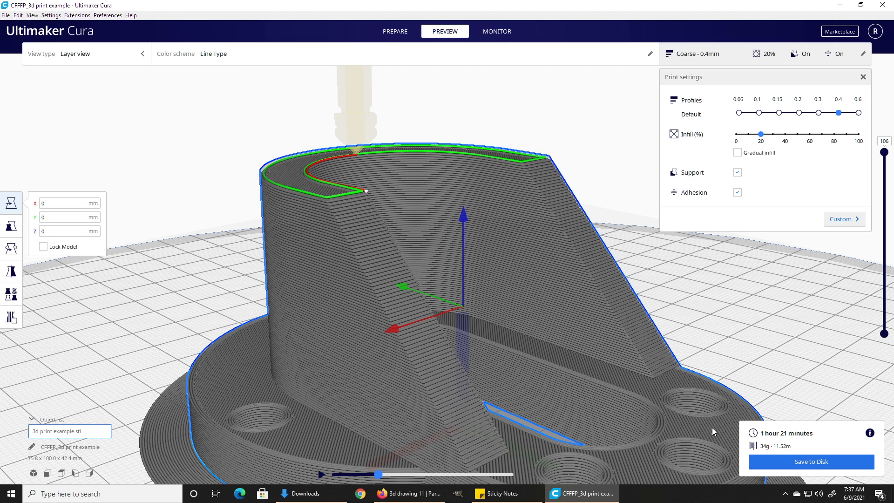
{"action": "mouse_move", "coordinate": [798, 439]}
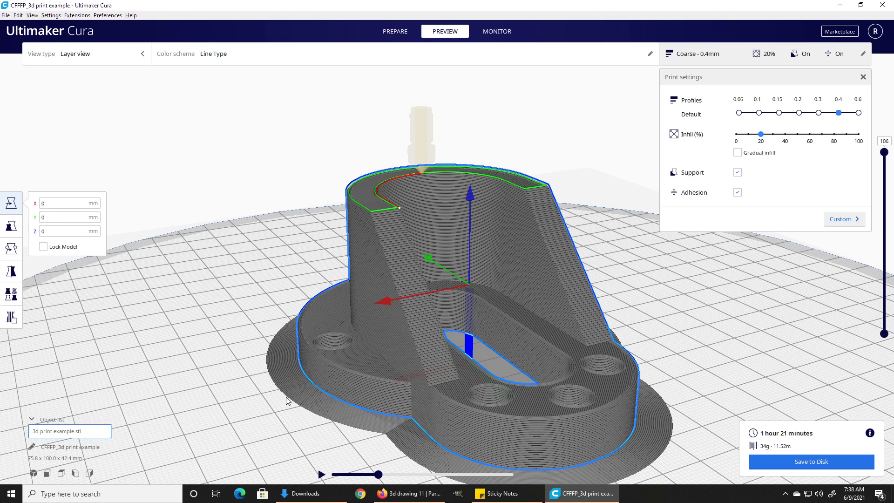
{"action": "mouse_move", "coordinate": [297, 379]}
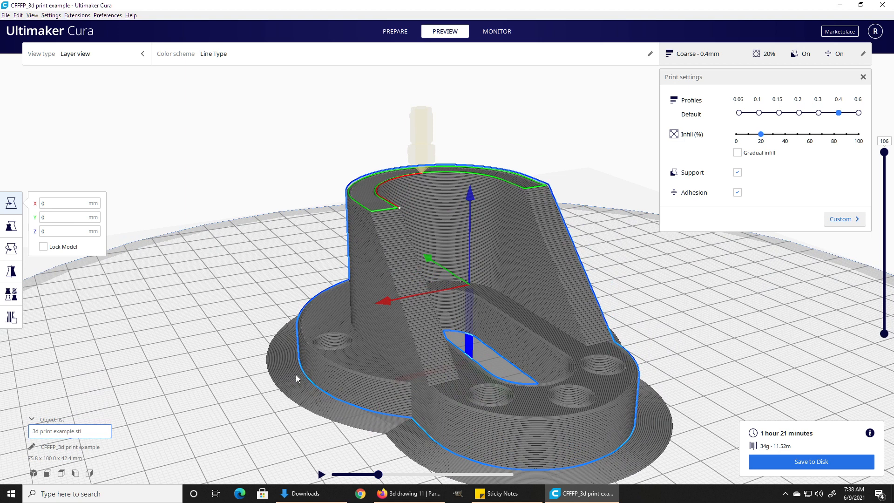
{"action": "mouse_move", "coordinate": [609, 462]}
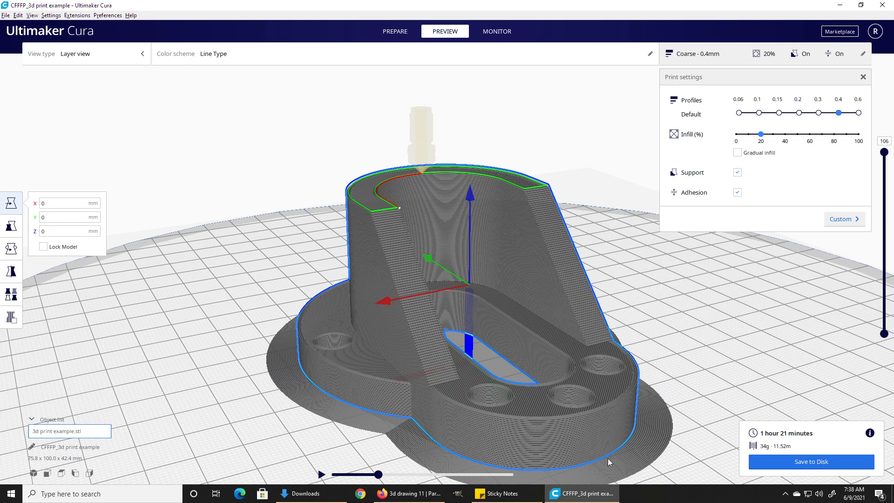
{"action": "left_click_drag", "start_coordinate": [611, 462], "coordinate": [631, 440]}
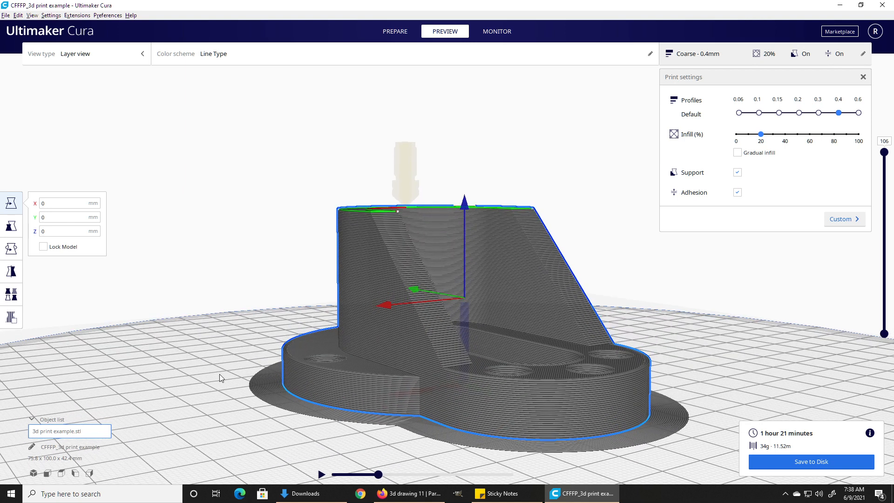
{"action": "mouse_move", "coordinate": [219, 373]}
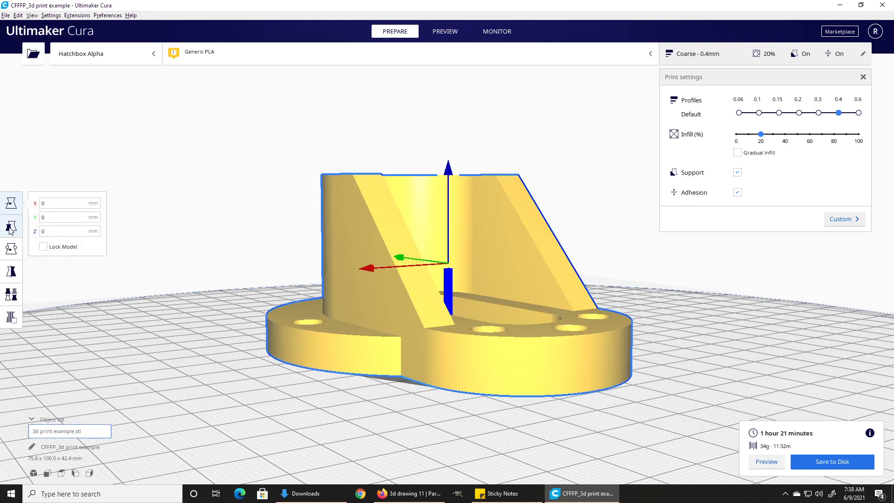
Step: Scale the bracket uniformly to 50 mm in Y and re-slice it (18 minutes, 7 g)
{"action": "left_click", "coordinate": [10, 226]}
{"action": "type", "text": "50"}
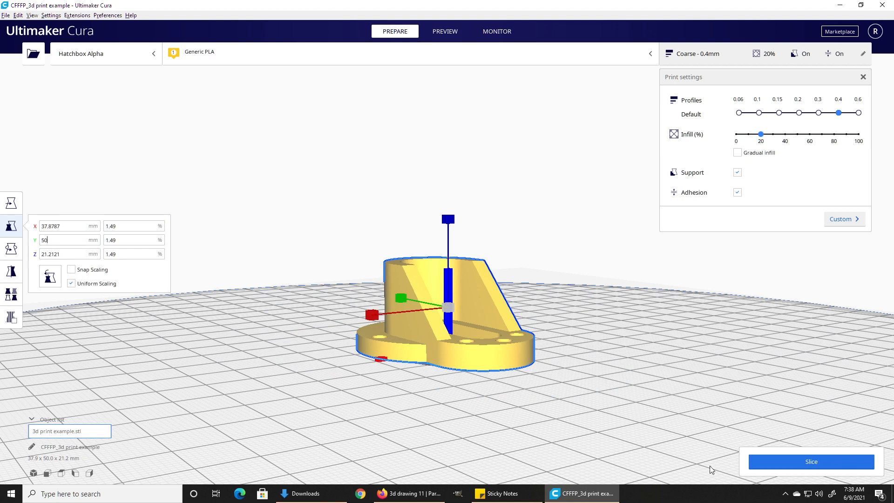
{"action": "left_click", "coordinate": [810, 462]}
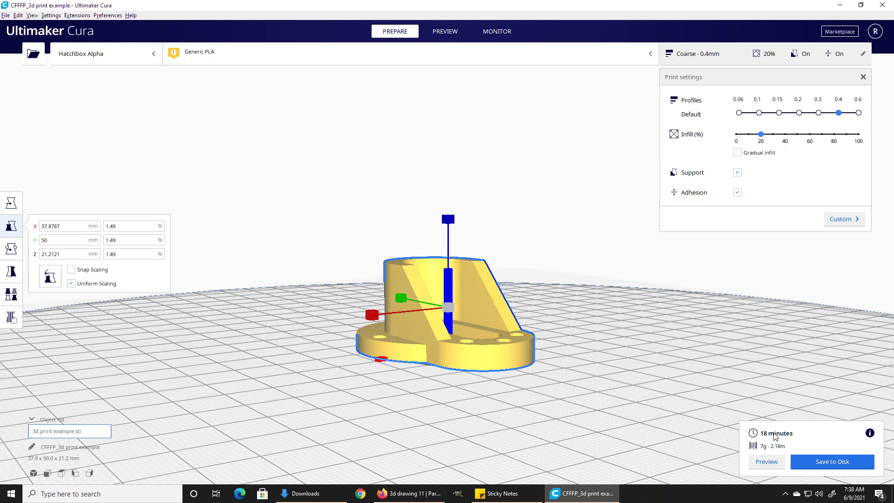
{"action": "mouse_move", "coordinate": [775, 435]}
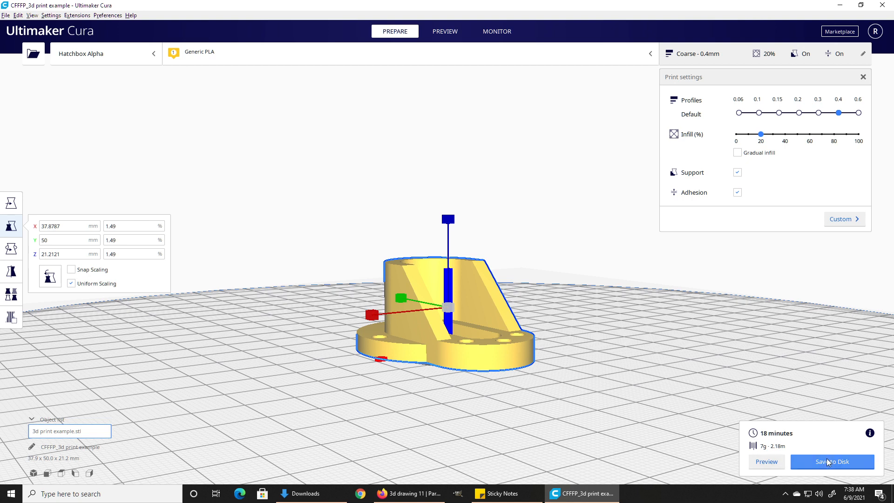
{"action": "left_click", "coordinate": [831, 461]}
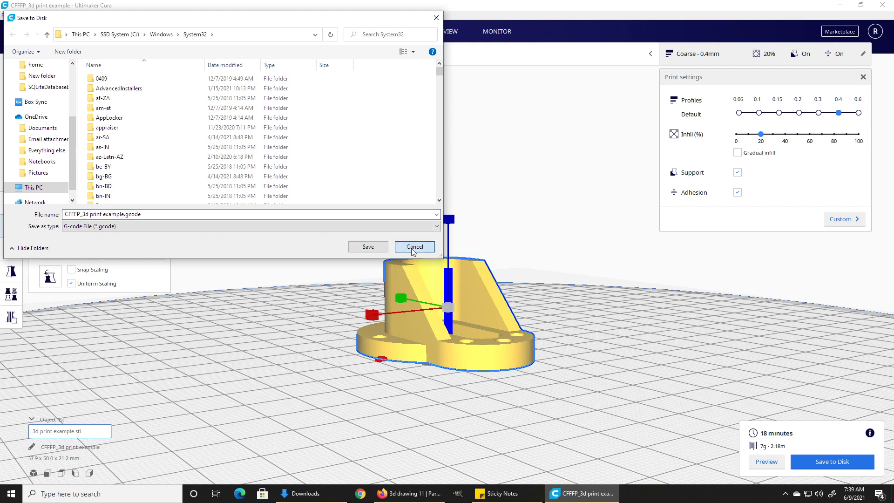
{"action": "left_click", "coordinate": [414, 247]}
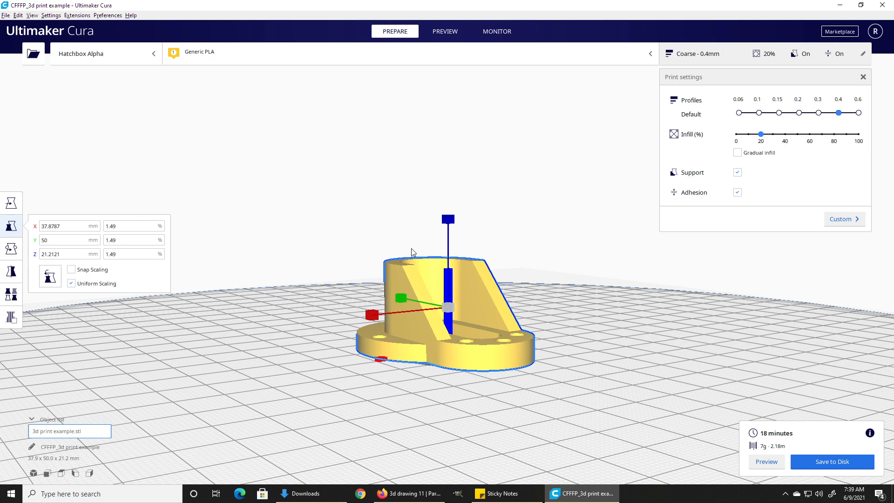
{"action": "mouse_move", "coordinate": [285, 137]}
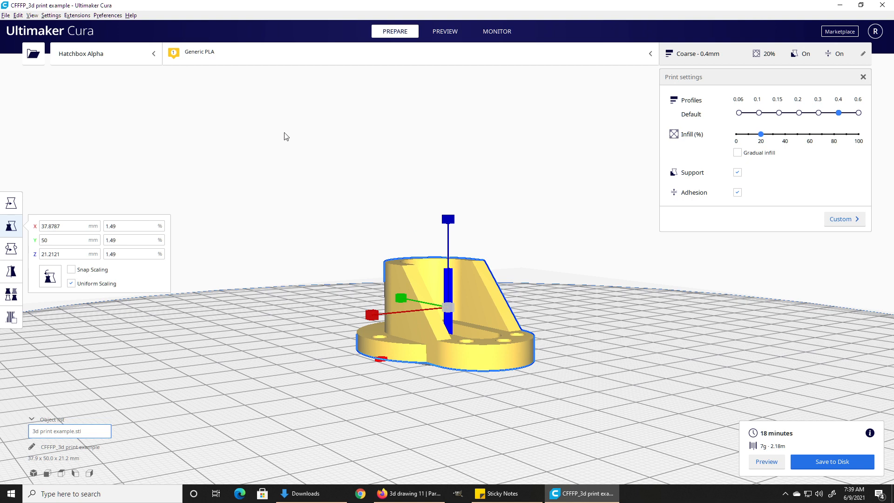
{"action": "mouse_move", "coordinate": [14, 49]}
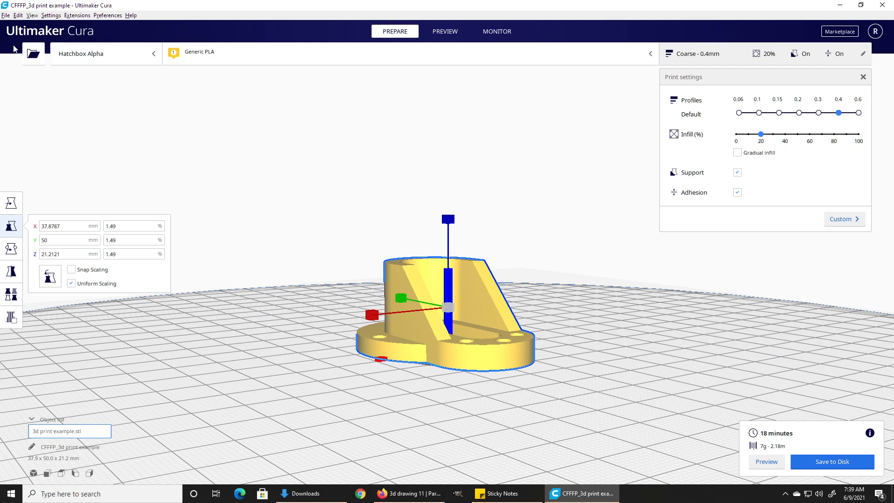